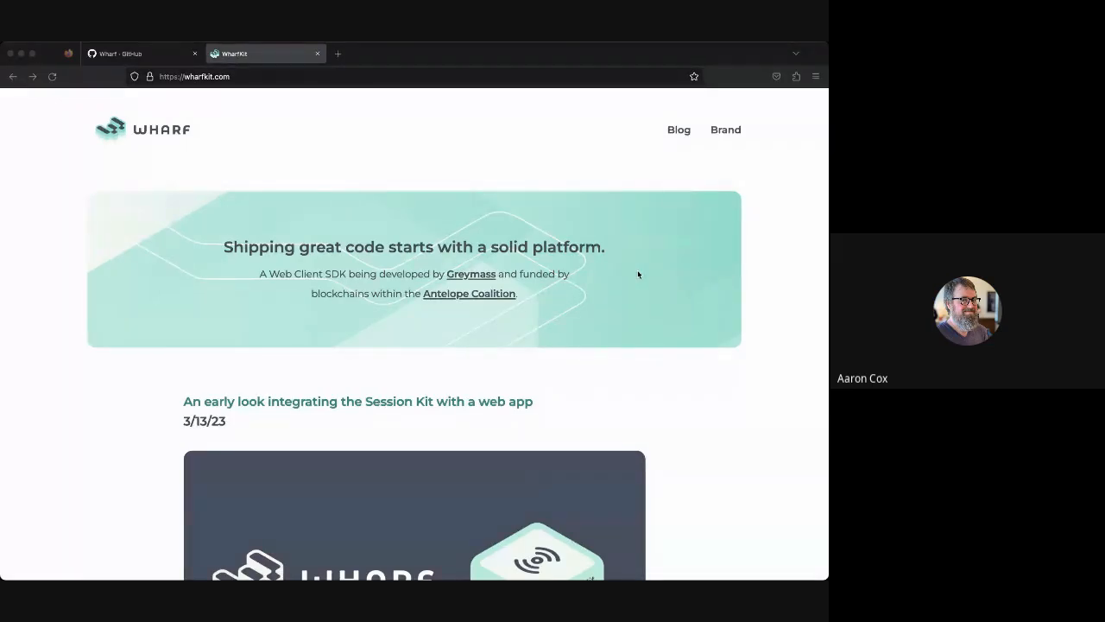
Step: Switch to the Wharf GitHub organization tab and scroll down to its repository list
{"action": "scroll", "scroll_direction": "down", "scroll_amount": 3}
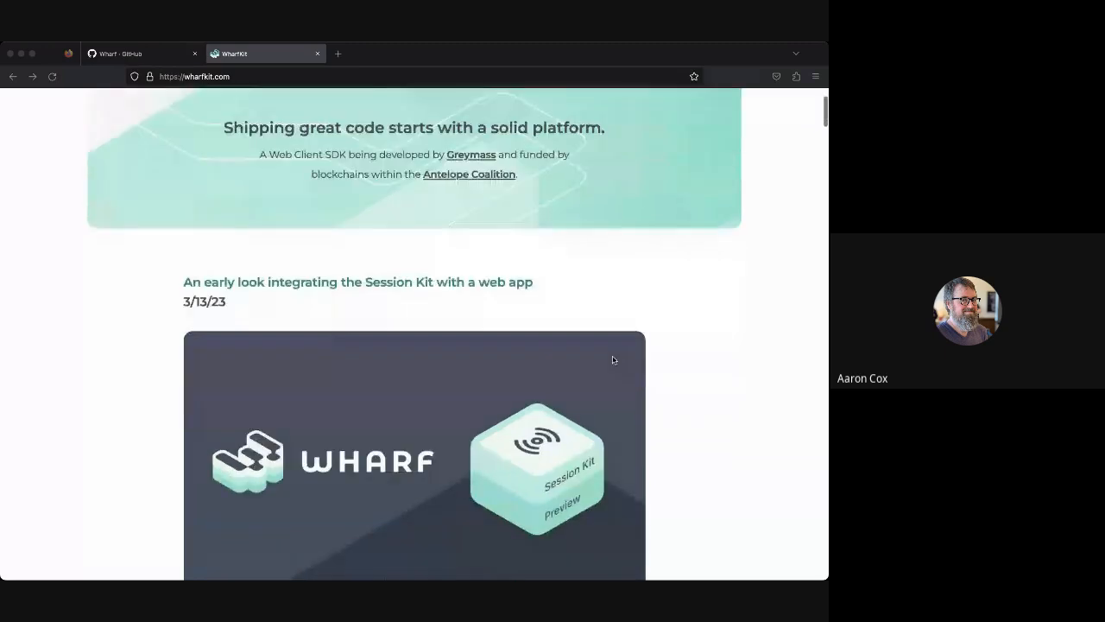
{"action": "scroll", "scroll_direction": "up", "scroll_amount": 3}
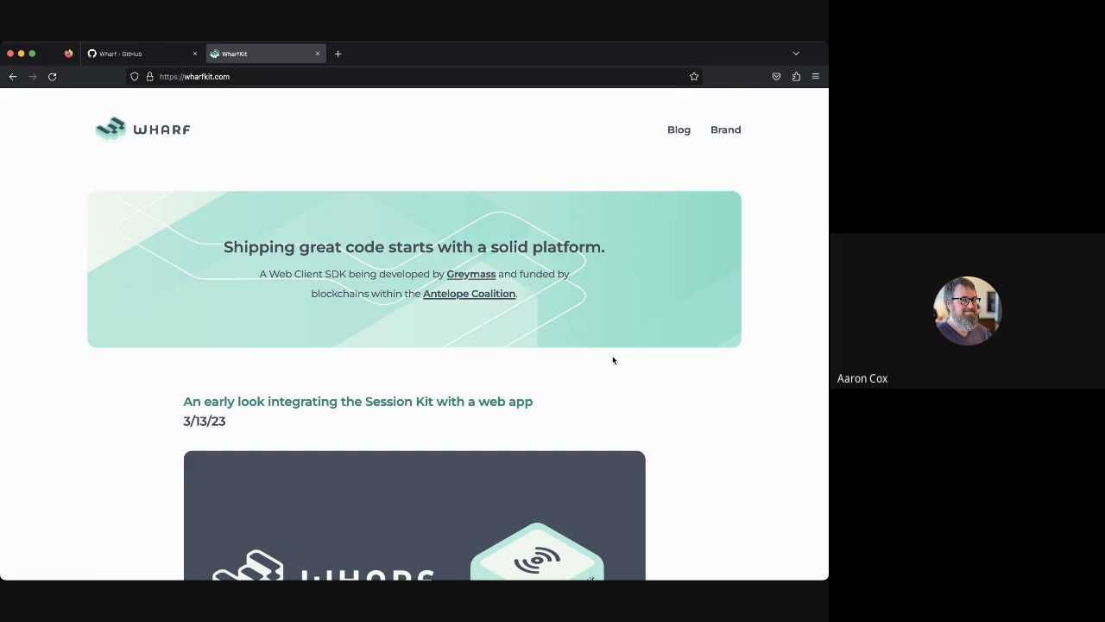
{"action": "left_click", "coordinate": [139, 54]}
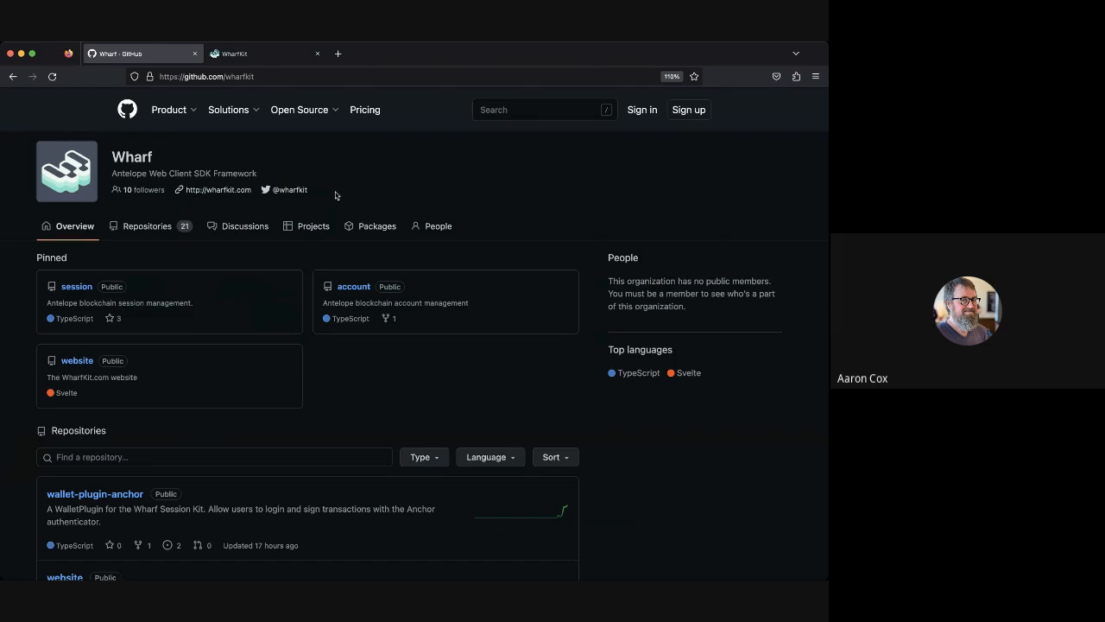
{"action": "left_click", "coordinate": [259, 54]}
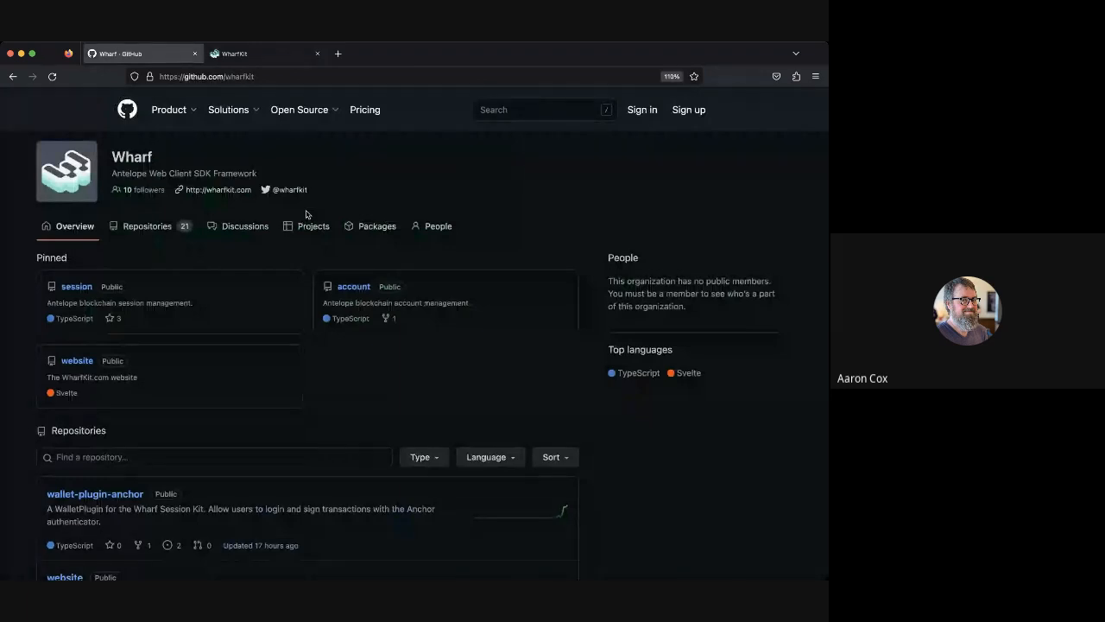
{"action": "scroll", "scroll_direction": "down", "scroll_amount": 3}
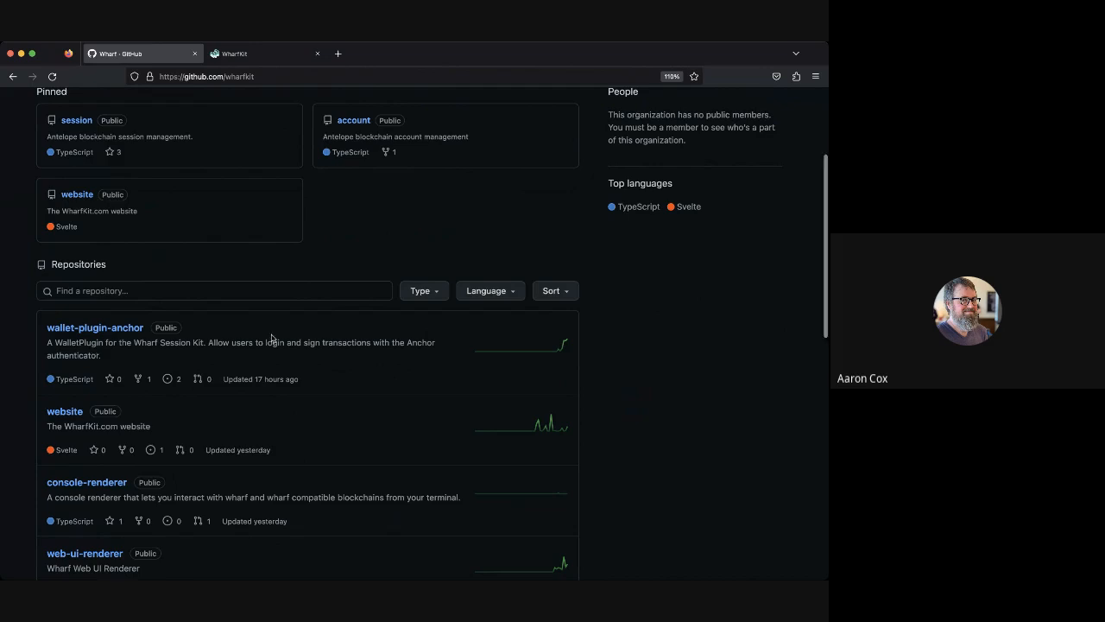
{"action": "scroll", "scroll_direction": "down", "scroll_amount": 3}
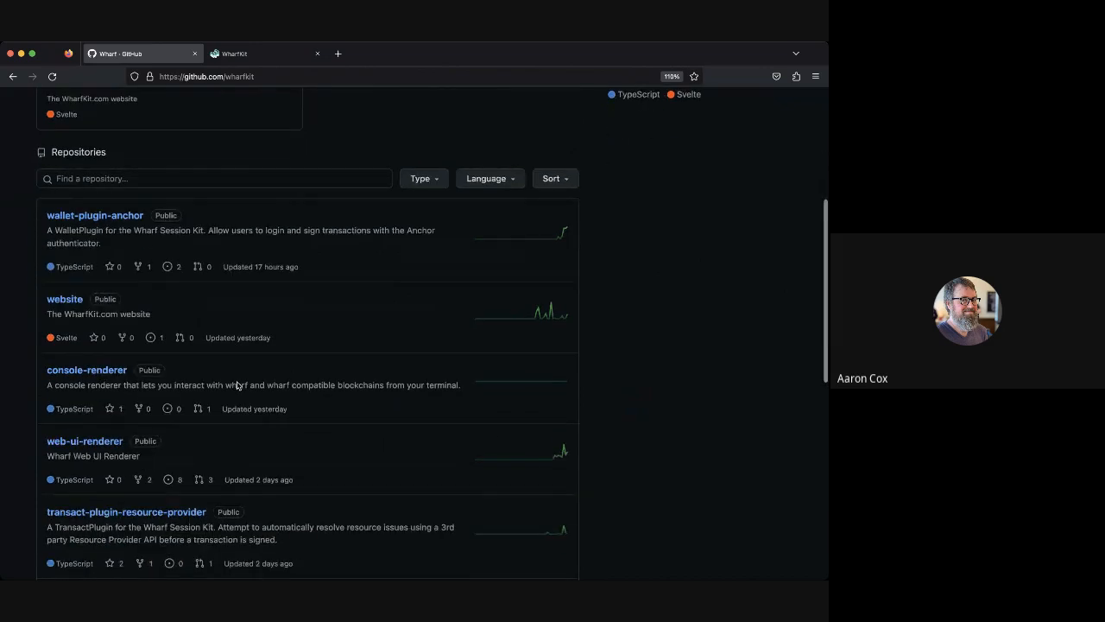
{"action": "scroll", "scroll_direction": "down", "scroll_amount": 3}
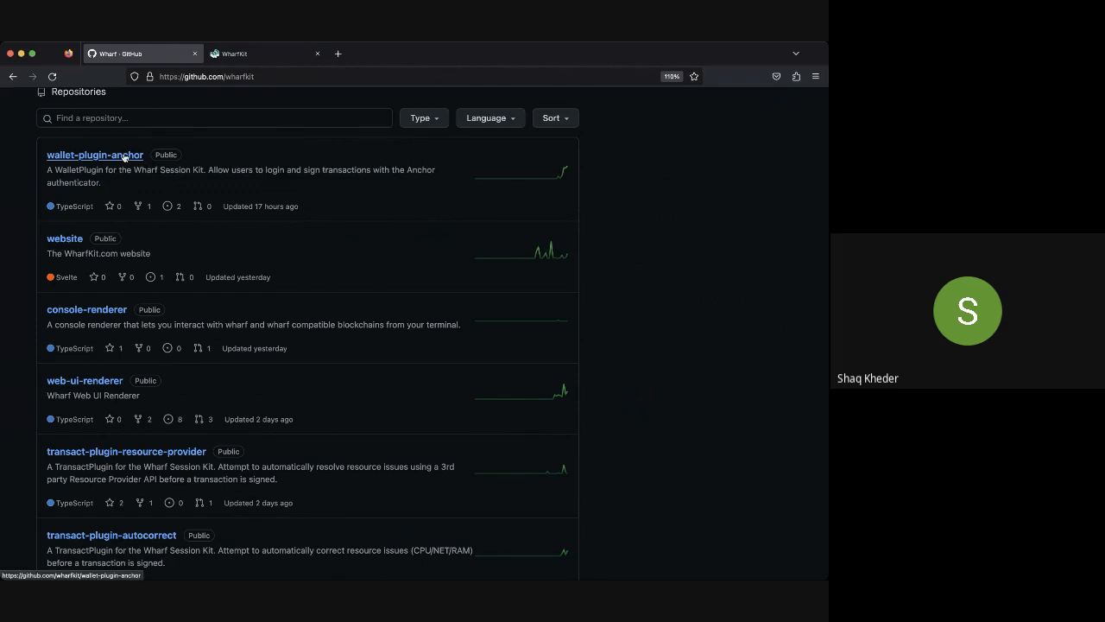
Step: Open the wallet-plugin-anchor repository and scroll through its README
{"action": "left_click", "coordinate": [94, 154]}
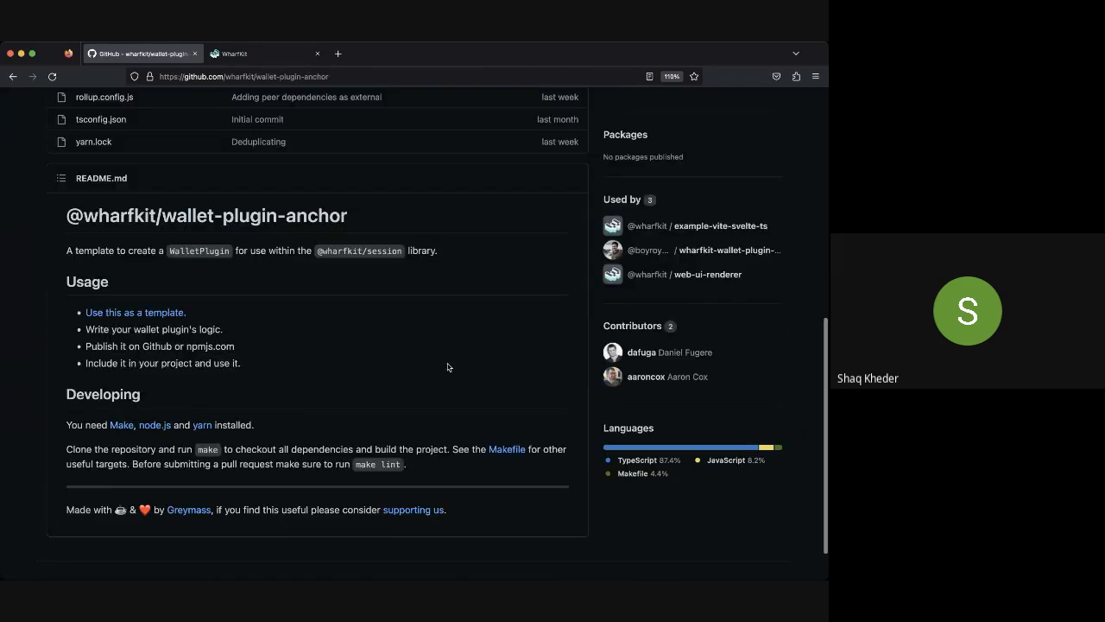
{"action": "scroll", "scroll_direction": "down", "scroll_amount": 3}
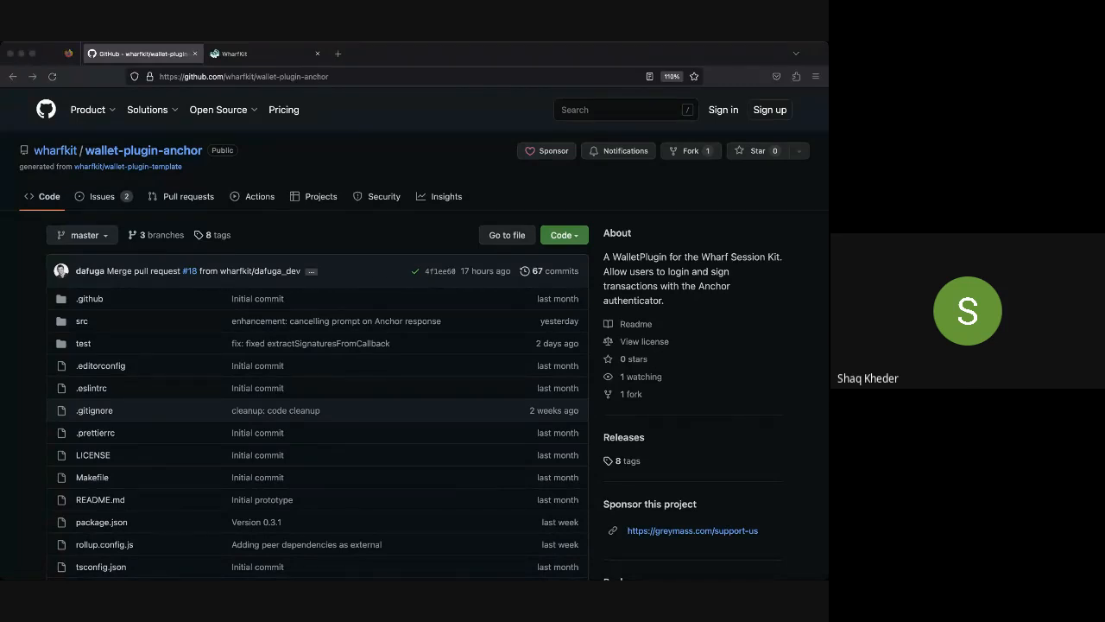
{"action": "mouse_move", "coordinate": [428, 431]}
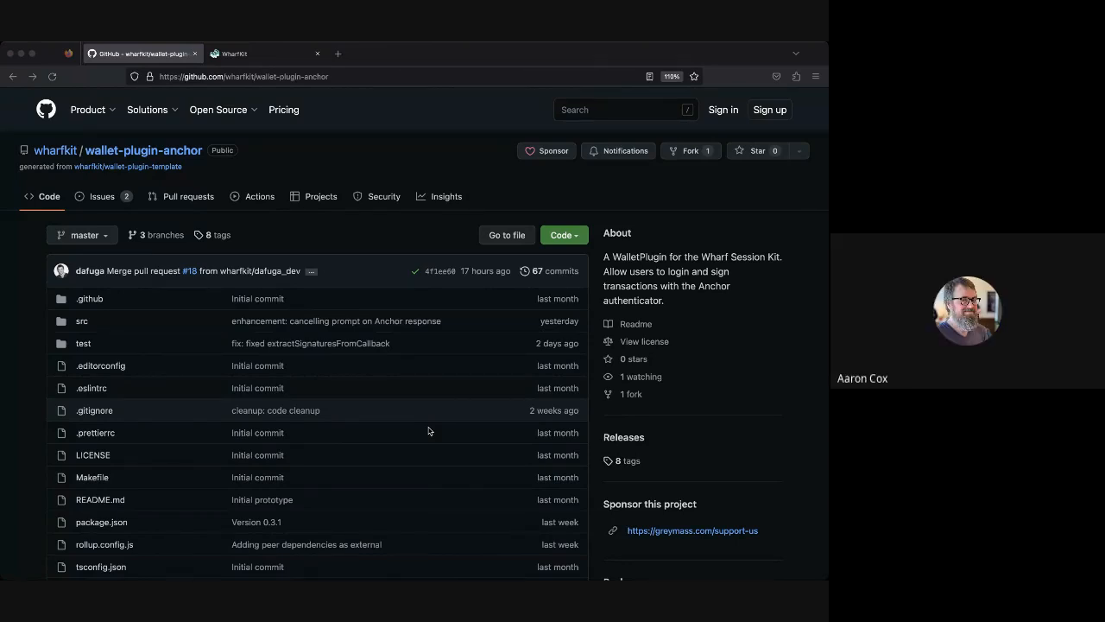
{"action": "scroll", "scroll_direction": "down", "scroll_amount": 3}
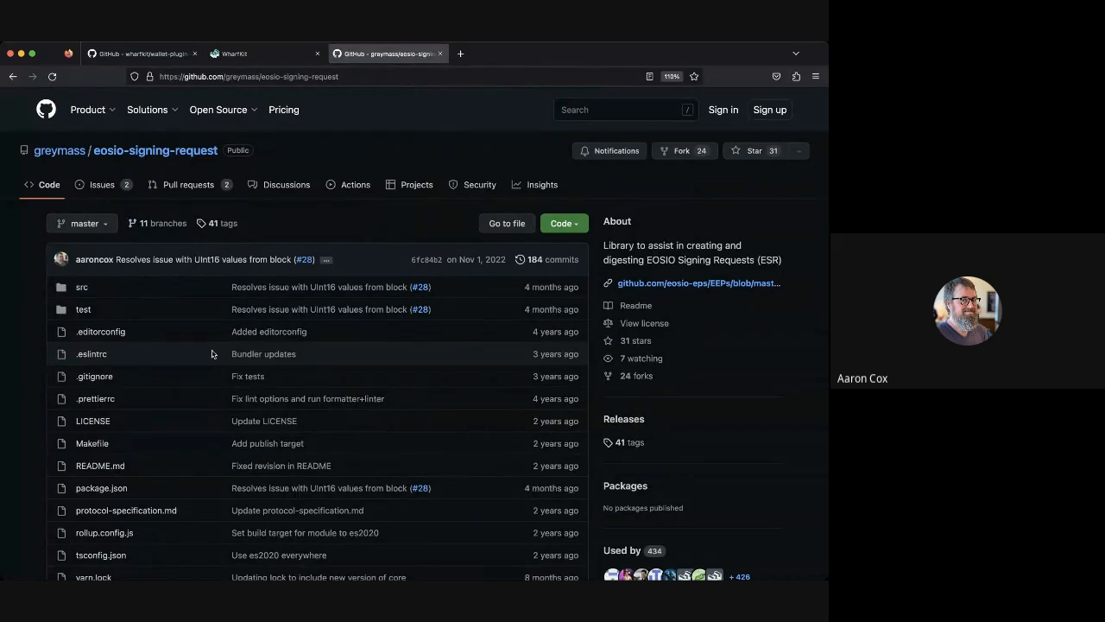
{"action": "mouse_move", "coordinate": [207, 353]}
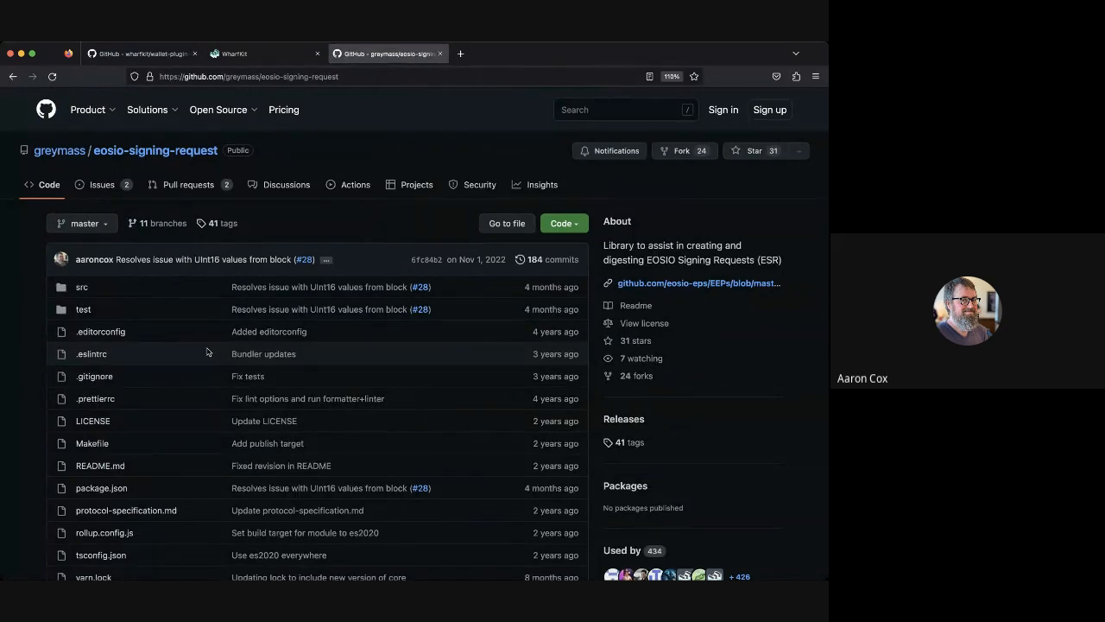
Step: Look over greymass/eosio-signing-request, then return to the wallet-plugin-anchor tab
{"action": "left_click", "coordinate": [217, 110]}
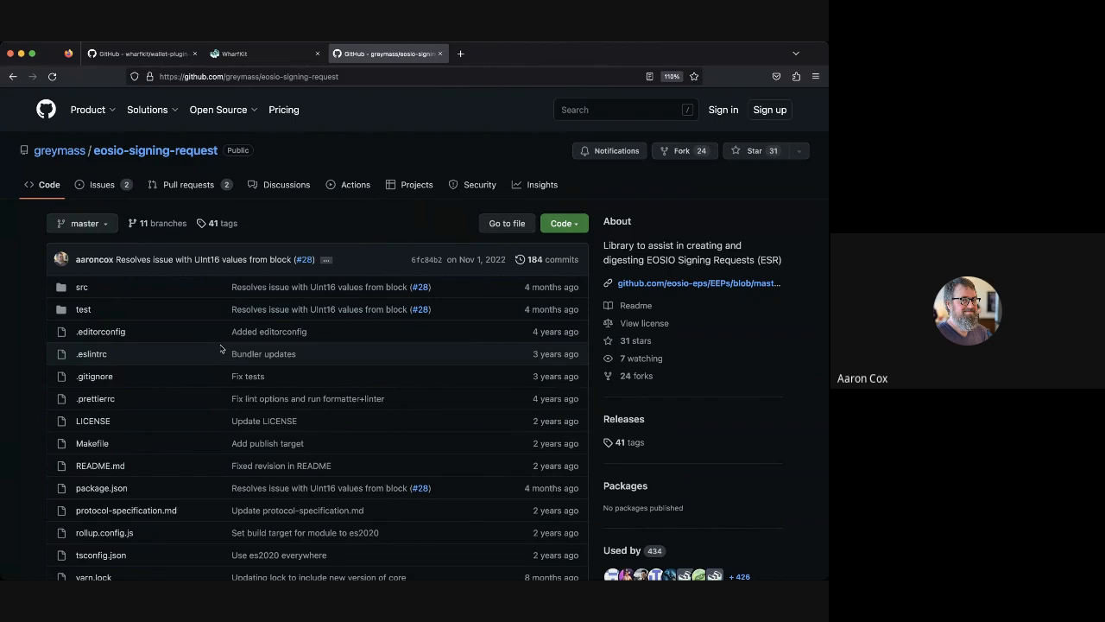
{"action": "left_click", "coordinate": [143, 53]}
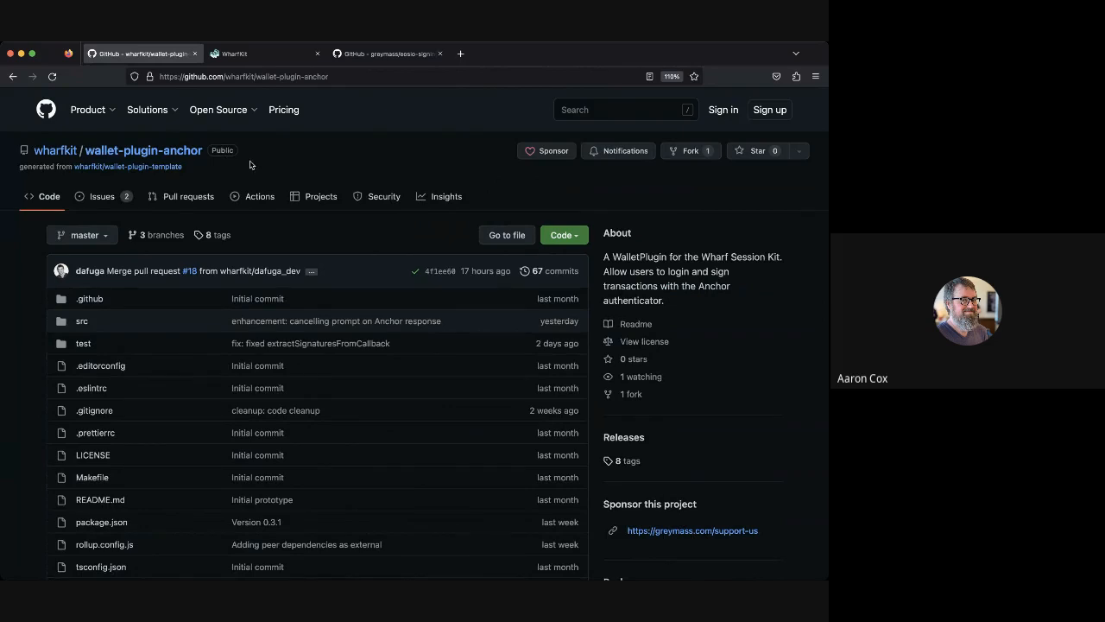
{"action": "mouse_move", "coordinate": [182, 322]}
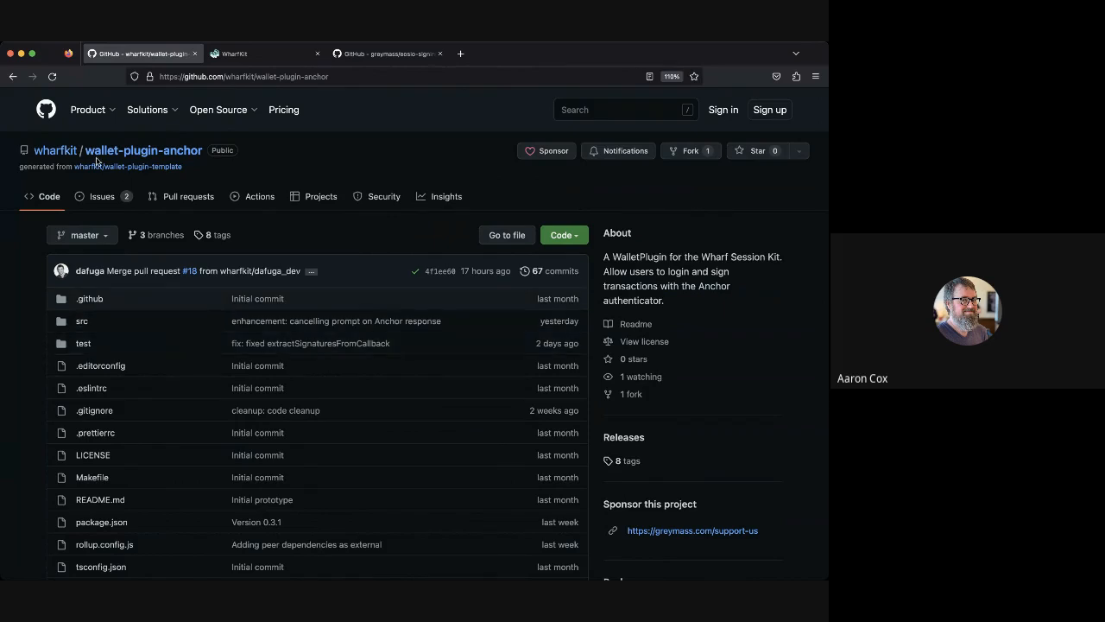
{"action": "mouse_move", "coordinate": [144, 150]}
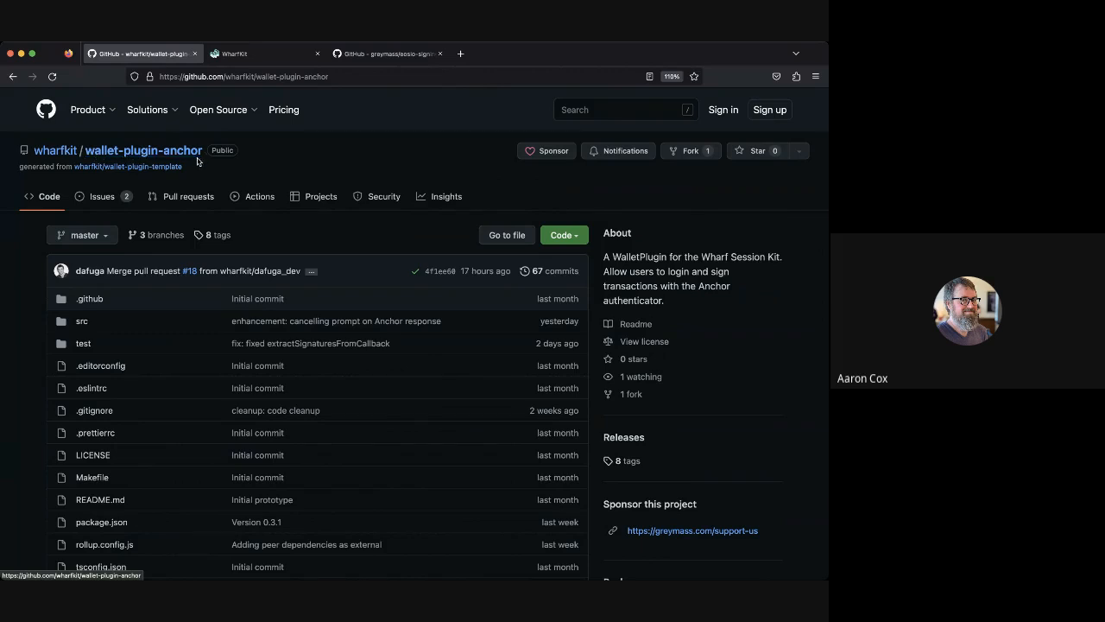
{"action": "mouse_move", "coordinate": [164, 391]}
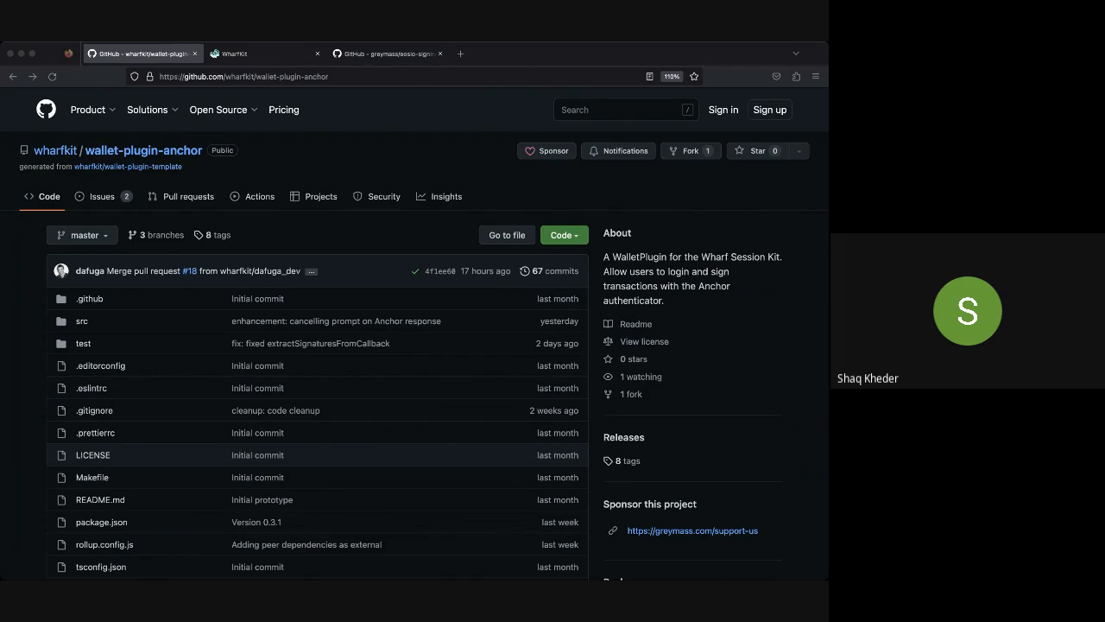
{"action": "mouse_move", "coordinate": [187, 448]}
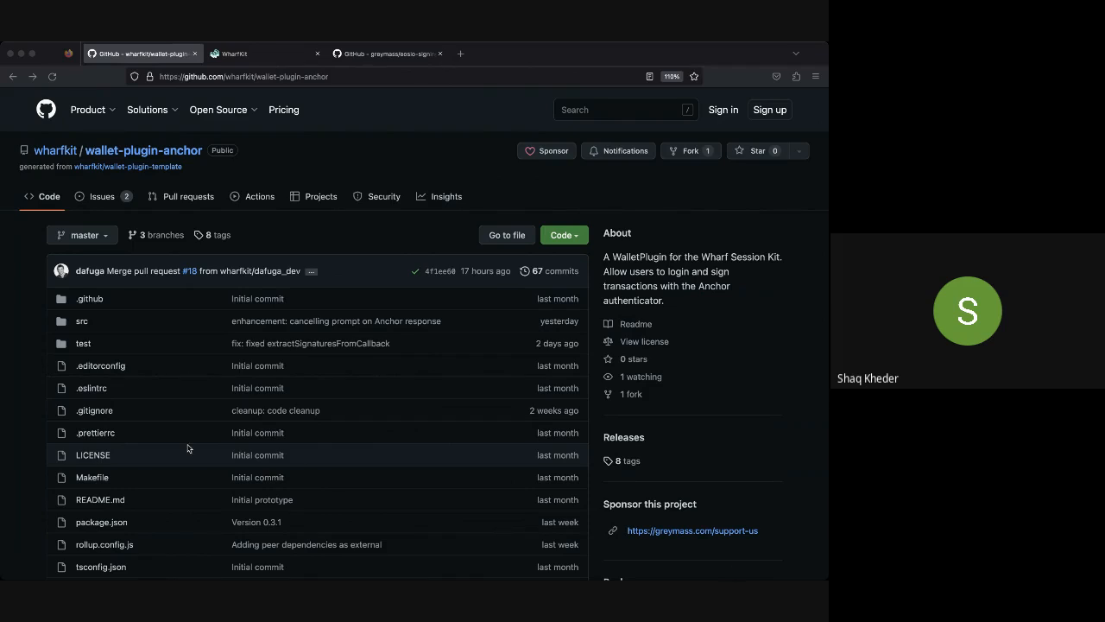
{"action": "mouse_move", "coordinate": [321, 196]}
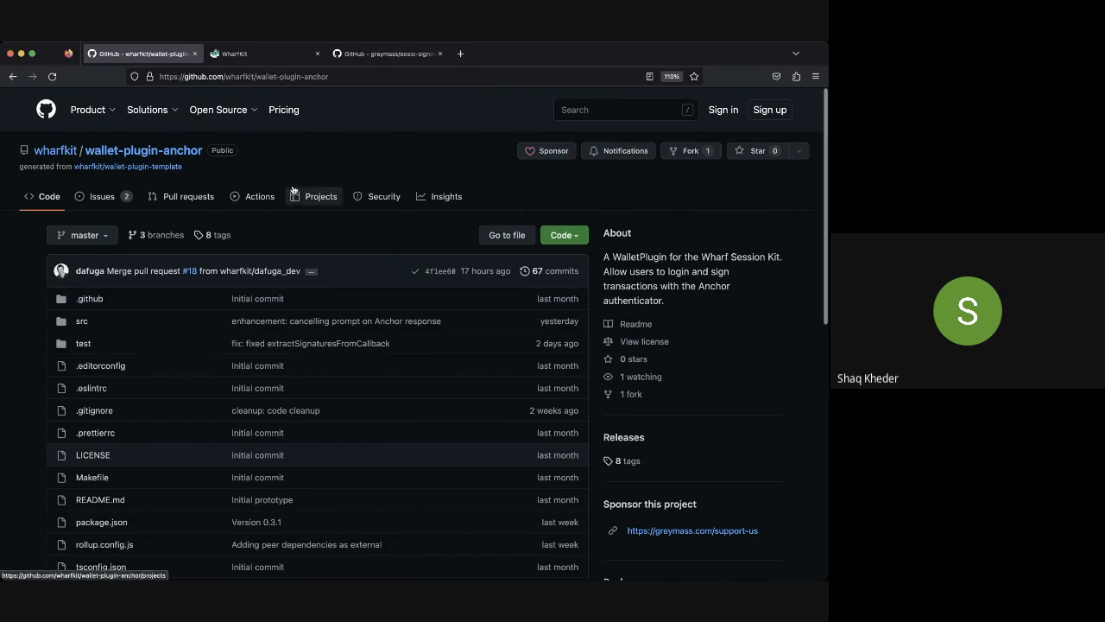
Step: Search wallet-plugin-anchor for 'esr', scan the results, and switch to eosio-signing-request
{"action": "type", "text": "esr"}
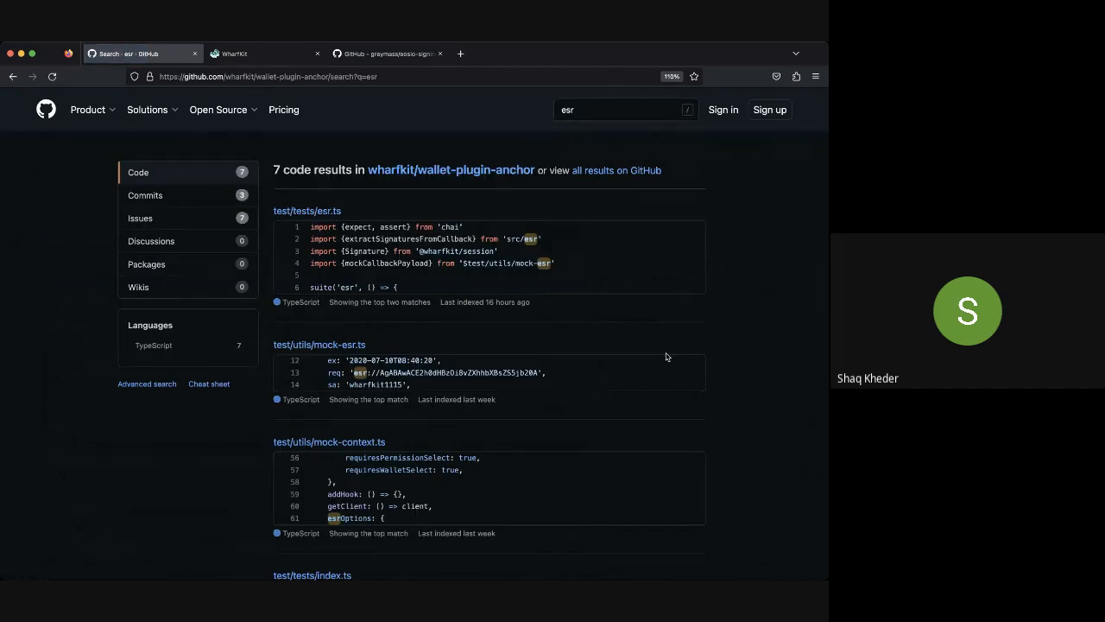
{"action": "scroll", "scroll_direction": "down", "scroll_amount": 3}
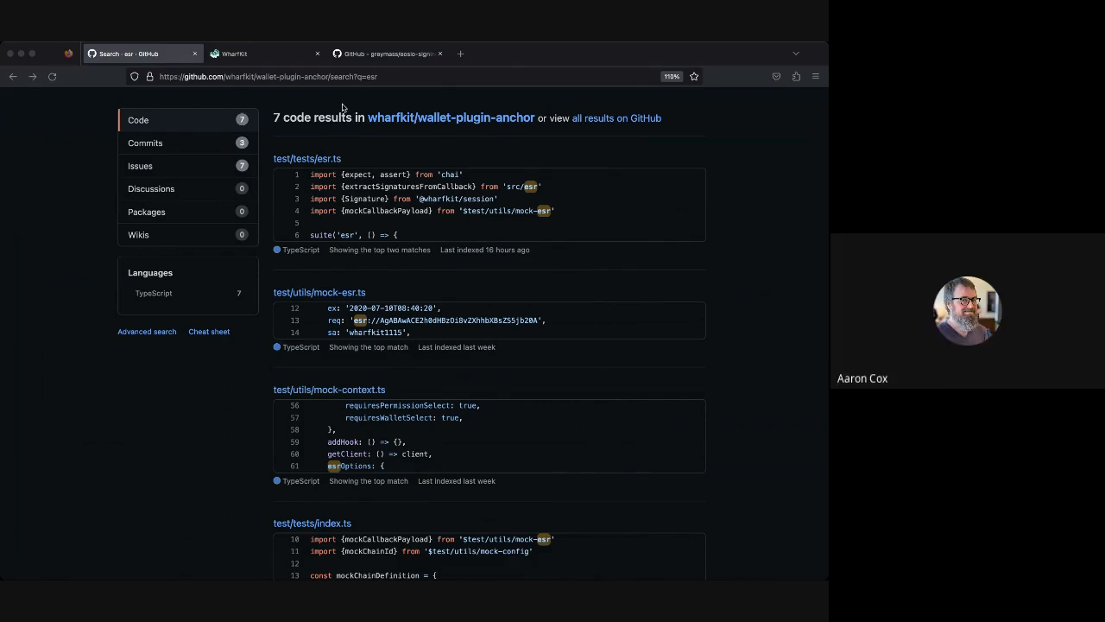
{"action": "left_click", "coordinate": [387, 53]}
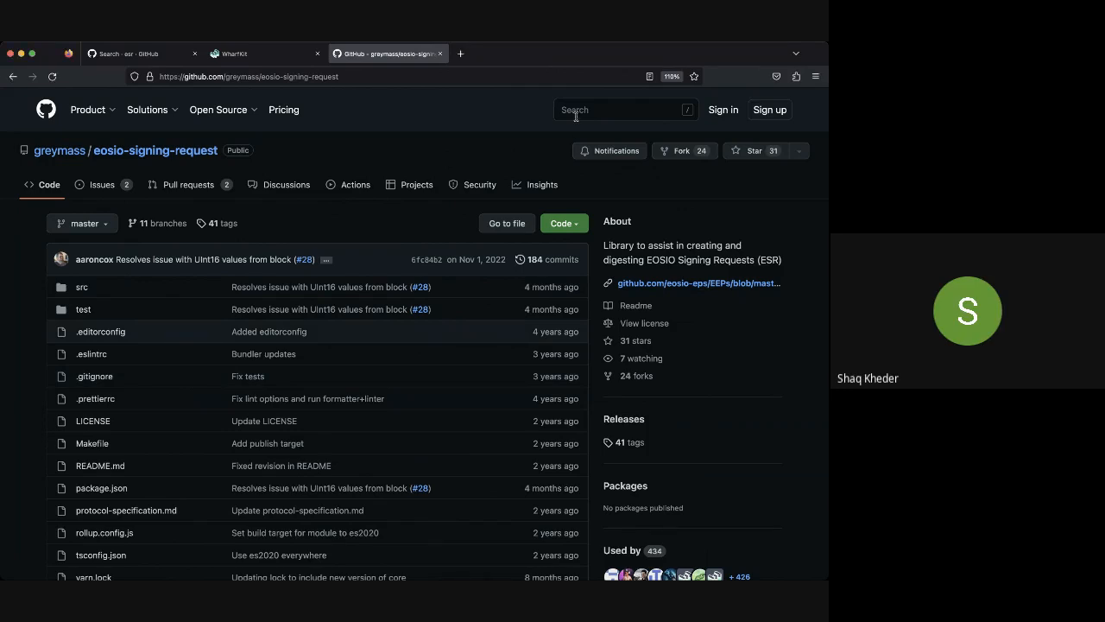
Step: Search eosio-signing-request for 'esr', open src/signing-request.ts, then return to anchor's results
{"action": "type", "text": "esr"}
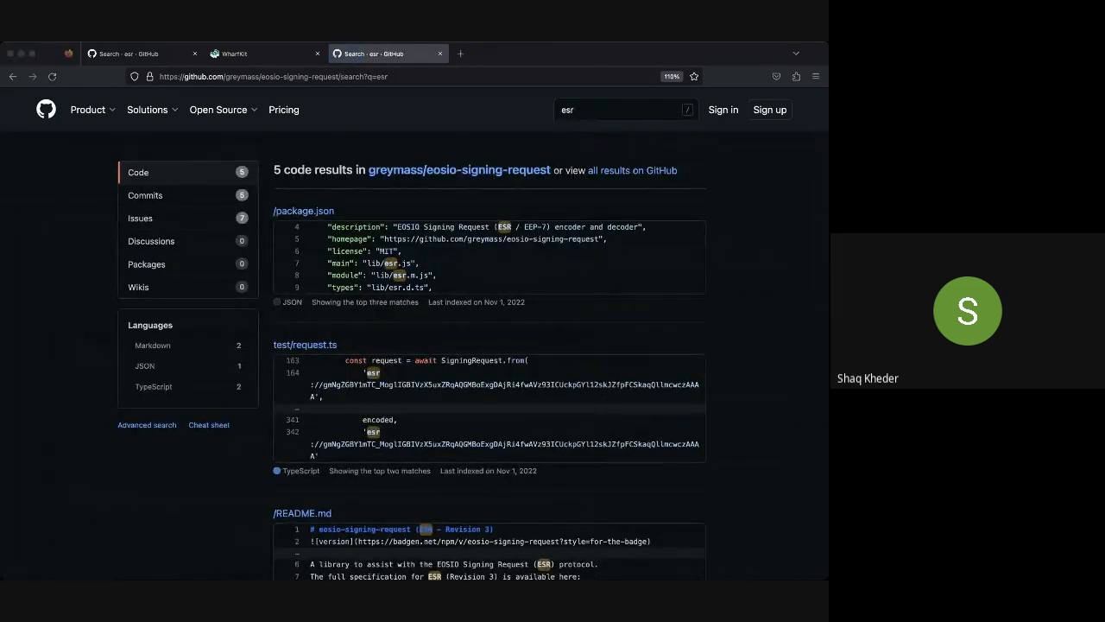
{"action": "scroll", "scroll_direction": "down", "scroll_amount": 3}
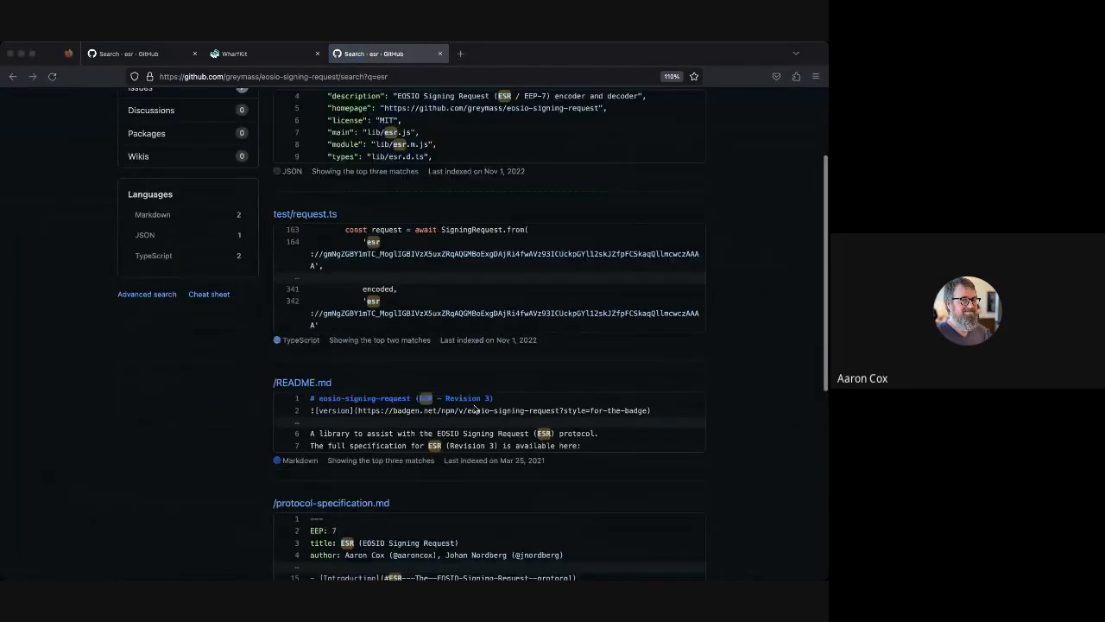
{"action": "scroll", "scroll_direction": "down", "scroll_amount": 3}
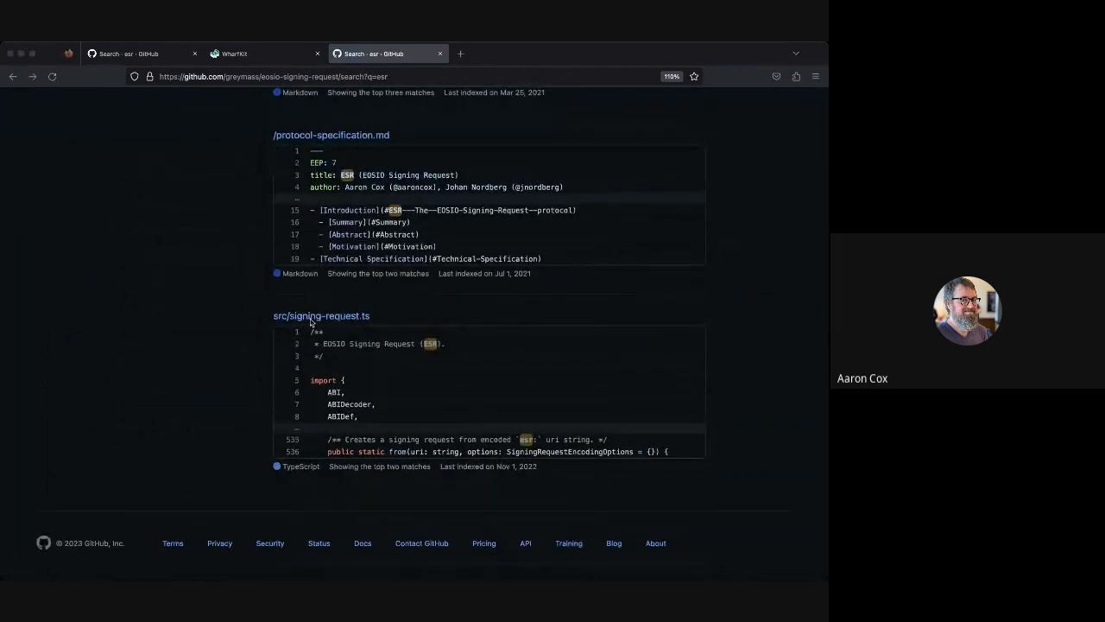
{"action": "left_click", "coordinate": [321, 316]}
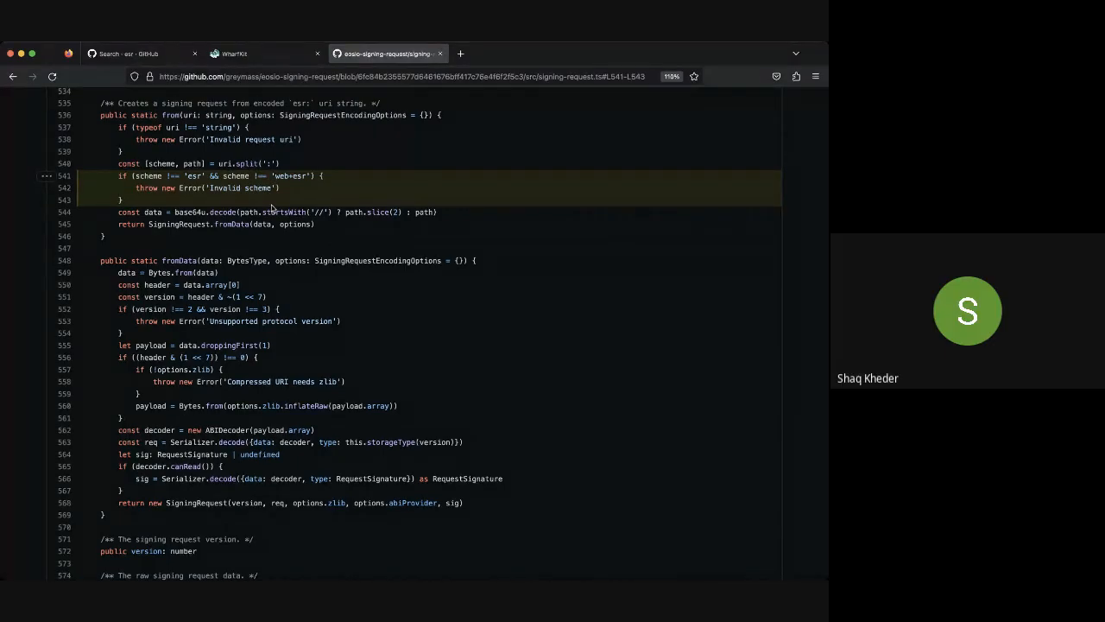
{"action": "left_click", "coordinate": [139, 54]}
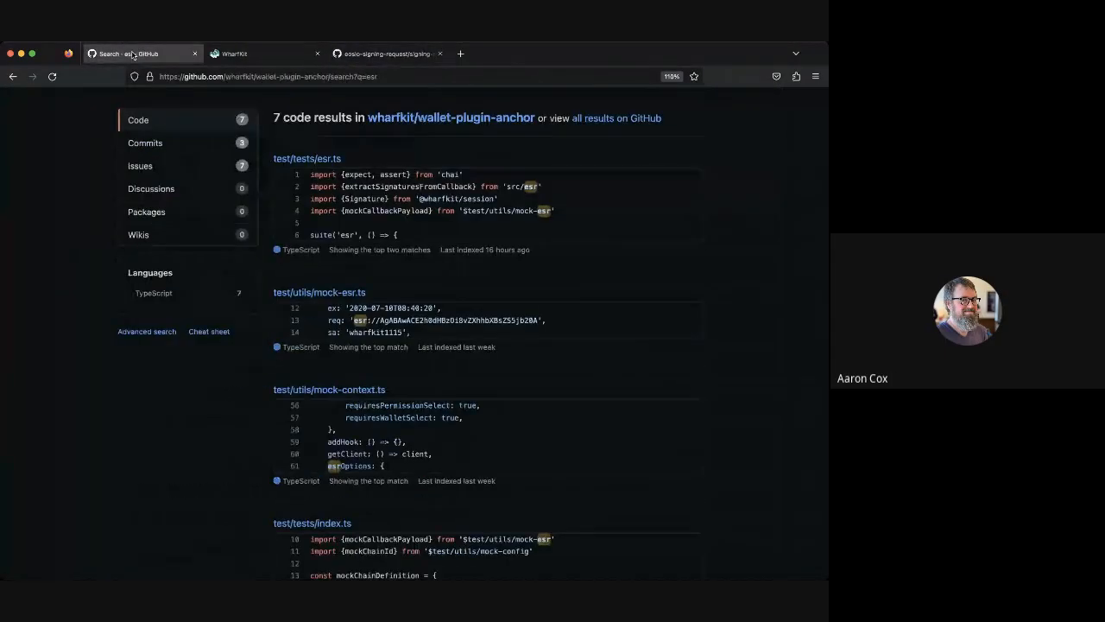
{"action": "left_click", "coordinate": [450, 118]}
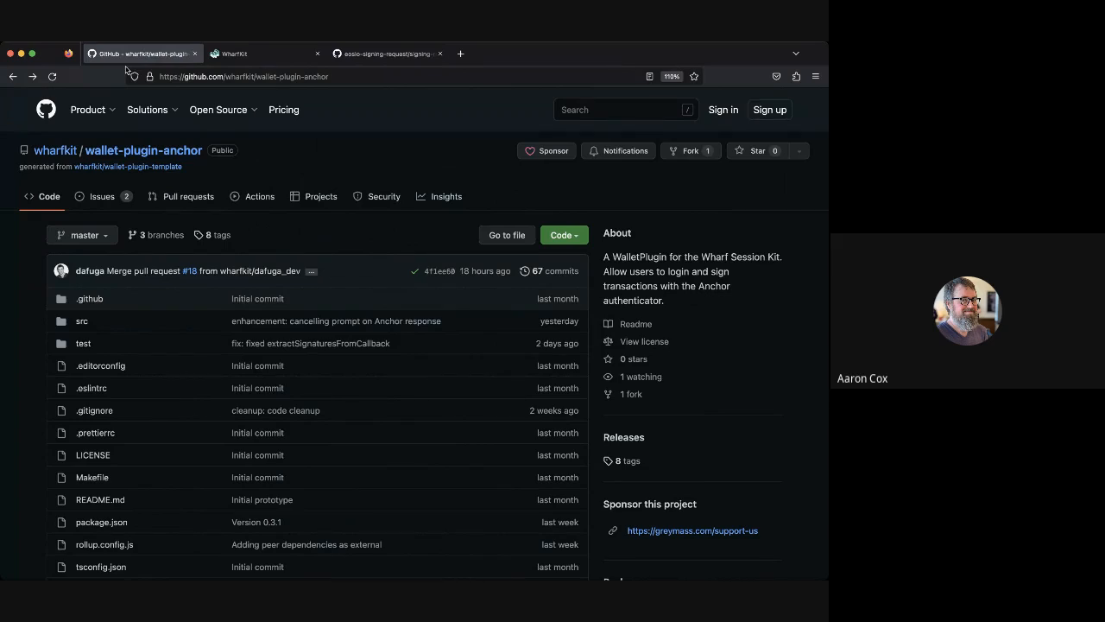
{"action": "mouse_move", "coordinate": [126, 71]}
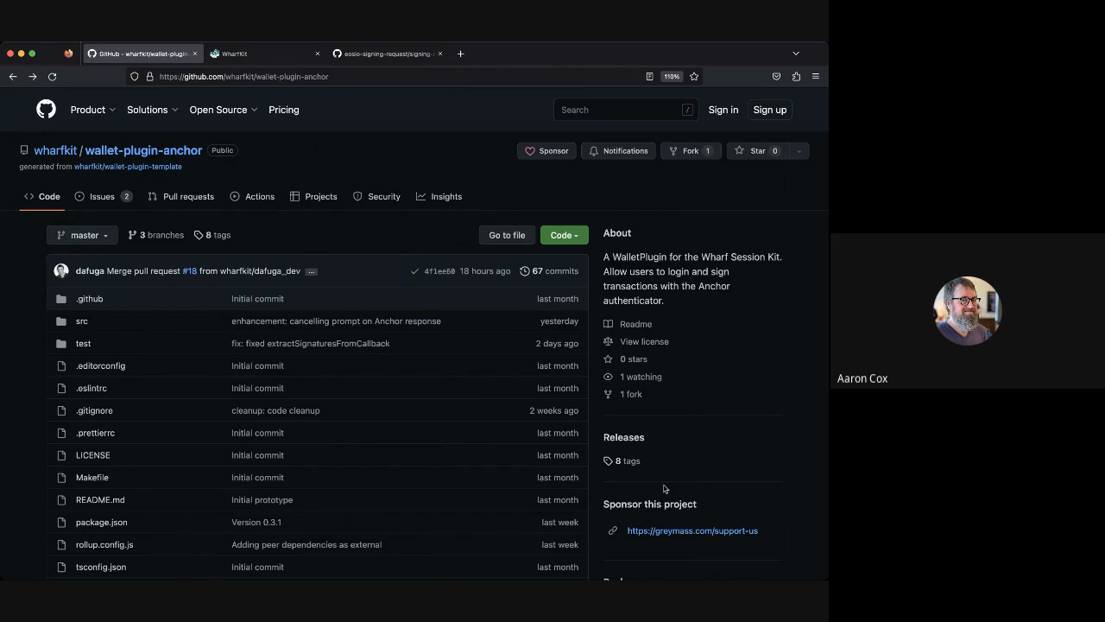
{"action": "mouse_move", "coordinate": [659, 437]}
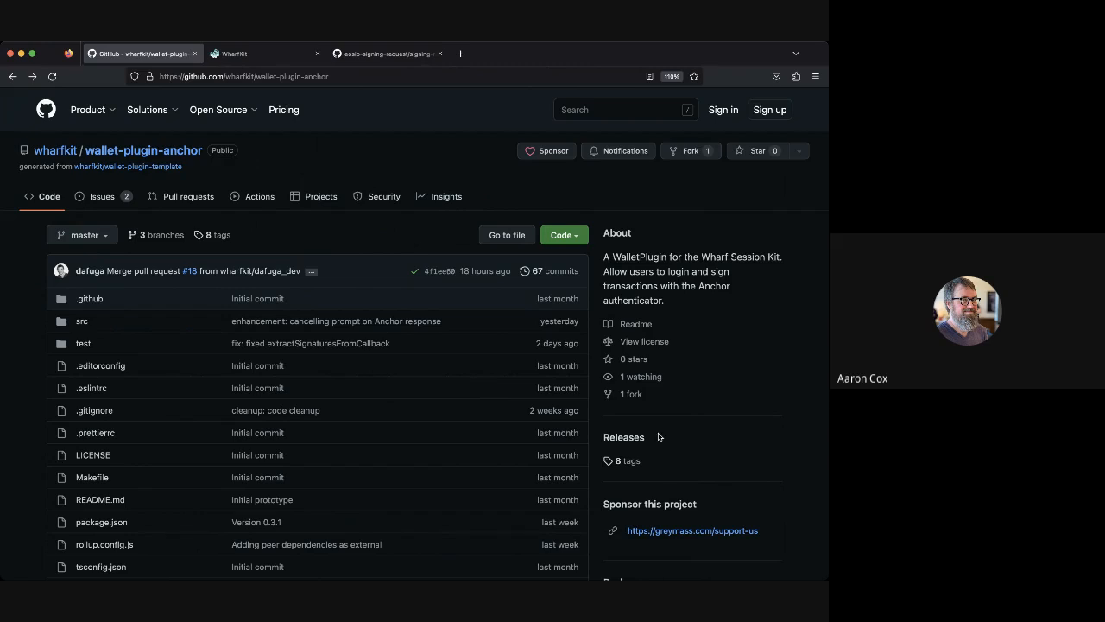
{"action": "mouse_move", "coordinate": [656, 488]}
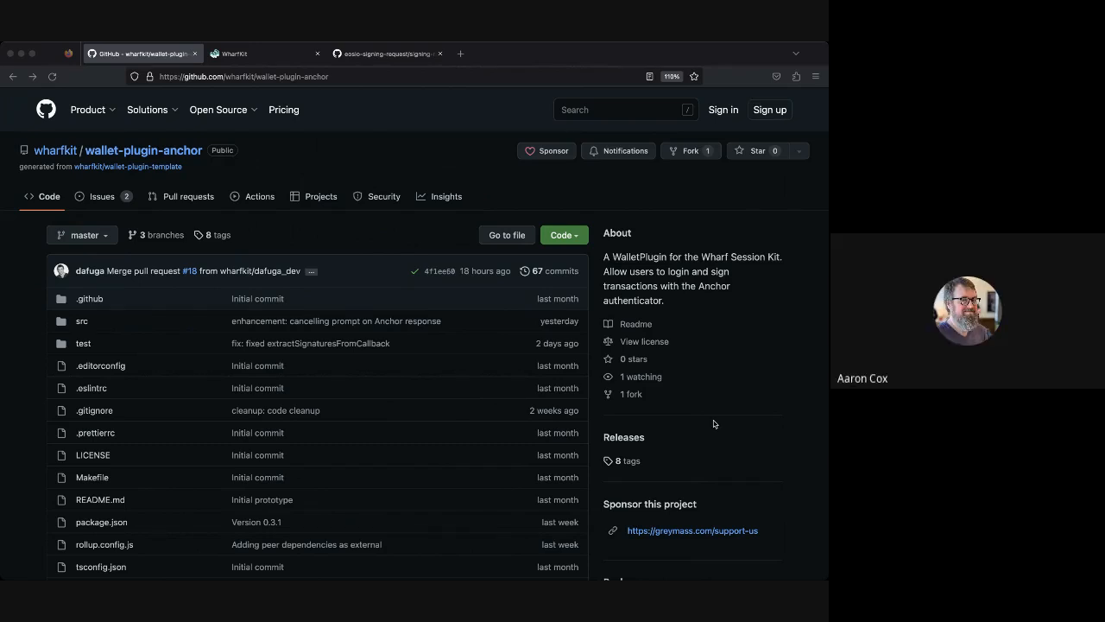
{"action": "mouse_move", "coordinate": [286, 290]}
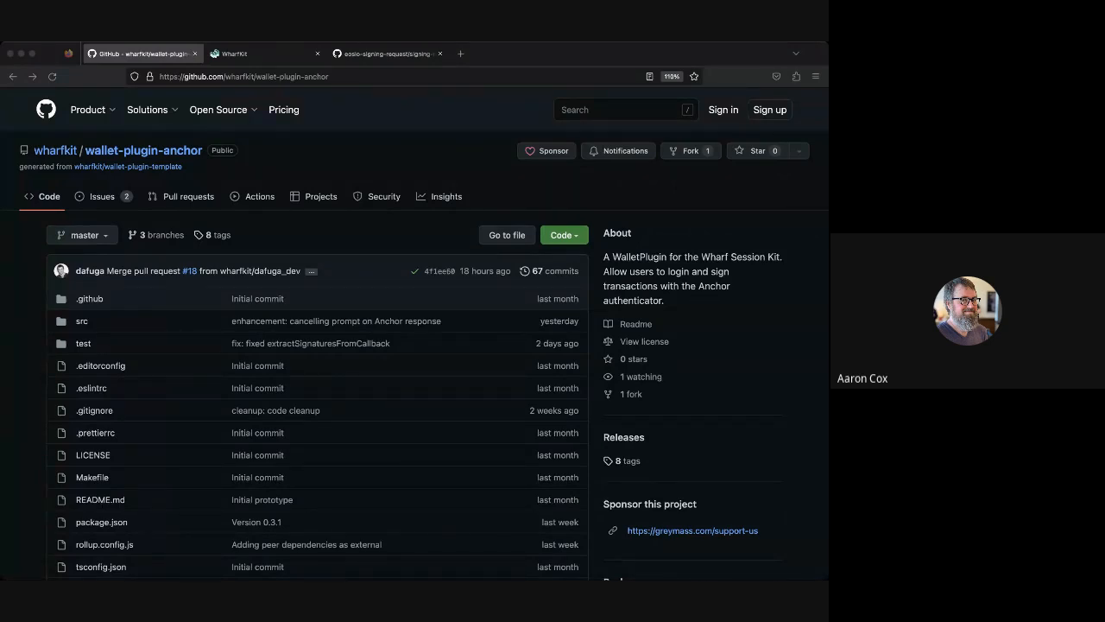
{"action": "mouse_move", "coordinate": [130, 173]}
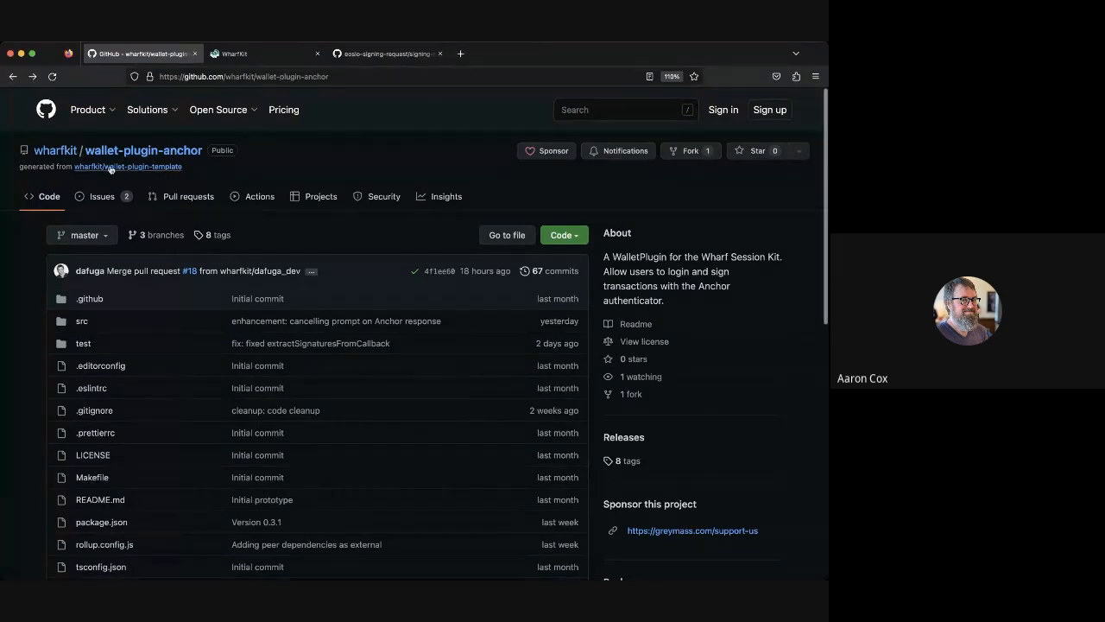
{"action": "mouse_move", "coordinate": [127, 167]}
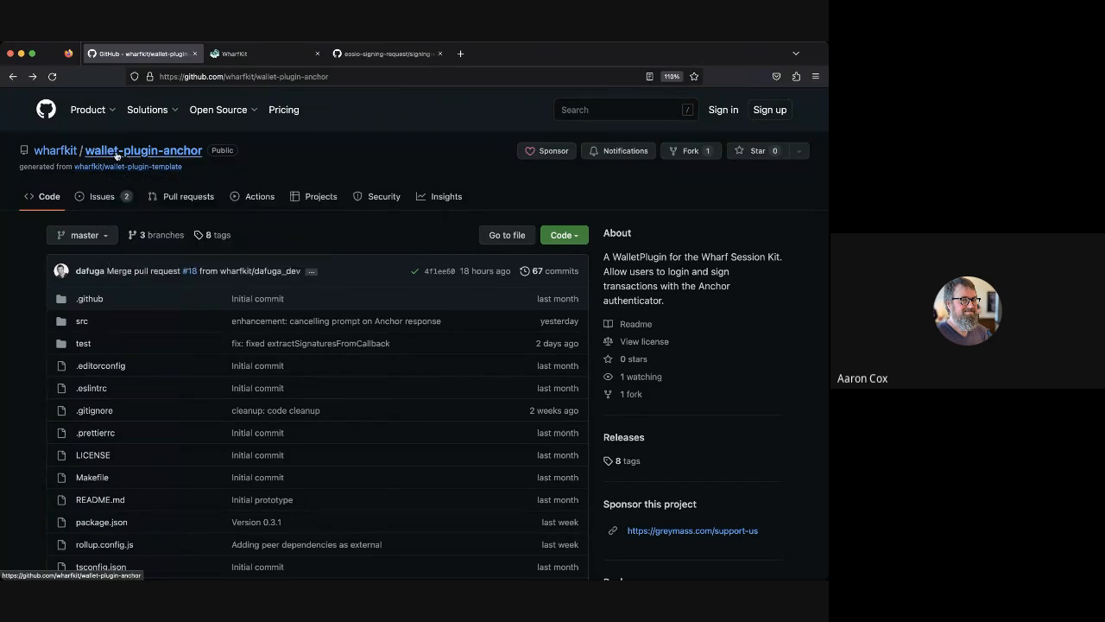
{"action": "mouse_move", "coordinate": [127, 167]}
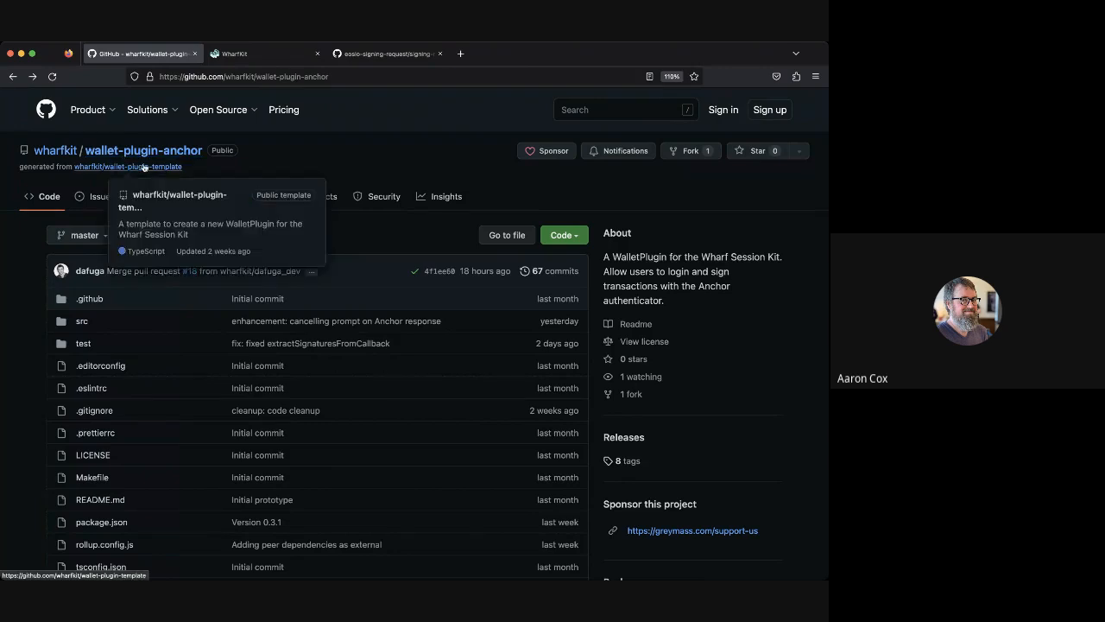
{"action": "mouse_move", "coordinate": [149, 159]}
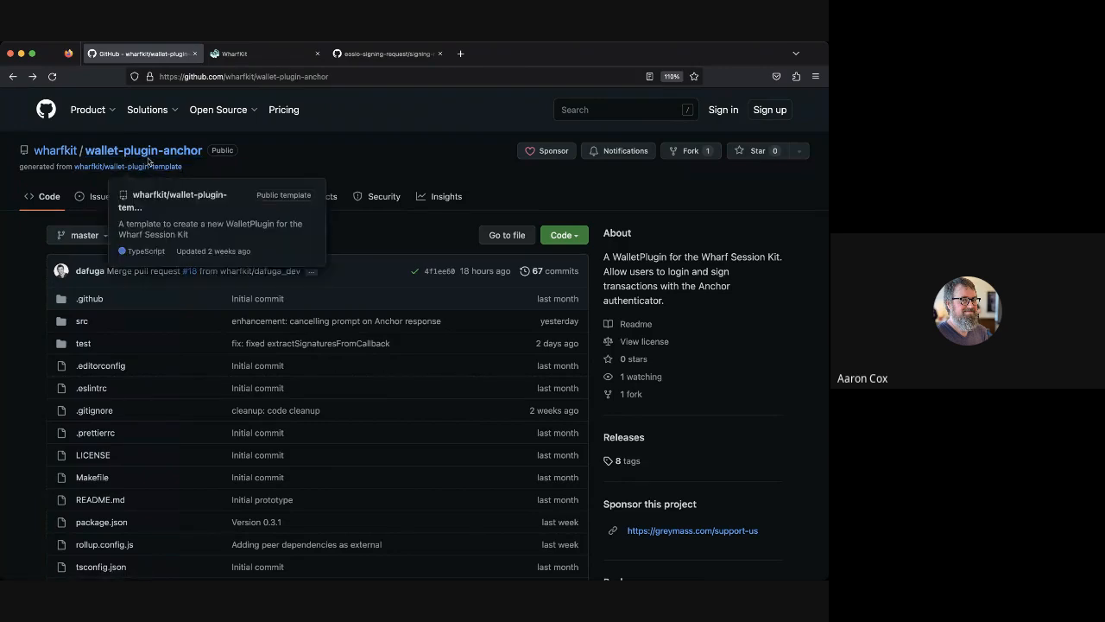
{"action": "mouse_move", "coordinate": [144, 151]}
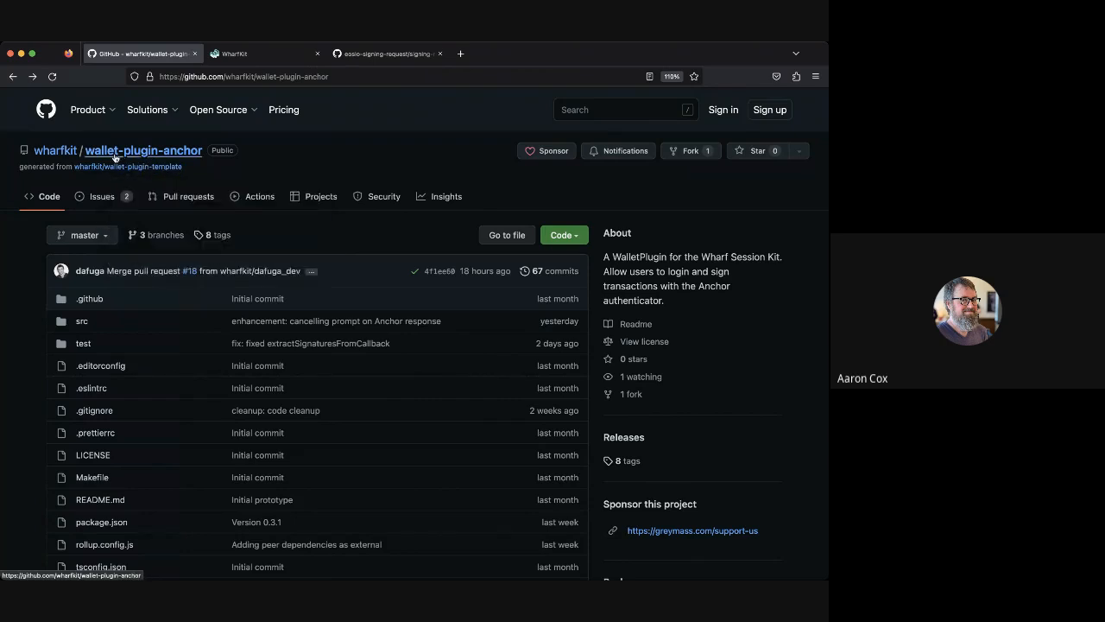
{"action": "mouse_move", "coordinate": [136, 154]}
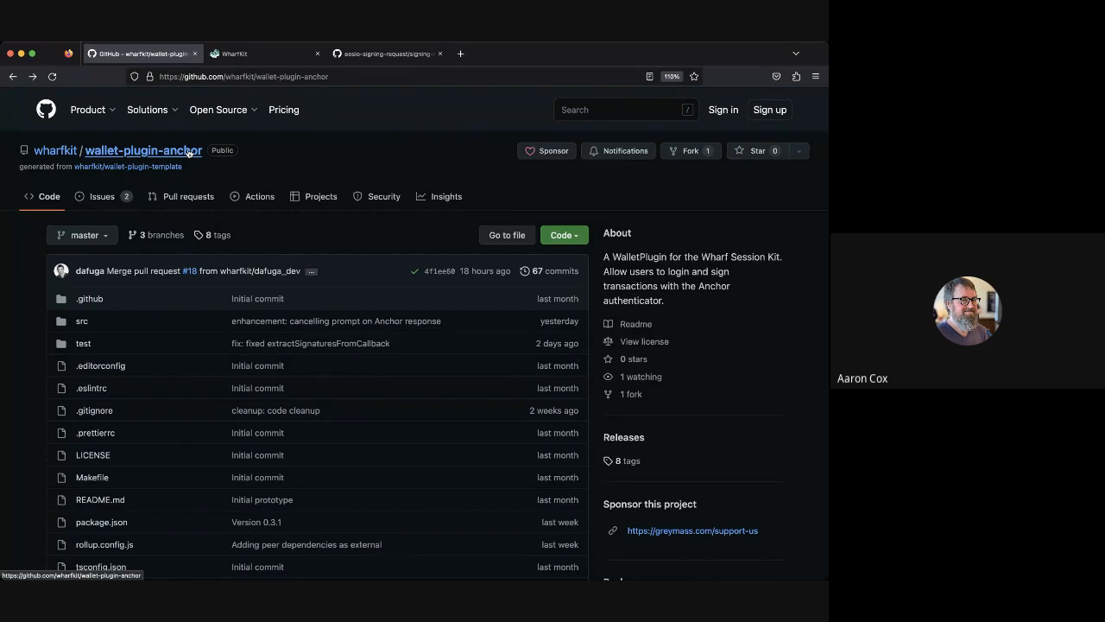
Step: Browse wallet-plugin-anchor's src folder, viewing buoy-types.ts and then scrolling through esr.ts
{"action": "left_click", "coordinate": [82, 320]}
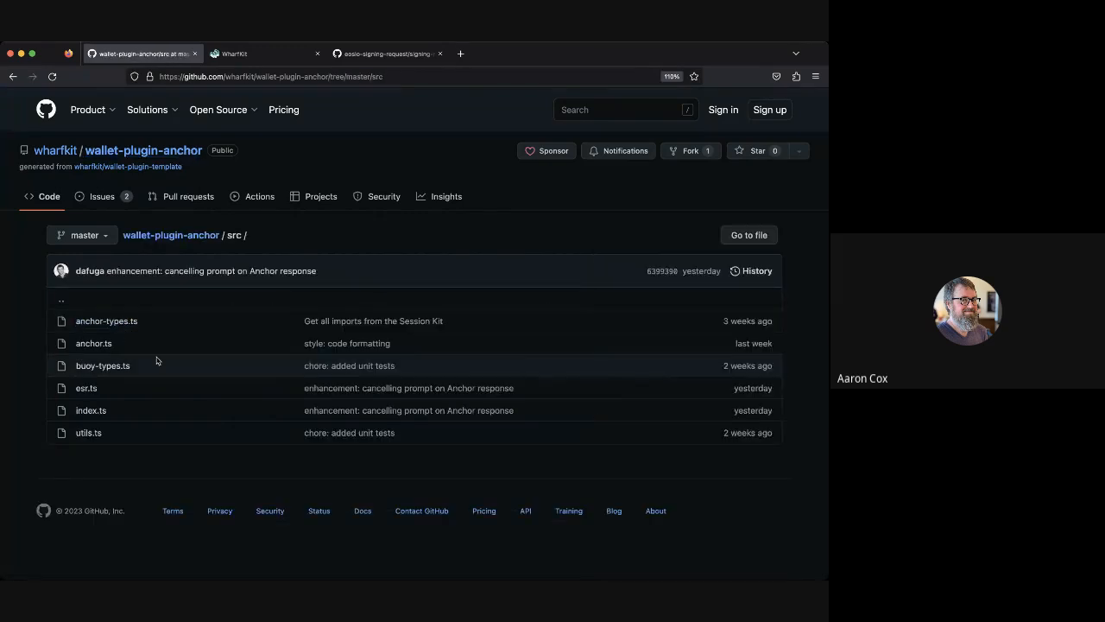
{"action": "mouse_move", "coordinate": [103, 365]}
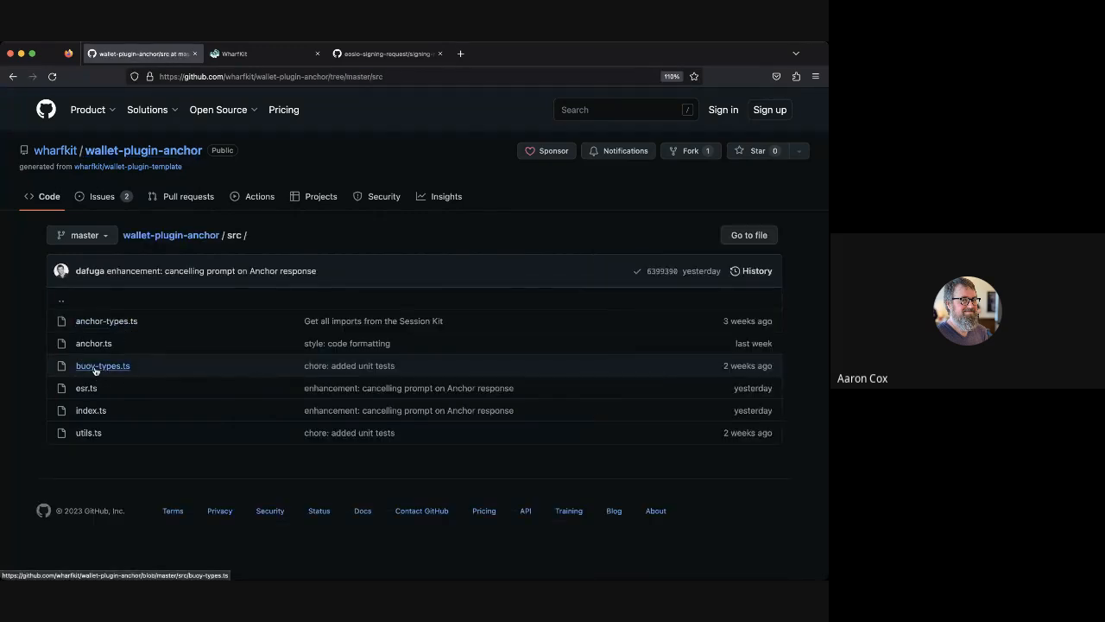
{"action": "left_click", "coordinate": [102, 365]}
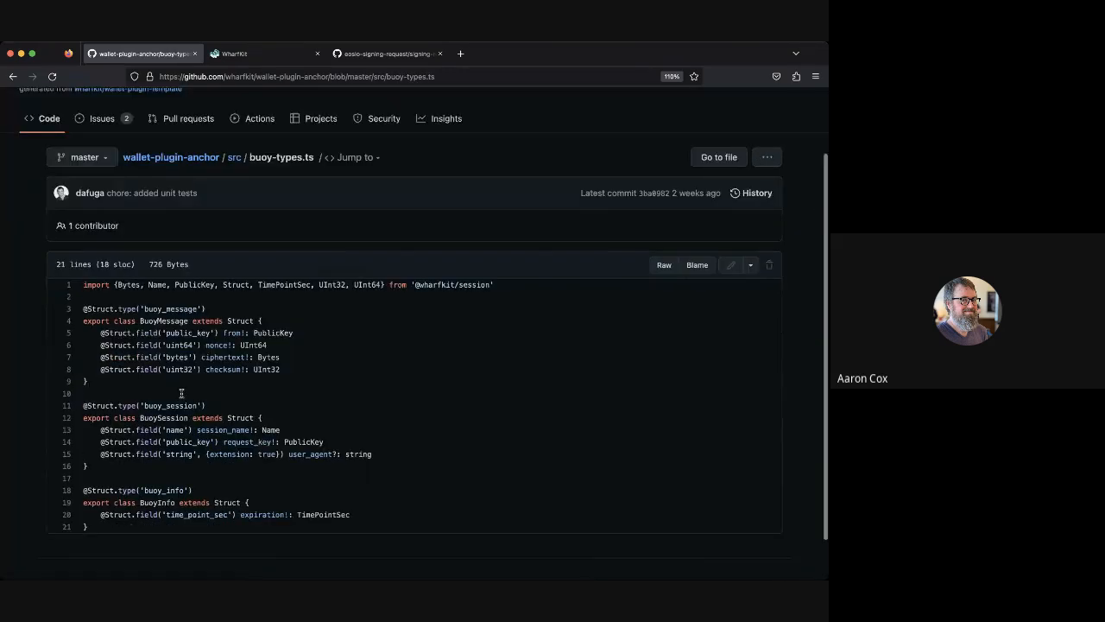
{"action": "scroll", "scroll_direction": "down", "scroll_amount": 3}
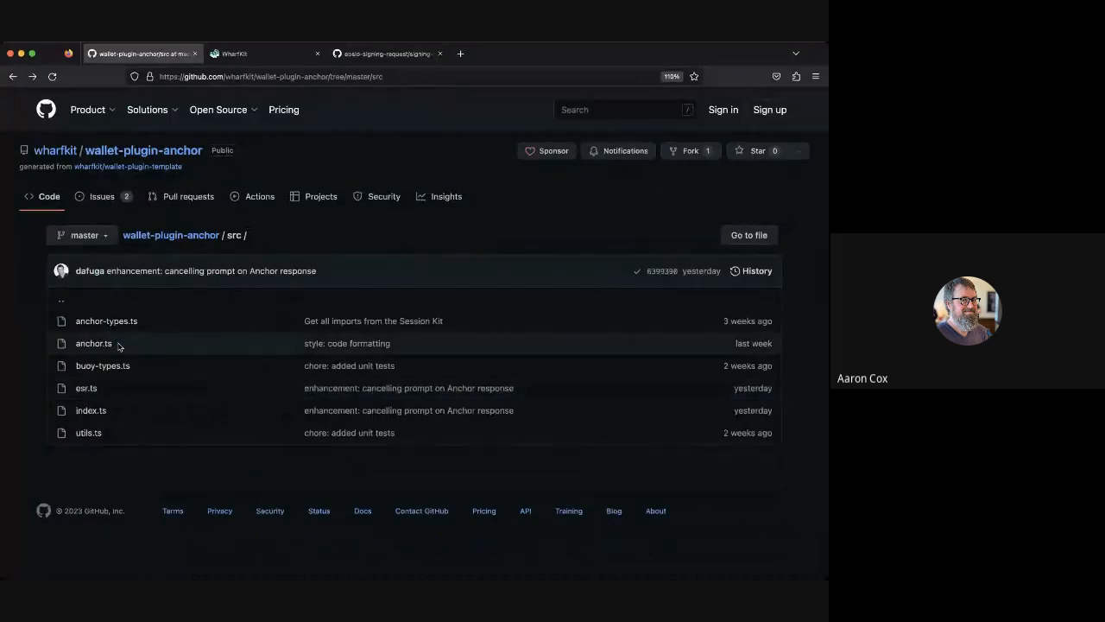
{"action": "left_click", "coordinate": [87, 388]}
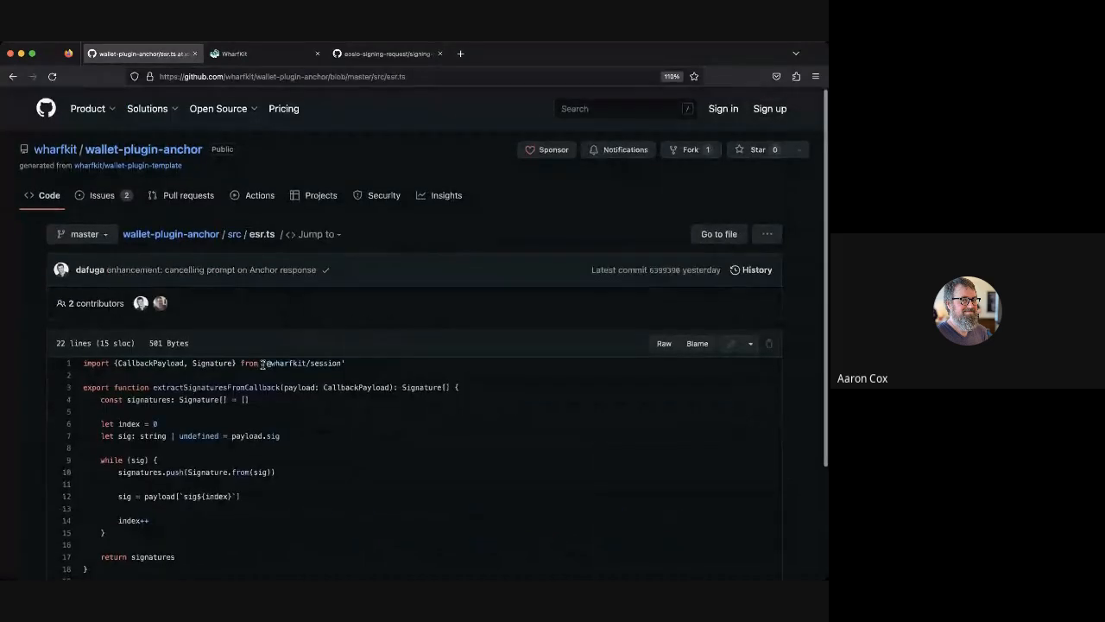
{"action": "scroll", "scroll_direction": "down", "scroll_amount": 3}
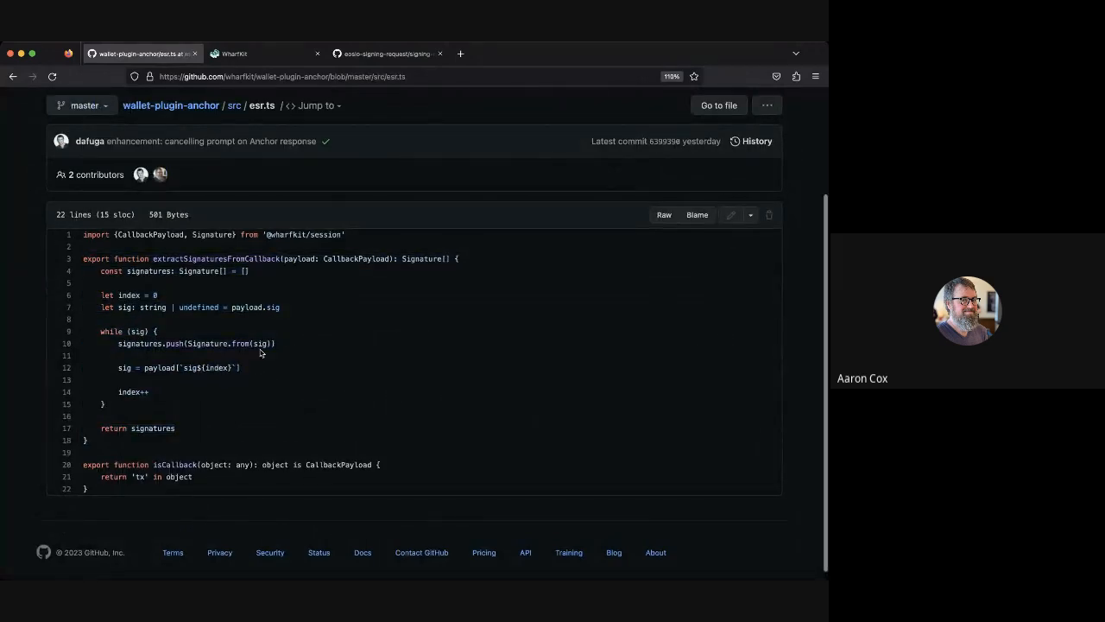
{"action": "mouse_move", "coordinate": [189, 403]}
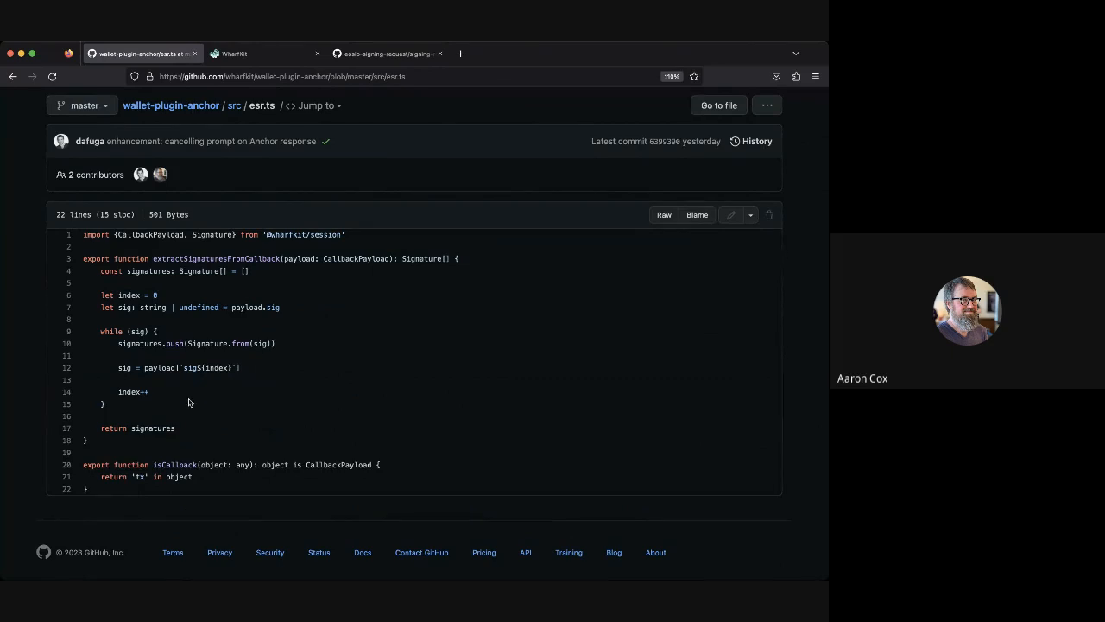
{"action": "mouse_move", "coordinate": [241, 334]}
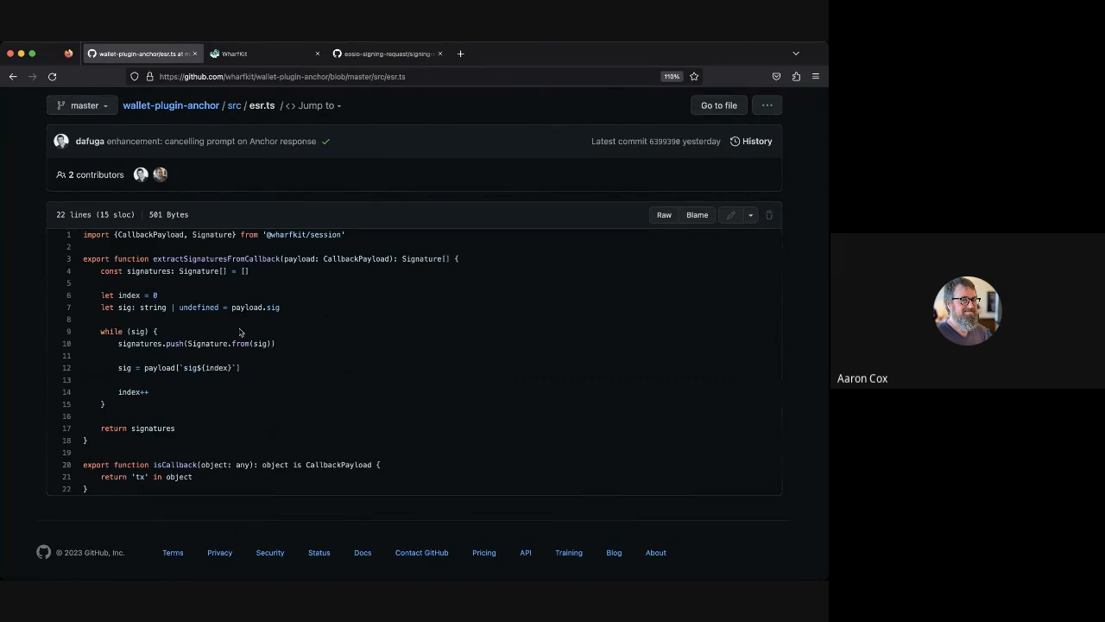
{"action": "mouse_move", "coordinate": [316, 384]}
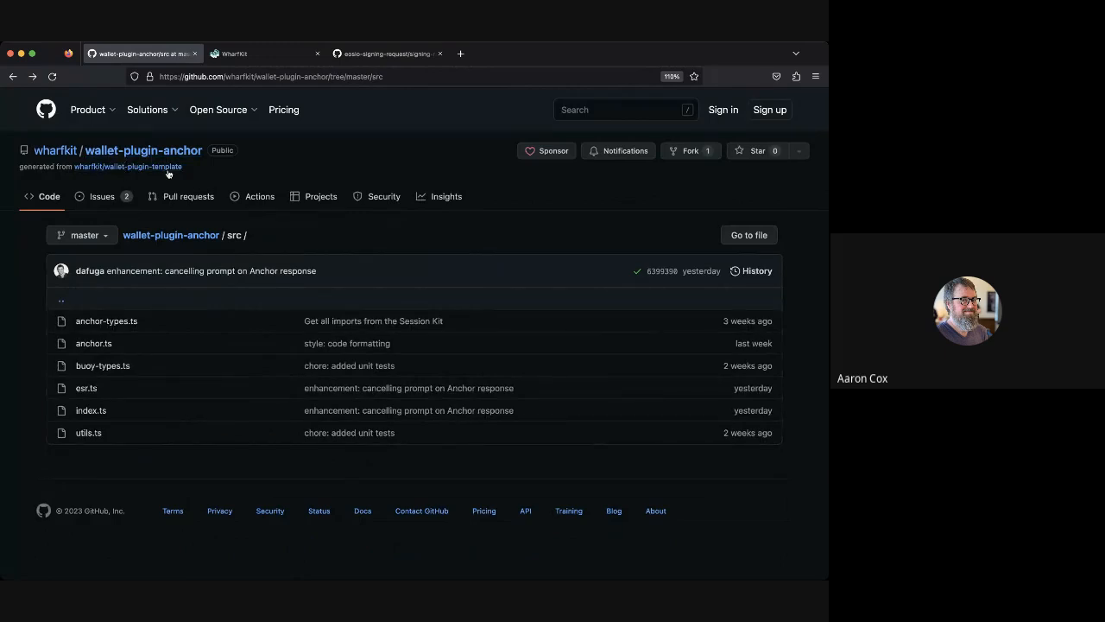
{"action": "mouse_move", "coordinate": [286, 194]}
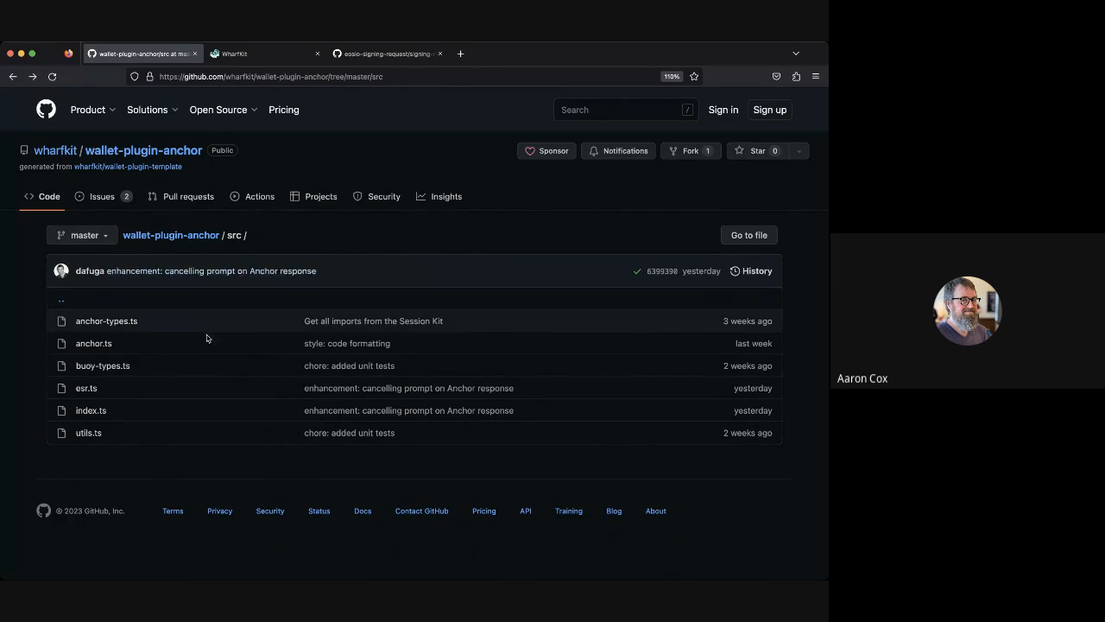
{"action": "mouse_move", "coordinate": [173, 388]}
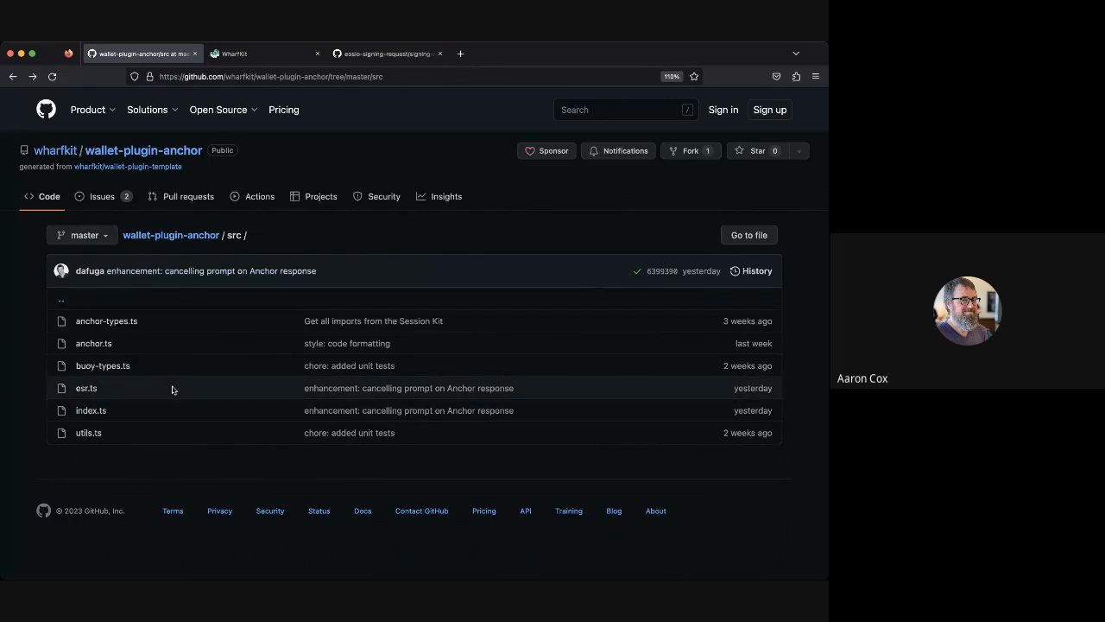
{"action": "mouse_move", "coordinate": [756, 520]}
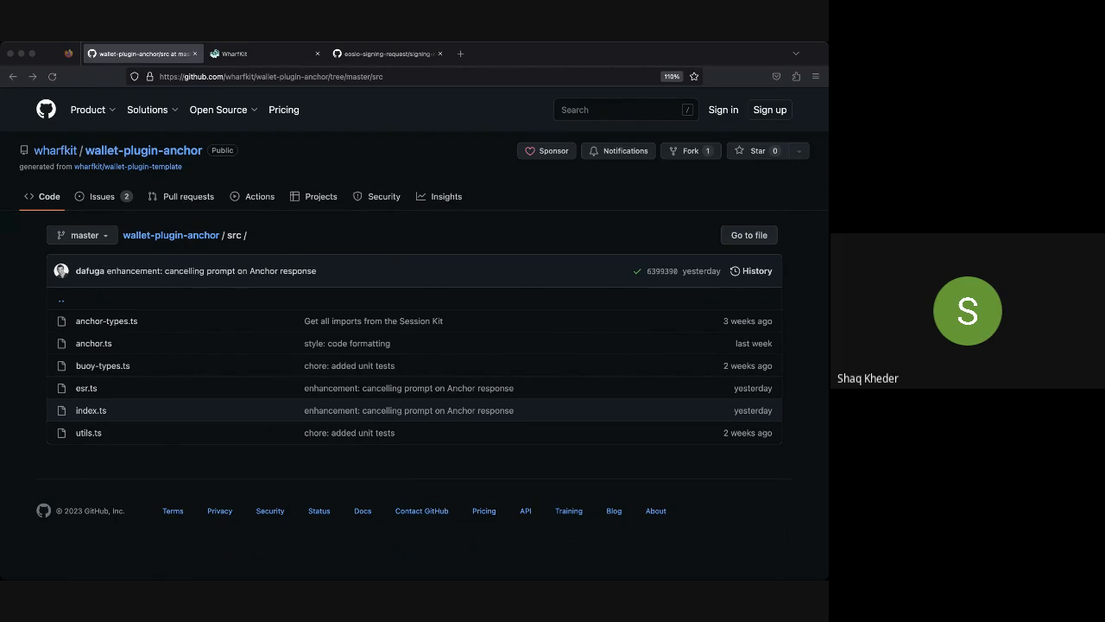
{"action": "mouse_move", "coordinate": [430, 82]}
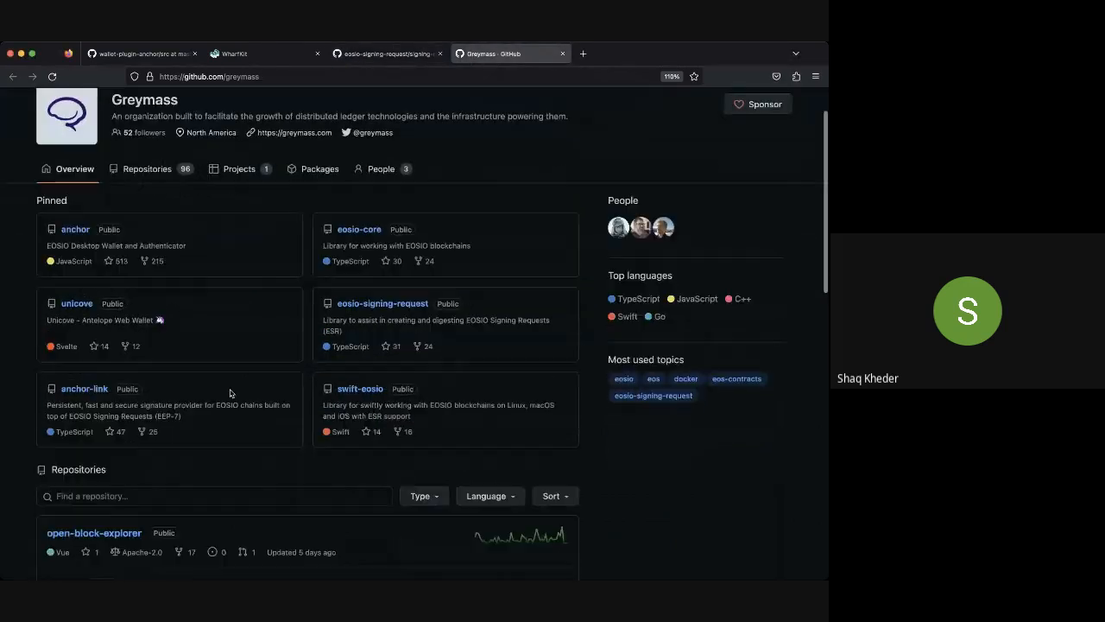
Step: Filter greymass repositories by 'buoy' to list buoy-nodejs, buoy-client and buoy-golang
{"action": "type", "text": "buoy"}
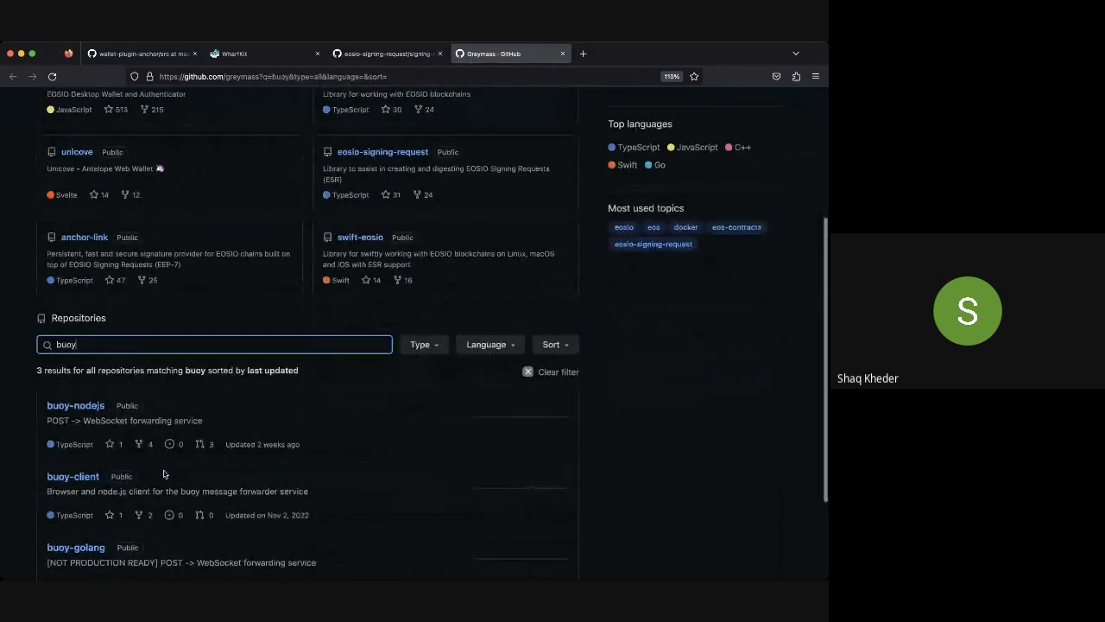
{"action": "scroll", "scroll_direction": "down", "scroll_amount": 3}
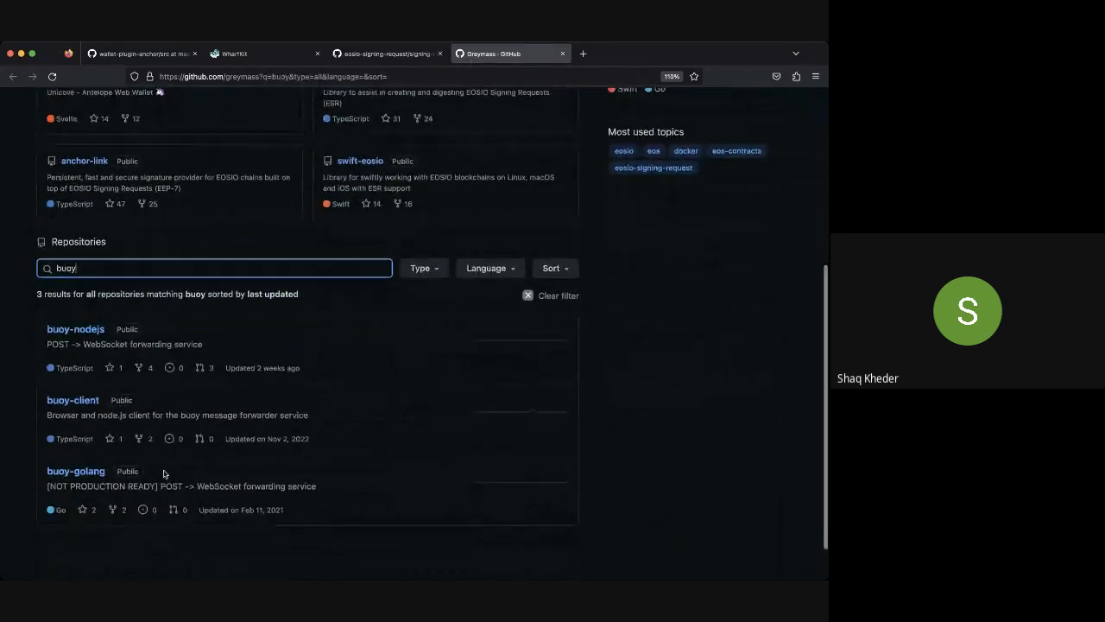
{"action": "mouse_move", "coordinate": [521, 508]}
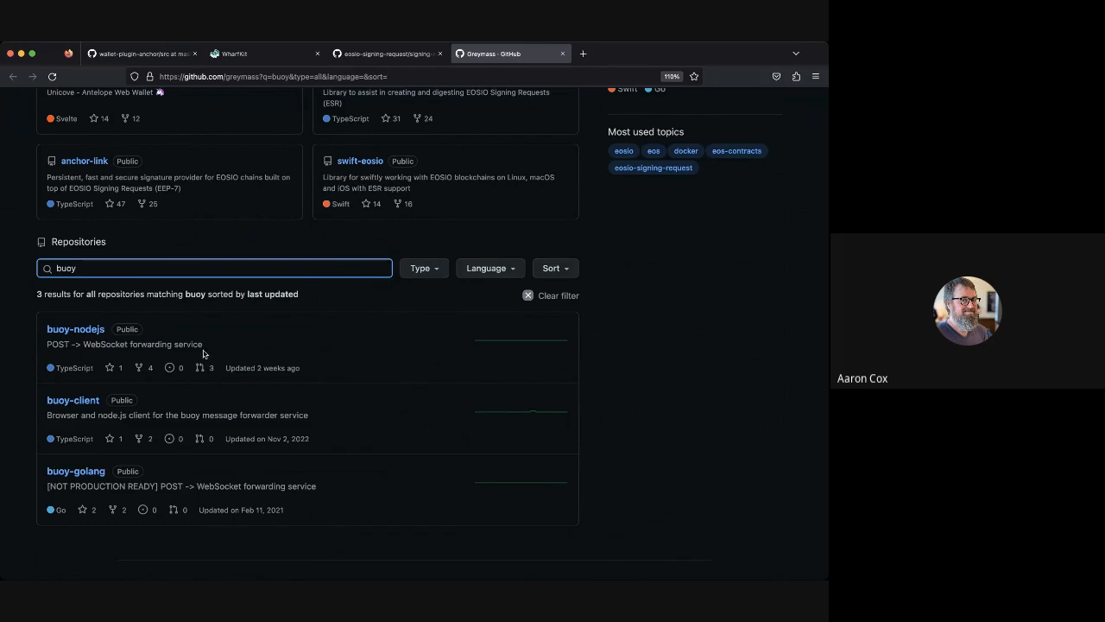
{"action": "mouse_move", "coordinate": [205, 315]}
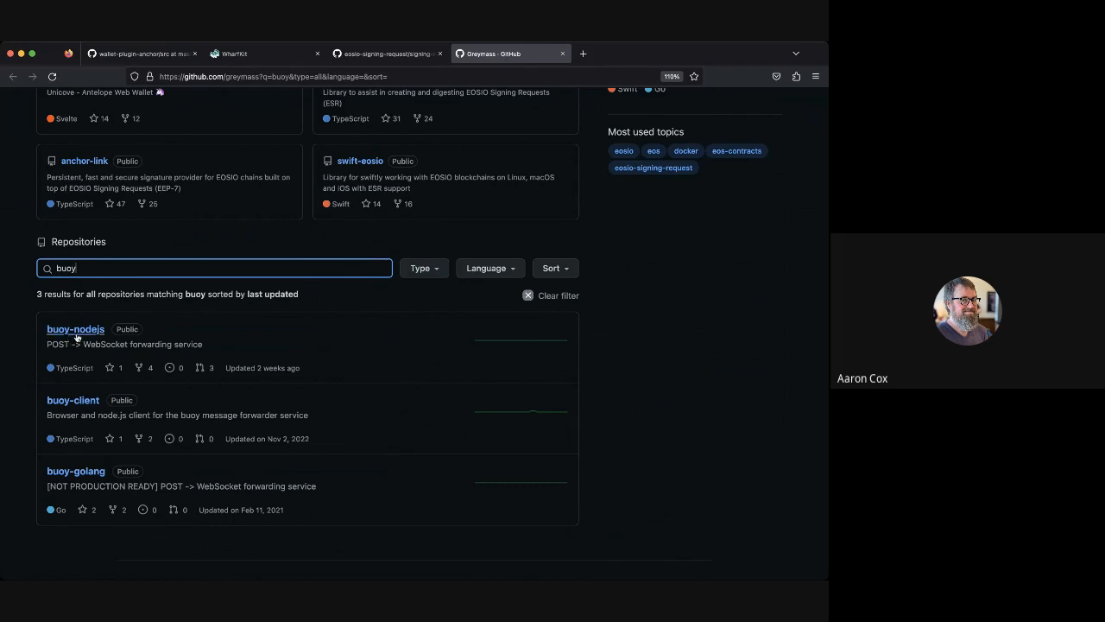
{"action": "mouse_move", "coordinate": [72, 400]}
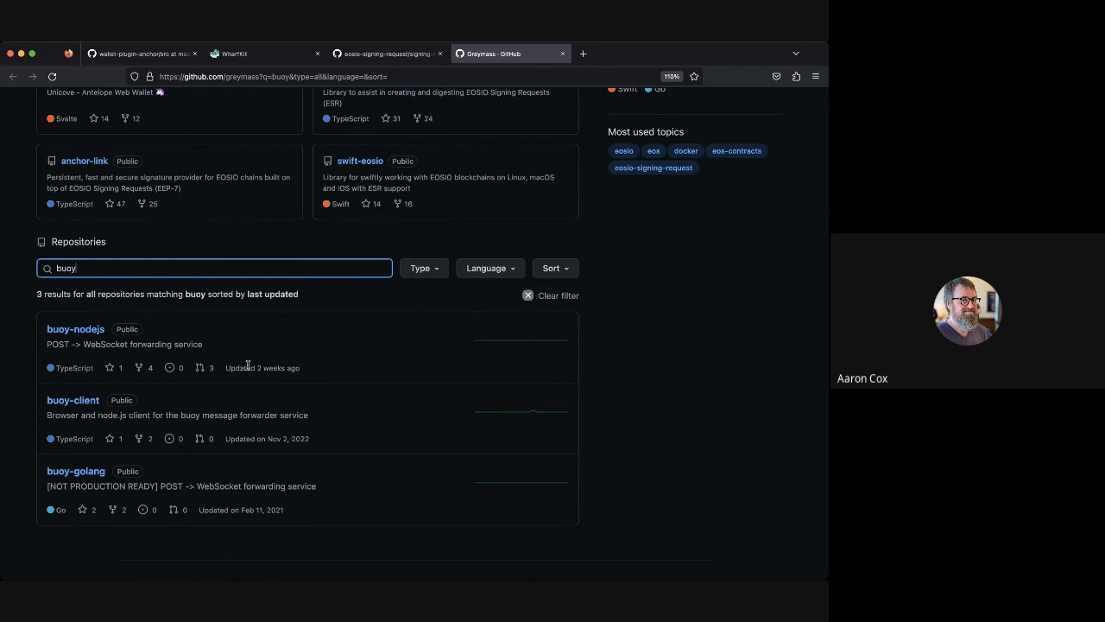
{"action": "mouse_move", "coordinate": [247, 373]}
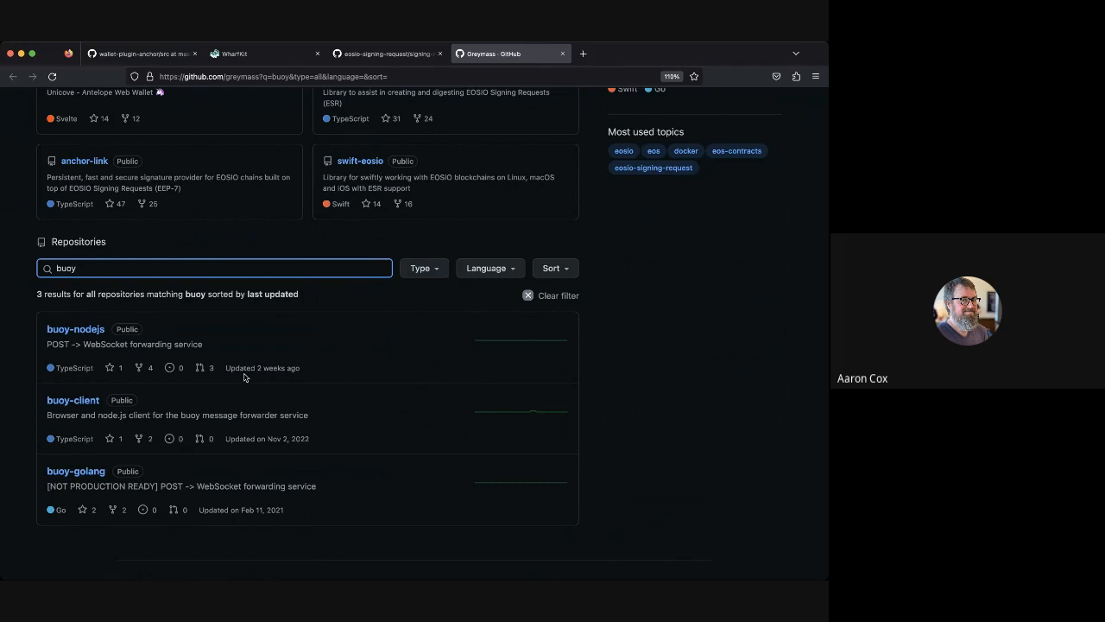
{"action": "mouse_move", "coordinate": [208, 404]}
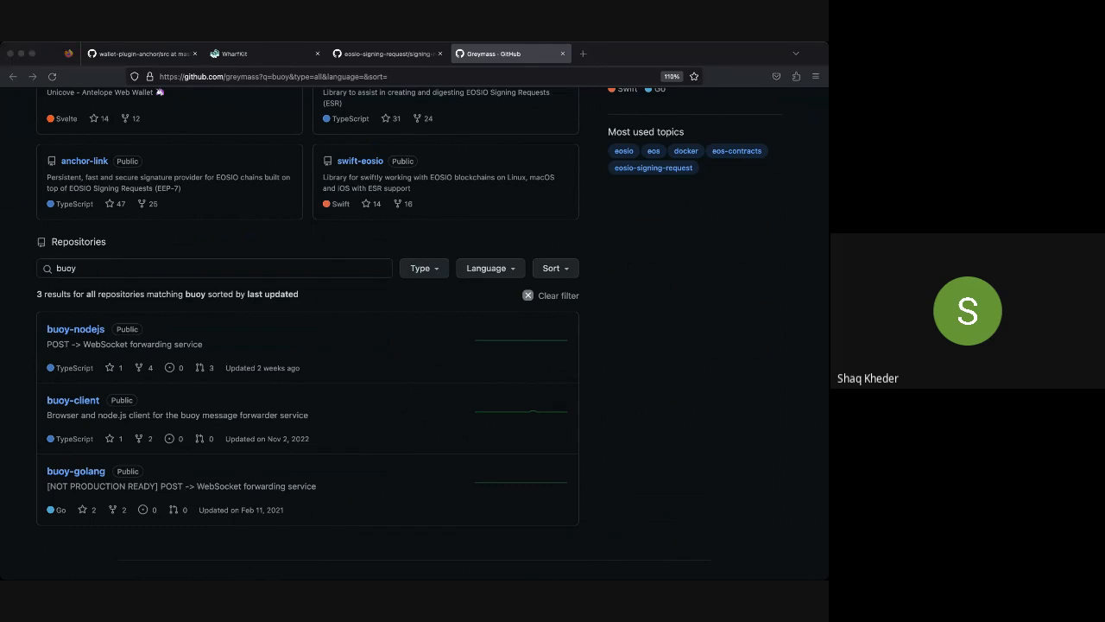
Step: Switch to the WharfKit Web Renderer Test tab, logged in as teamgreymass on Jungle 4
{"action": "left_click", "coordinate": [706, 54]}
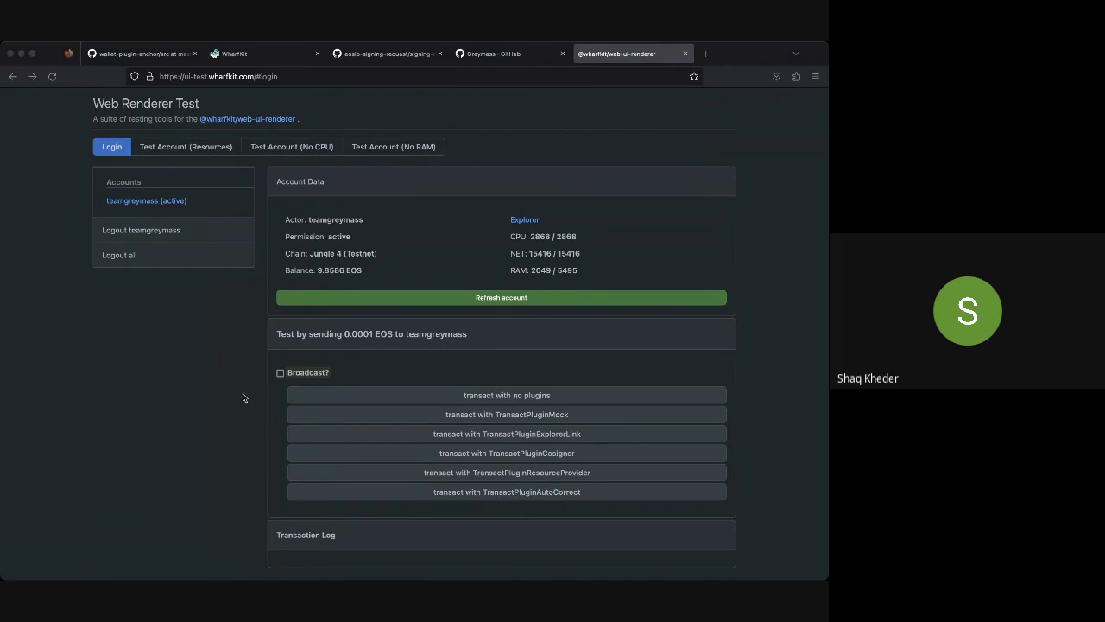
{"action": "mouse_move", "coordinate": [129, 192]}
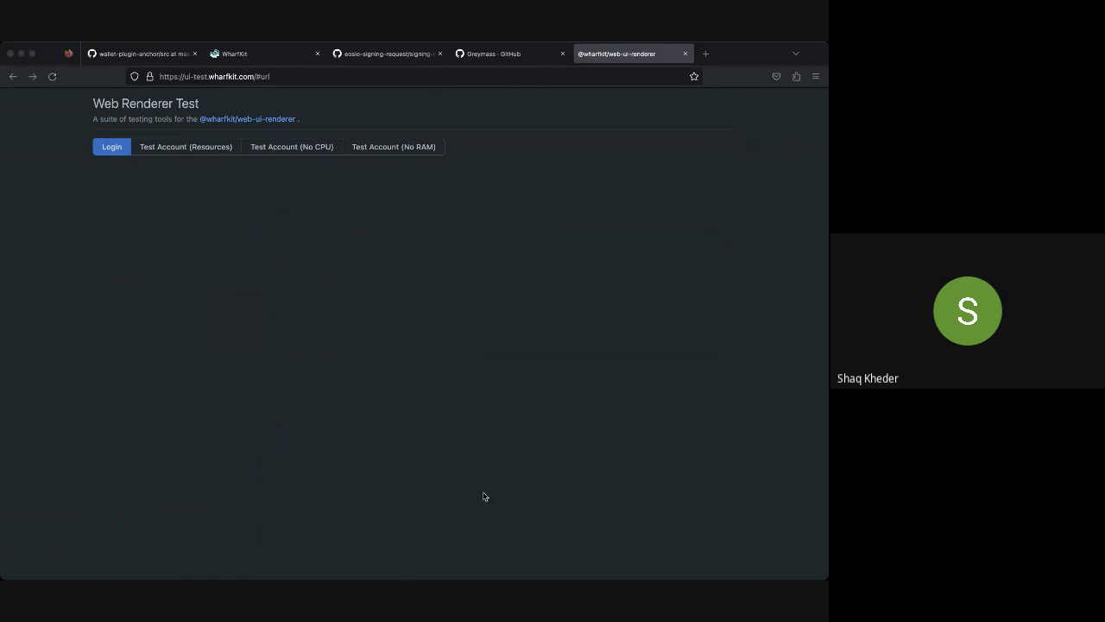
Step: Log in as wharfkittest through Anchor, always allowing the site to open signing links
{"action": "left_click", "coordinate": [112, 146]}
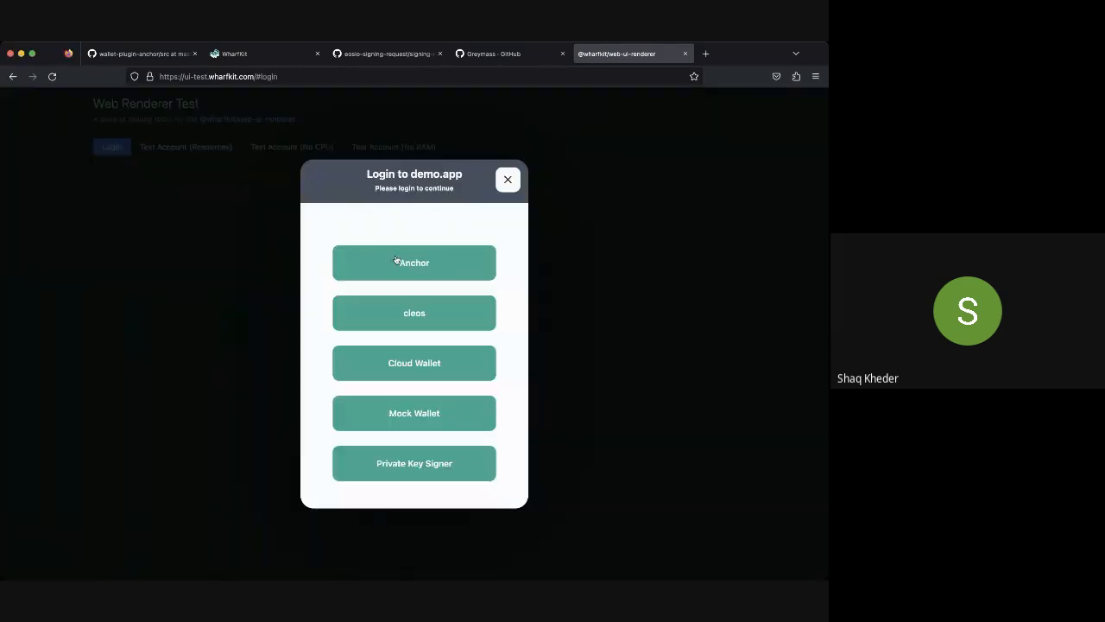
{"action": "left_click", "coordinate": [414, 262]}
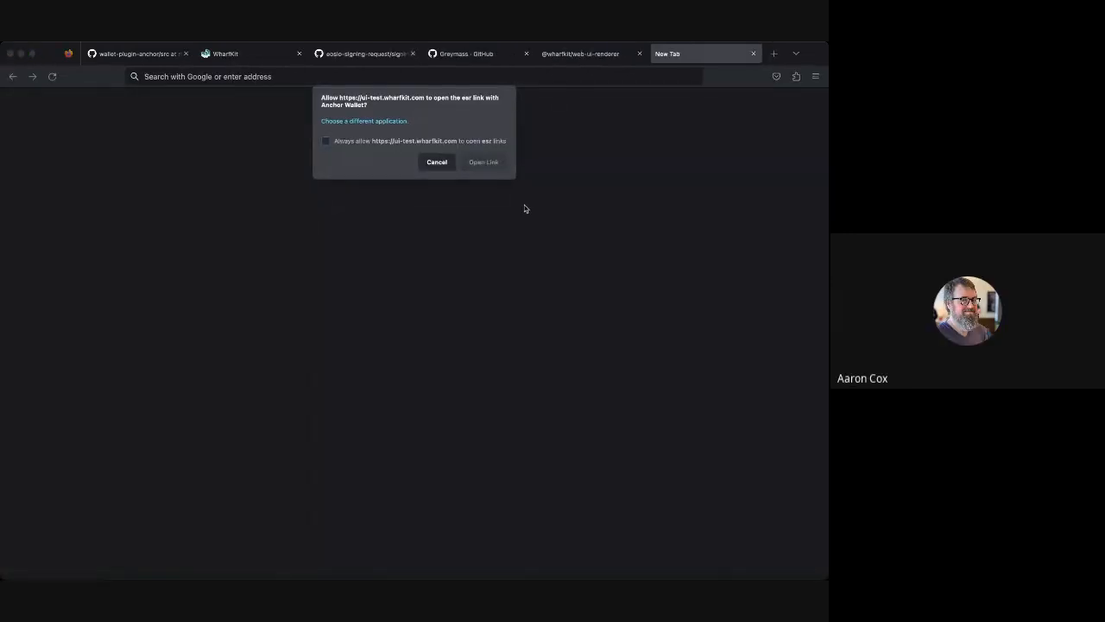
{"action": "left_click", "coordinate": [326, 140]}
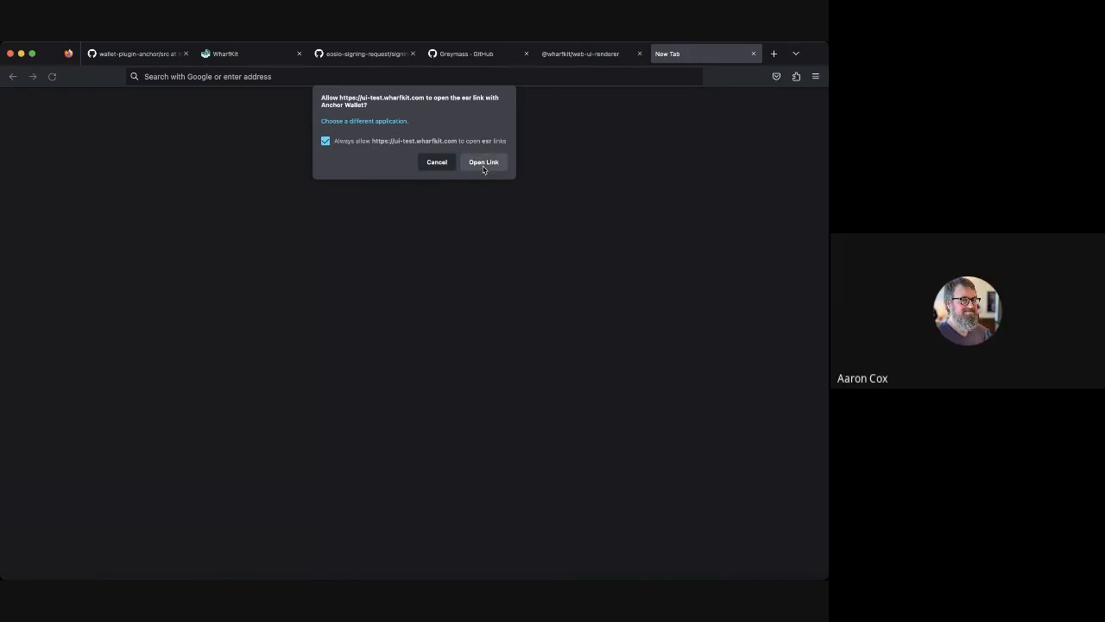
{"action": "left_click", "coordinate": [484, 162]}
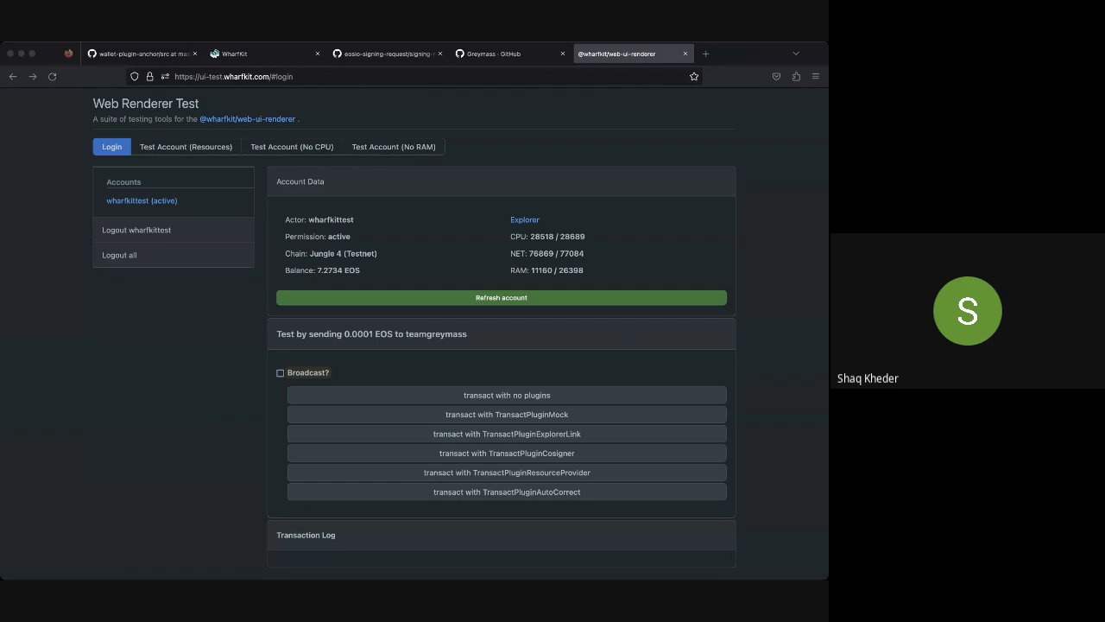
{"action": "mouse_move", "coordinate": [535, 392]}
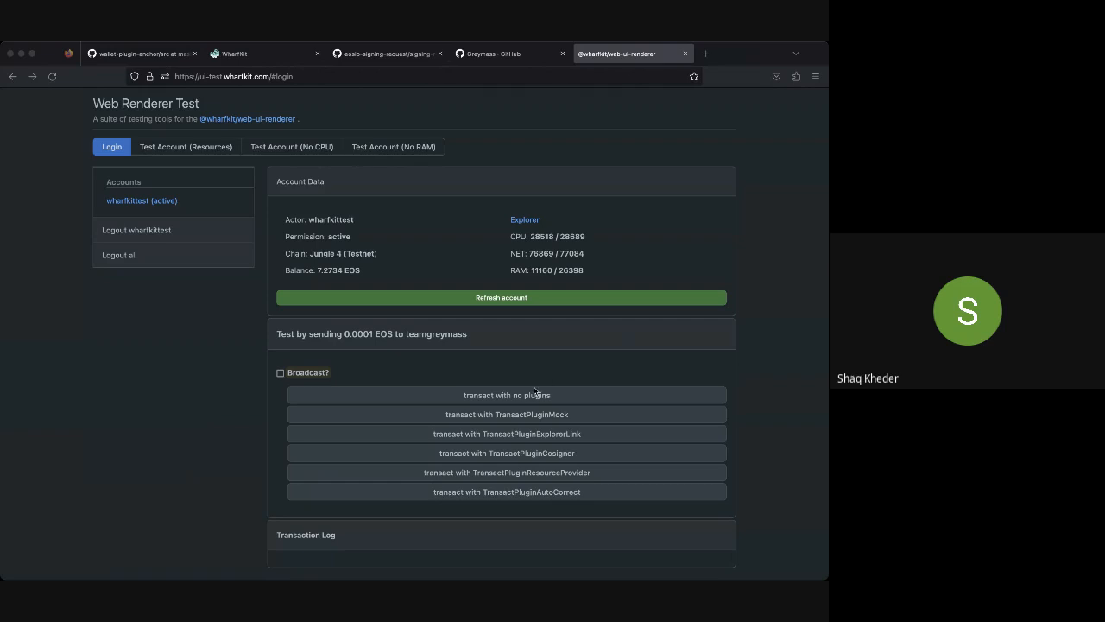
{"action": "left_click", "coordinate": [507, 394]}
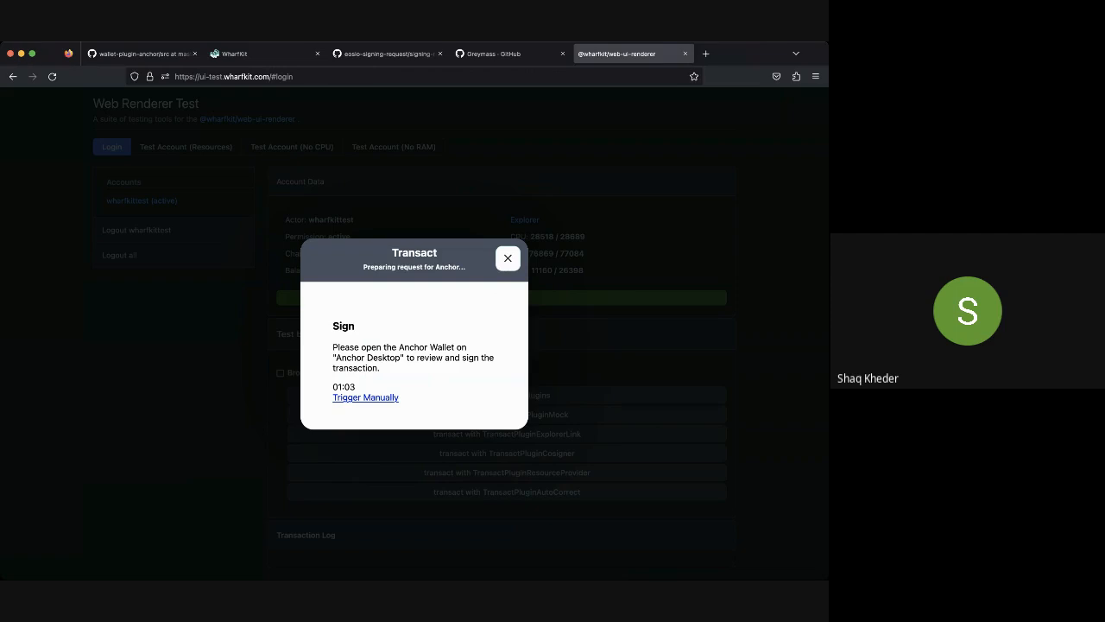
{"action": "left_click", "coordinate": [507, 258]}
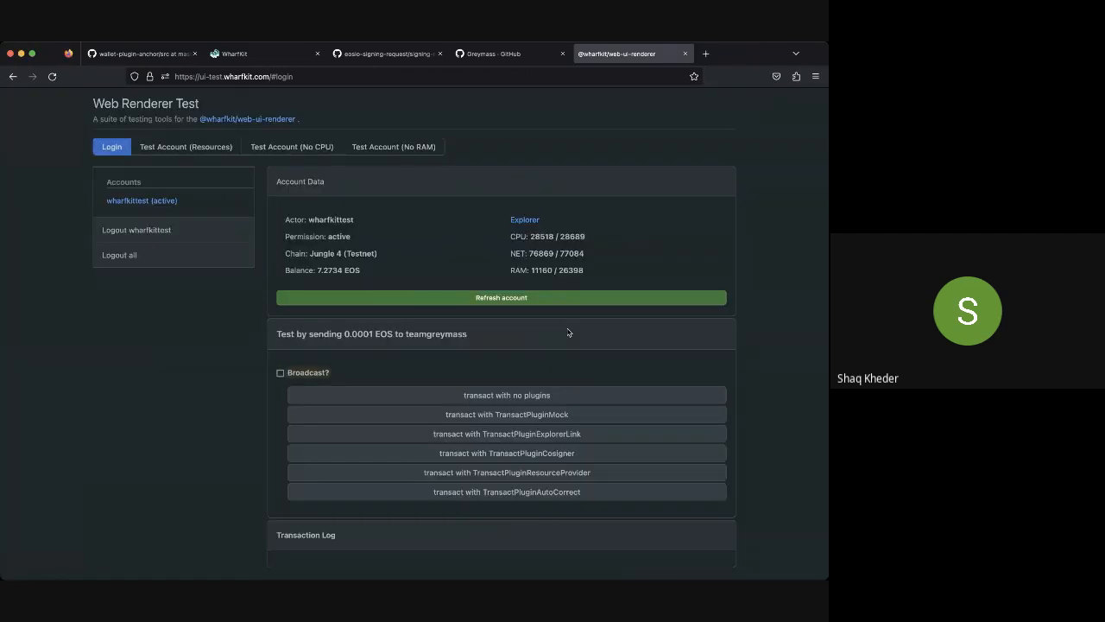
{"action": "left_click", "coordinate": [507, 395]}
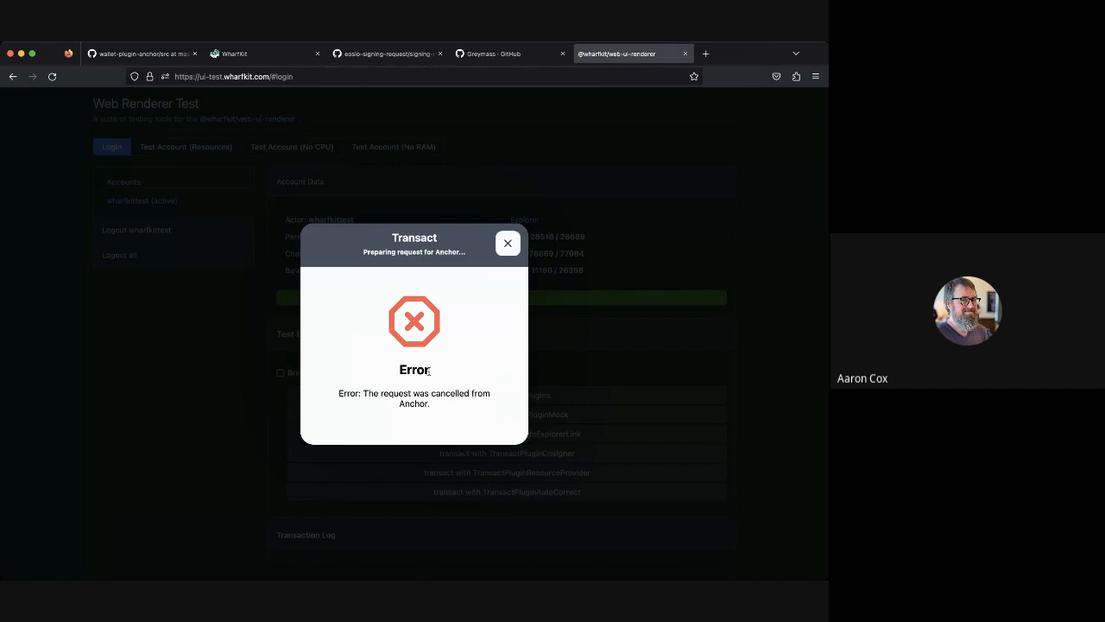
{"action": "mouse_move", "coordinate": [604, 348]}
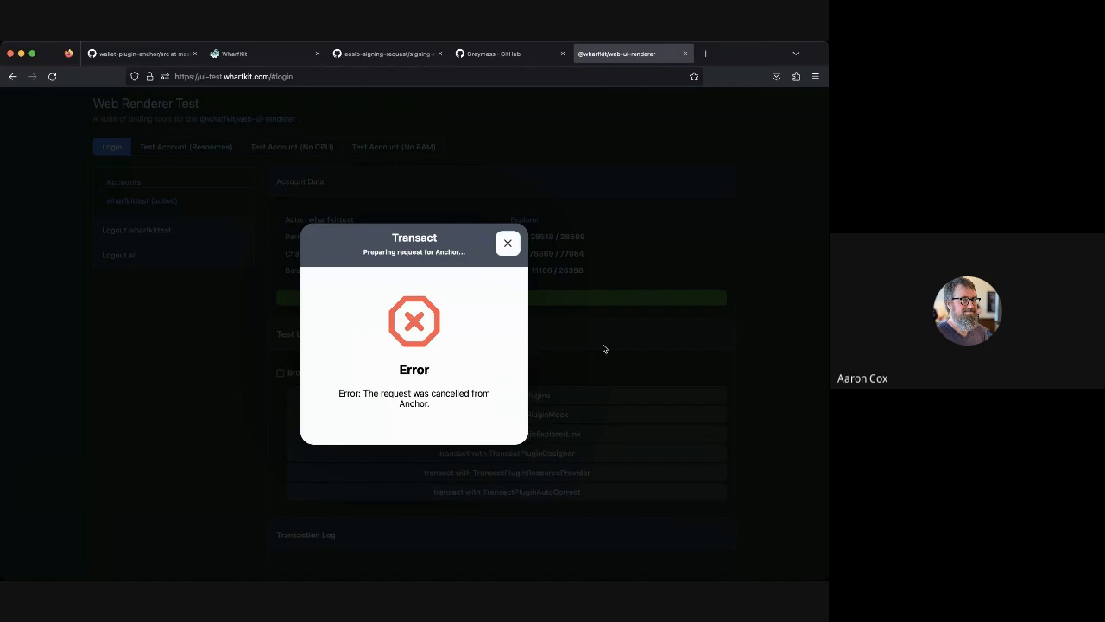
{"action": "left_click", "coordinate": [507, 243]}
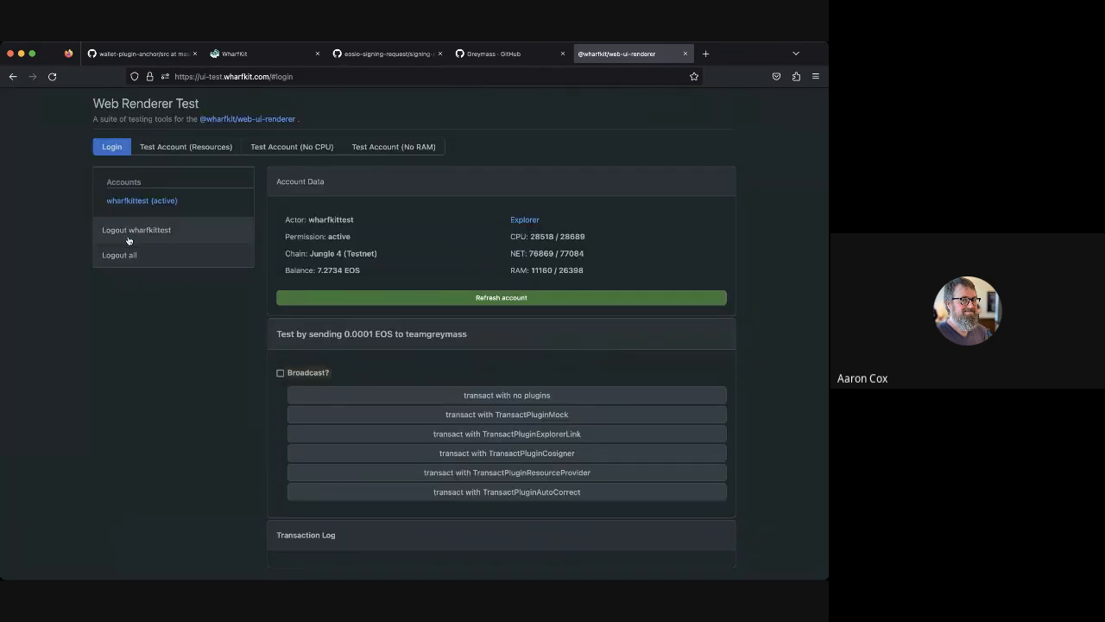
Step: Log out the test account, reopen the wallet login choices, then return to the wallet-plugin-anchor GitHub tab
{"action": "left_click", "coordinate": [136, 230]}
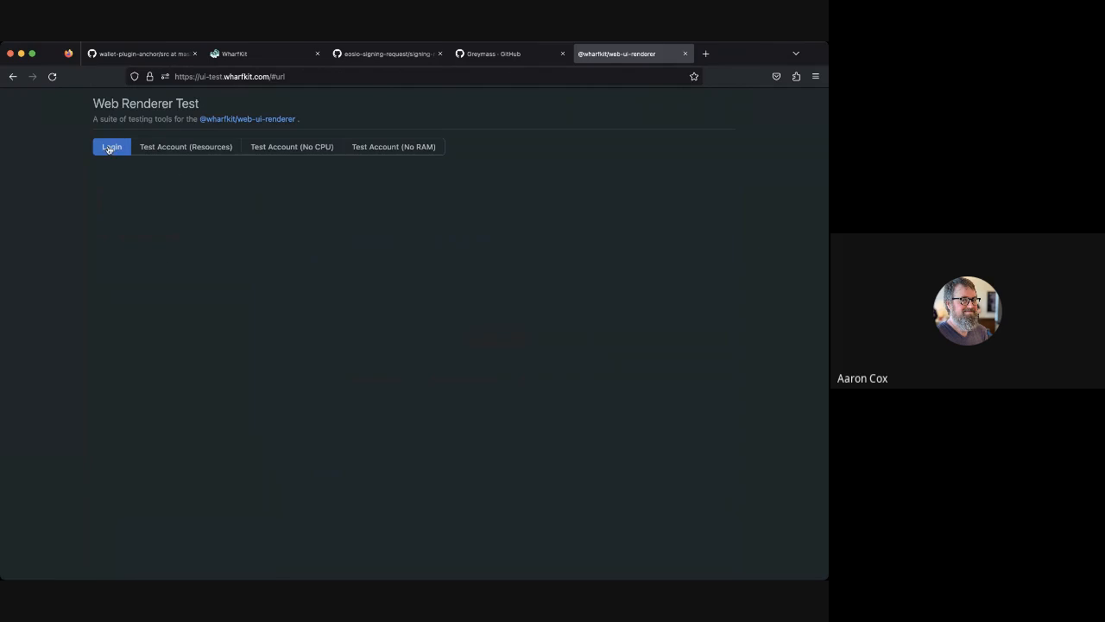
{"action": "left_click", "coordinate": [111, 146]}
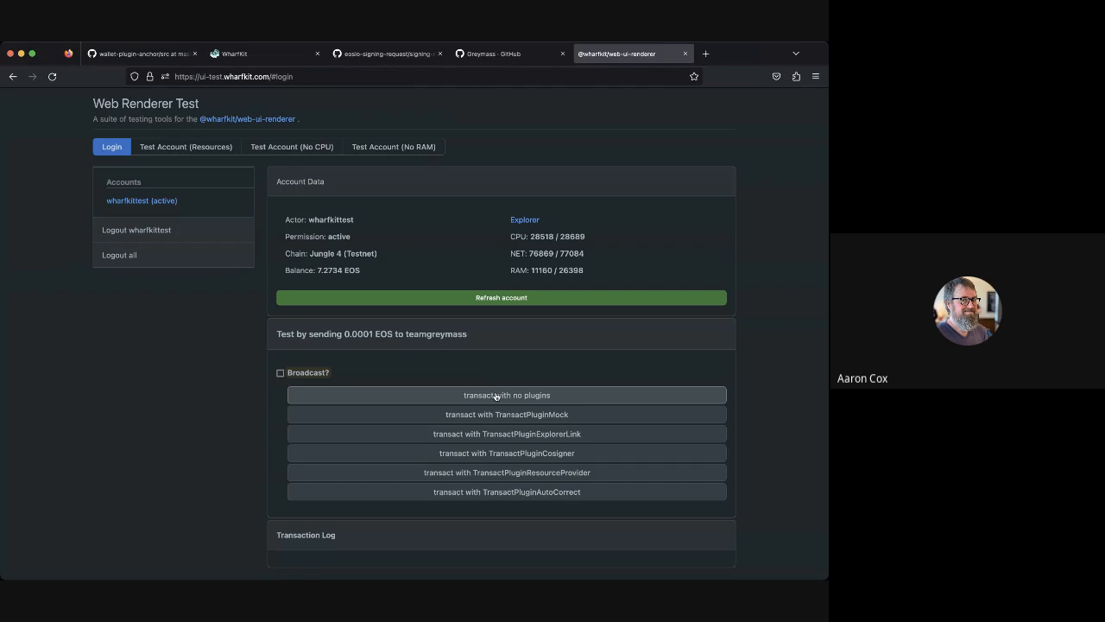
{"action": "left_click", "coordinate": [138, 54]}
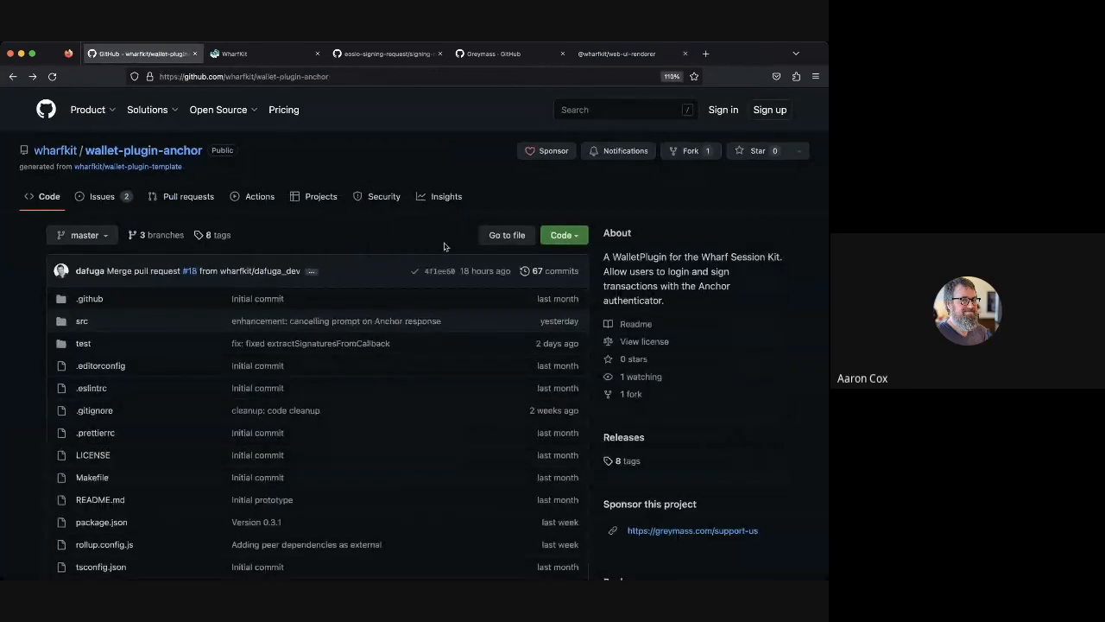
Step: Open wharfkit's wallet-plugin-anchor repository, the Anchor wallet plugin, on GitHub
{"action": "left_click", "coordinate": [217, 110]}
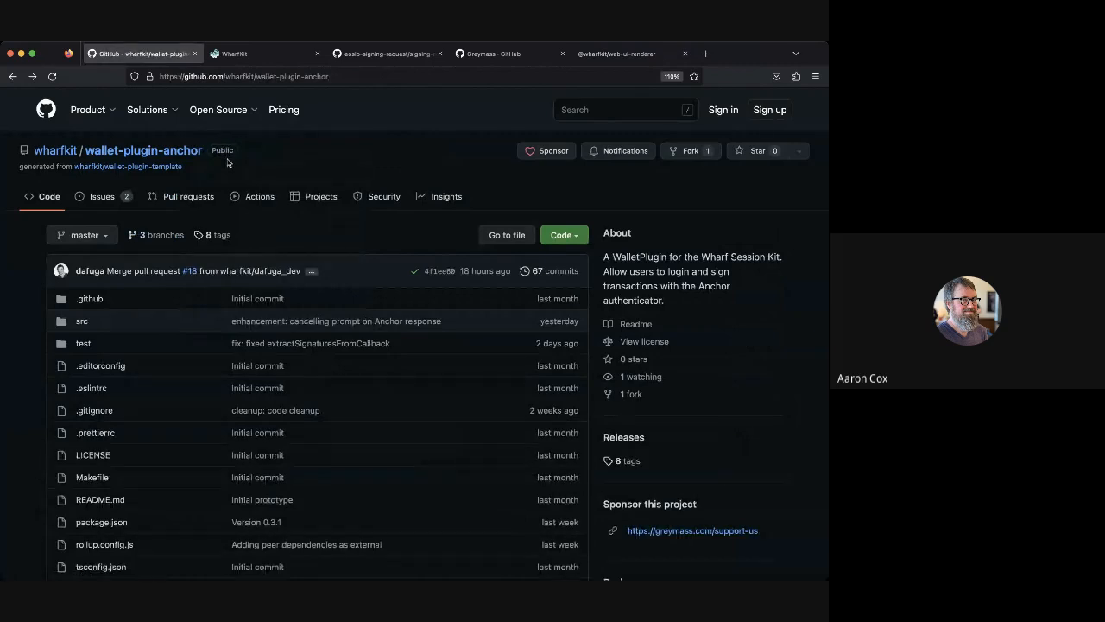
{"action": "mouse_move", "coordinate": [256, 166]}
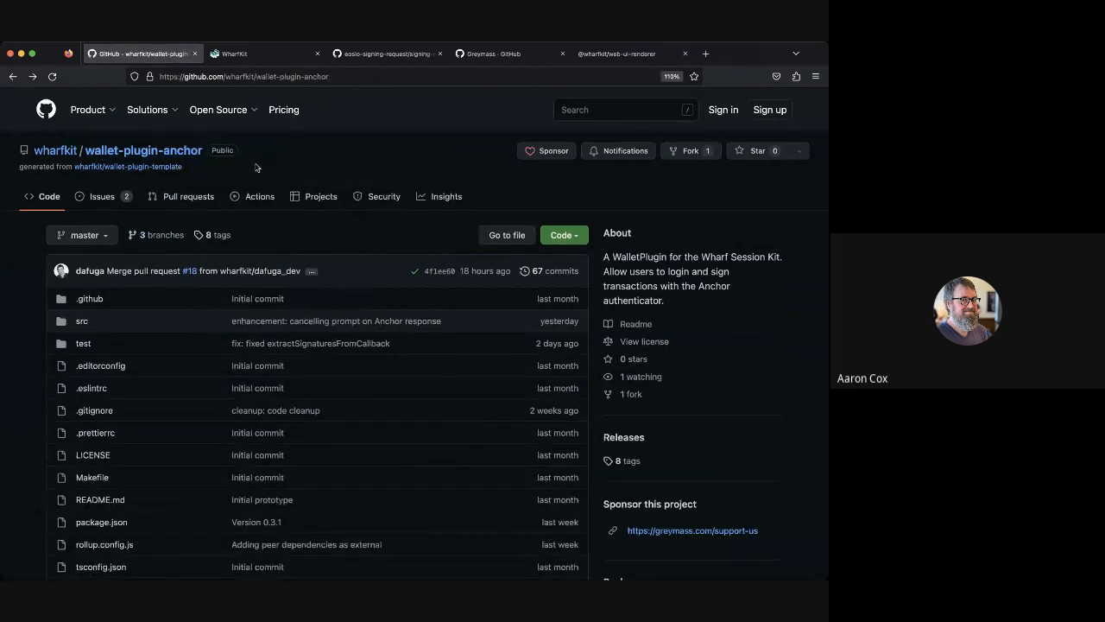
{"action": "mouse_move", "coordinate": [126, 352]}
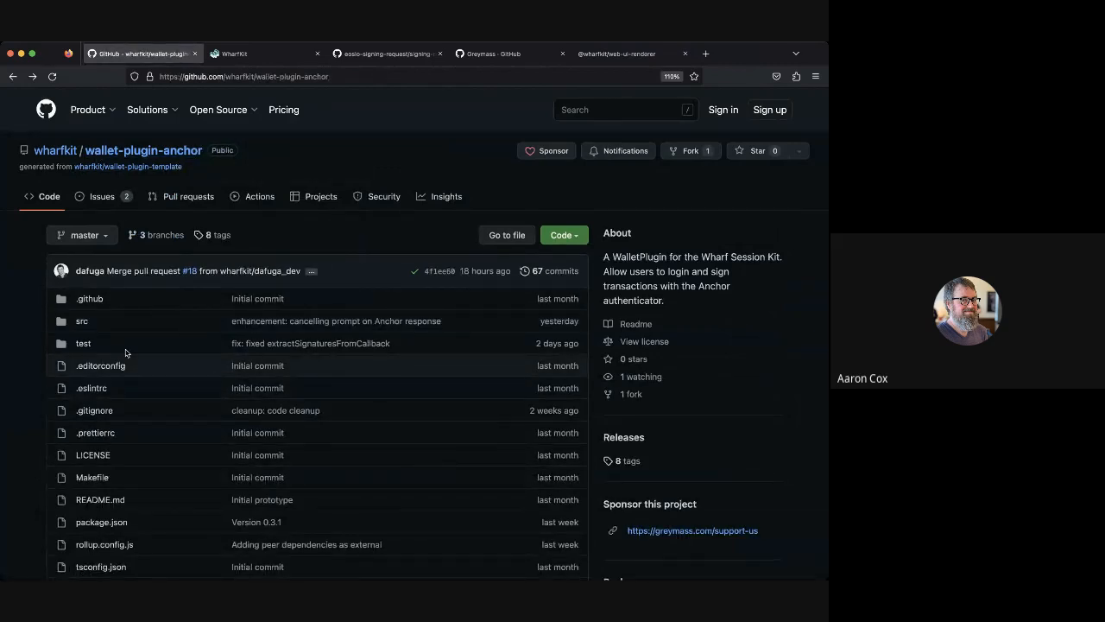
{"action": "mouse_move", "coordinate": [252, 196]}
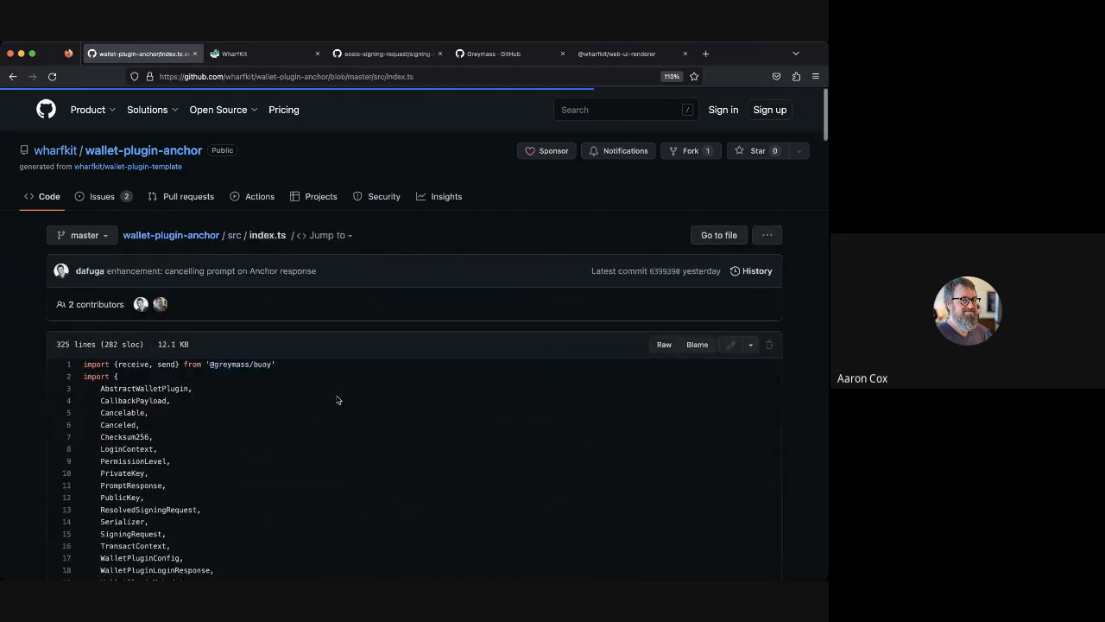
Step: Read through the handleLogin code and Anchor prompt handling in src/index.ts
{"action": "scroll", "scroll_direction": "down", "scroll_amount": 3}
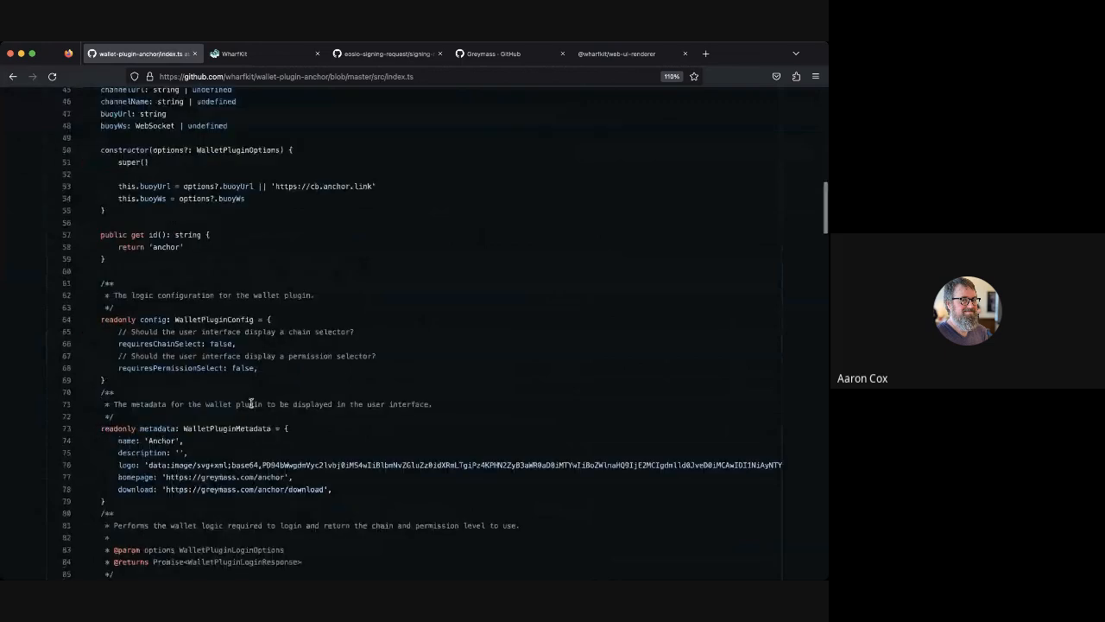
{"action": "scroll", "scroll_direction": "down", "scroll_amount": 3}
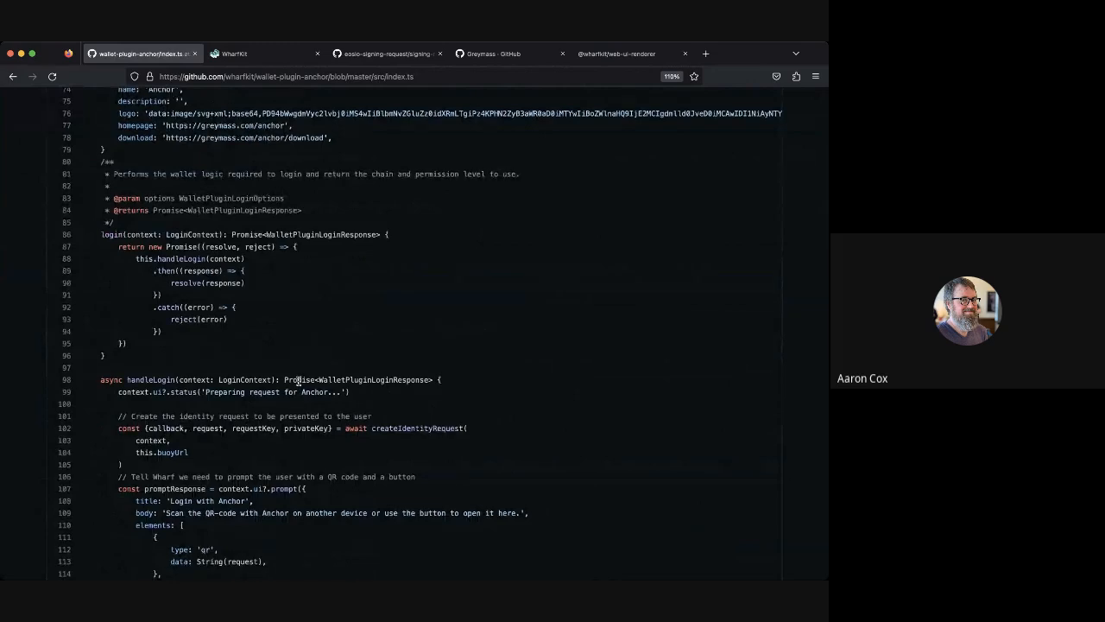
{"action": "scroll", "scroll_direction": "down", "scroll_amount": 3}
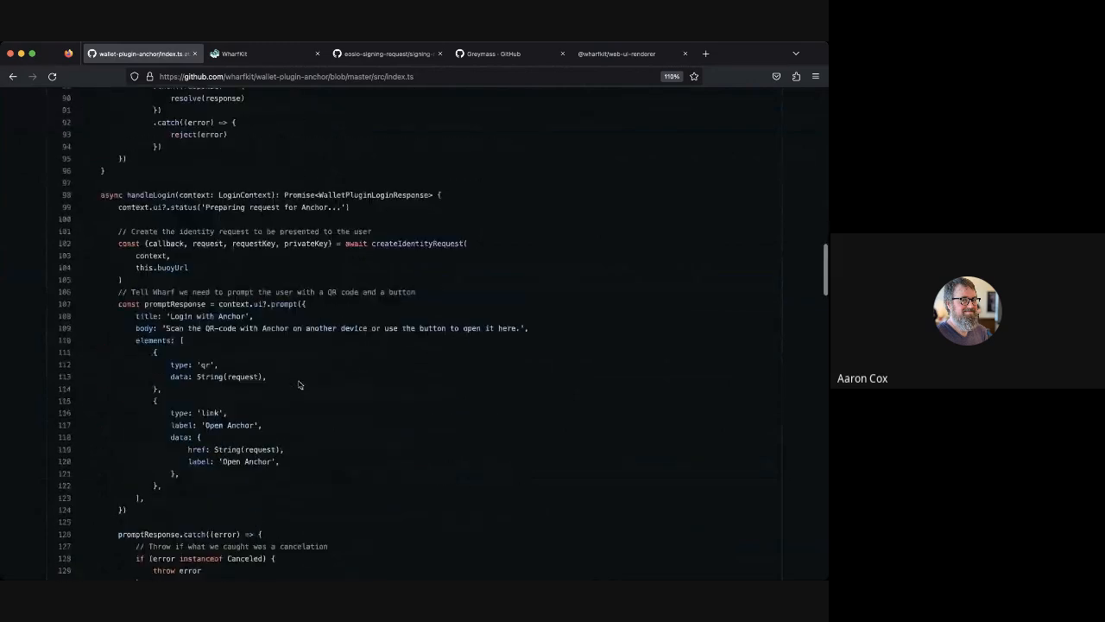
{"action": "scroll", "scroll_direction": "down", "scroll_amount": 3}
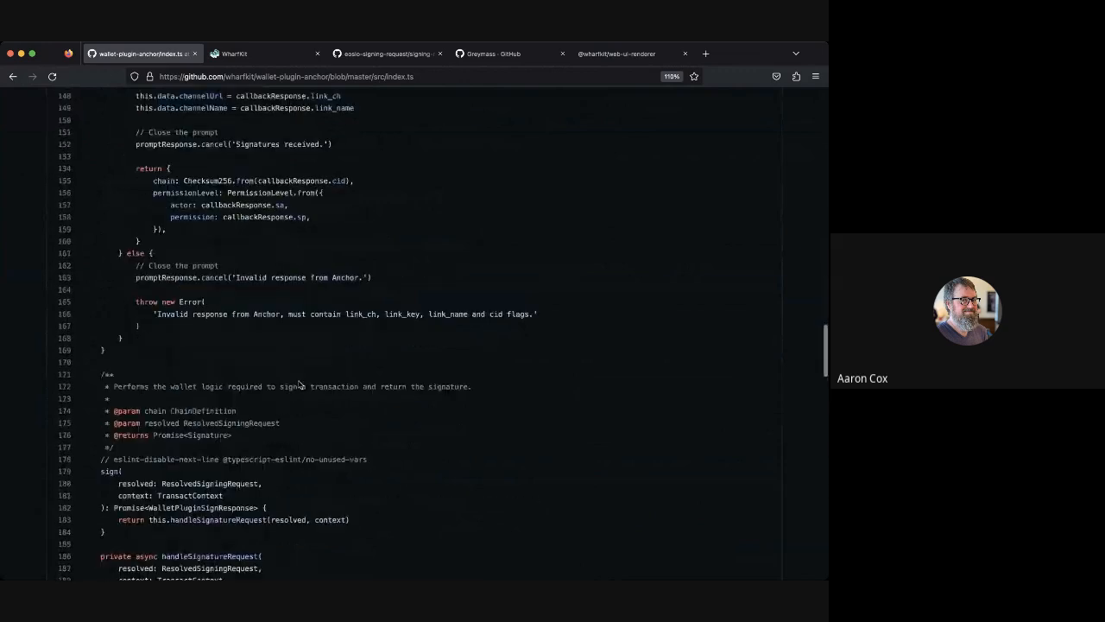
{"action": "scroll", "scroll_direction": "up", "scroll_amount": 3}
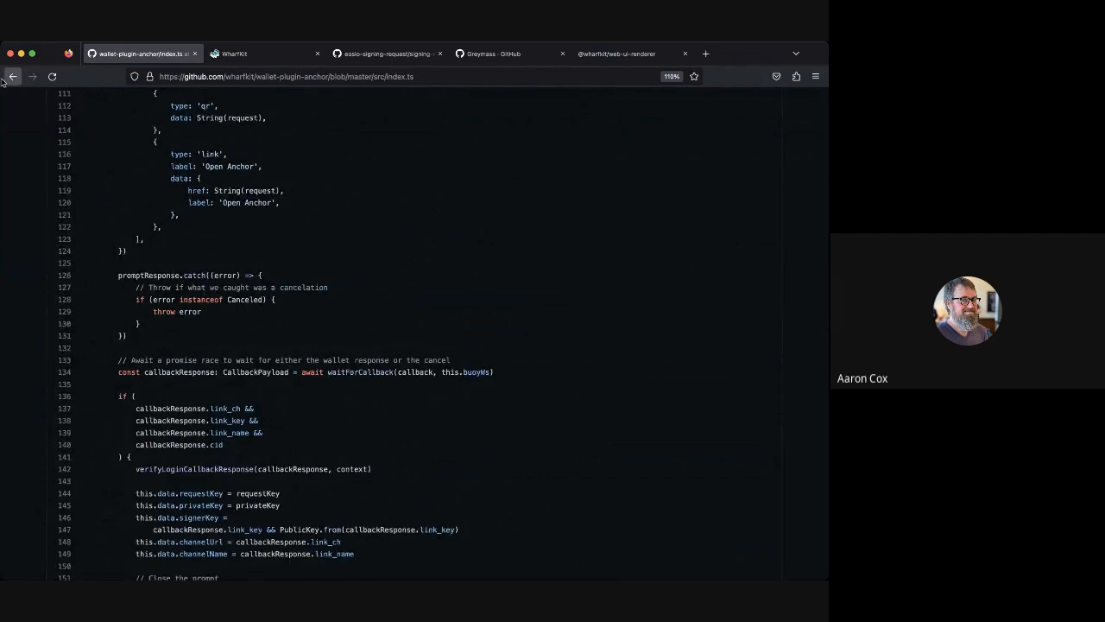
Step: Go back to the wharfkit organization page and view its repositories list
{"action": "left_click", "coordinate": [12, 76]}
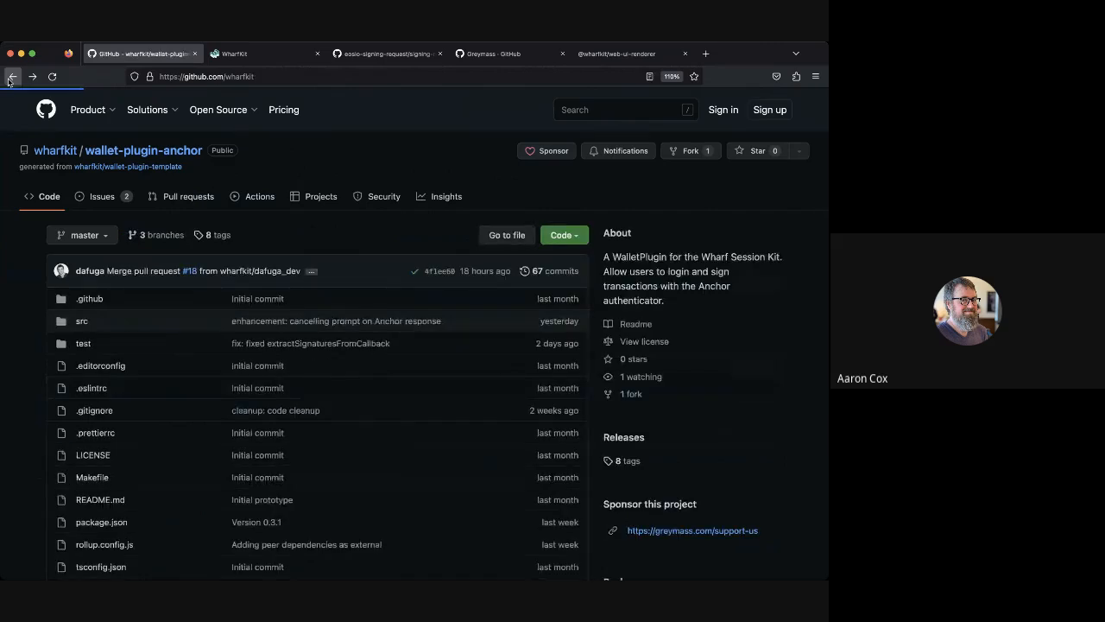
{"action": "left_click", "coordinate": [12, 76]}
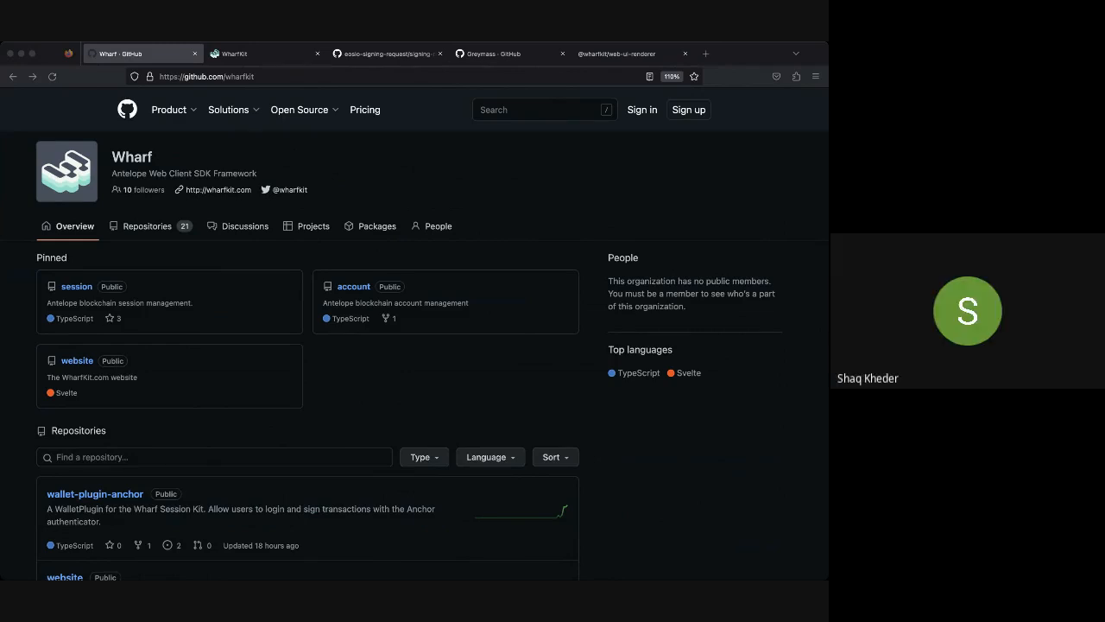
{"action": "scroll", "scroll_direction": "down", "scroll_amount": 3}
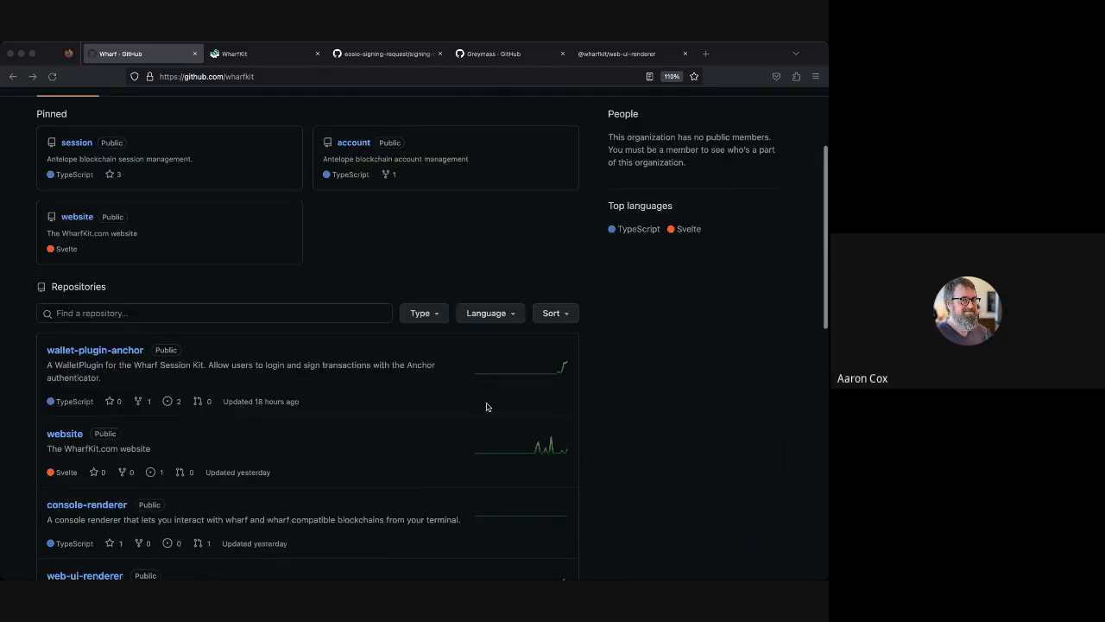
{"action": "scroll", "scroll_direction": "down", "scroll_amount": 3}
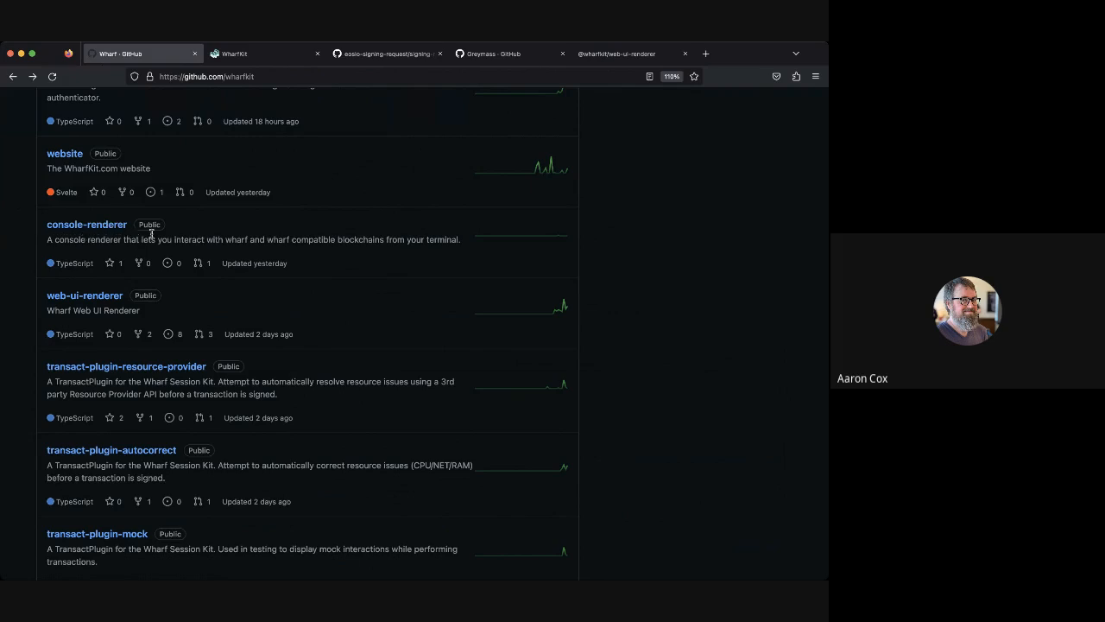
{"action": "mouse_move", "coordinate": [123, 235]}
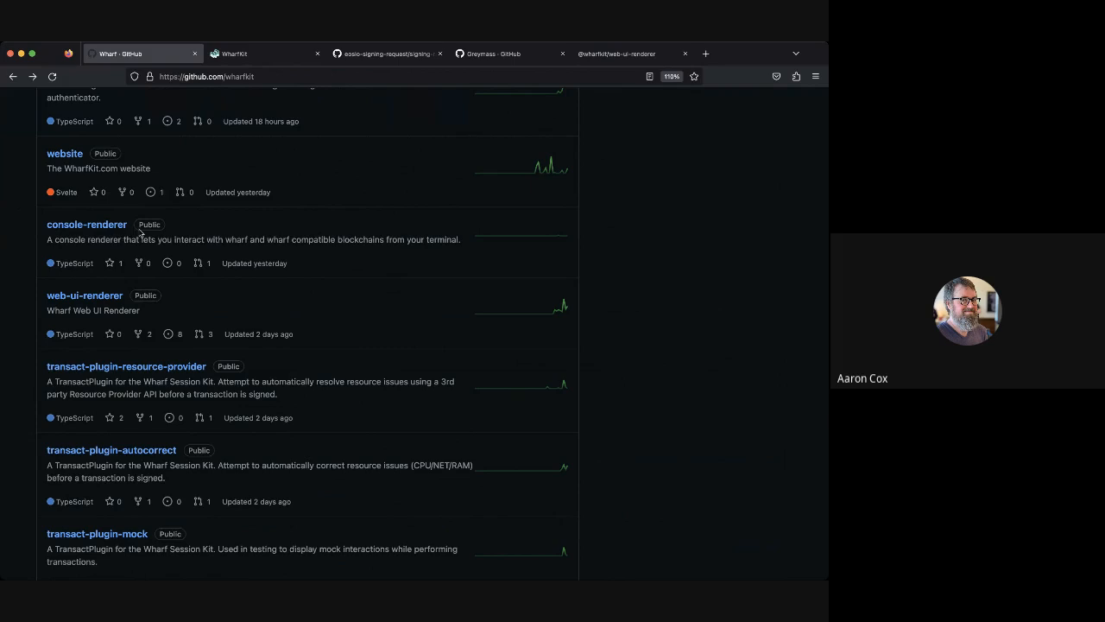
{"action": "mouse_move", "coordinate": [192, 236]}
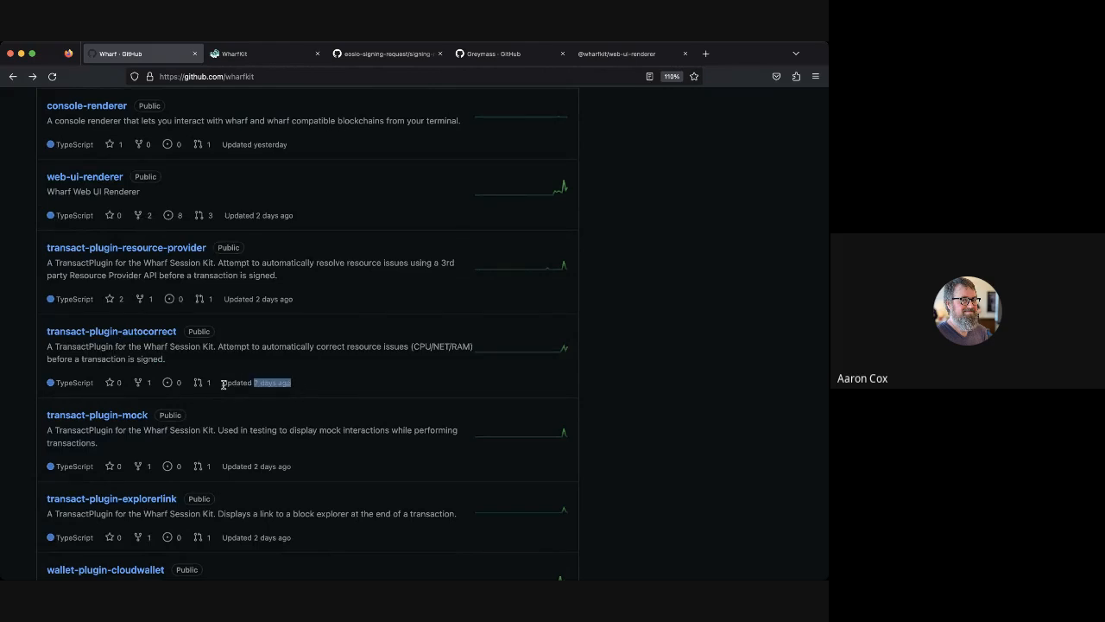
{"action": "mouse_move", "coordinate": [287, 412]}
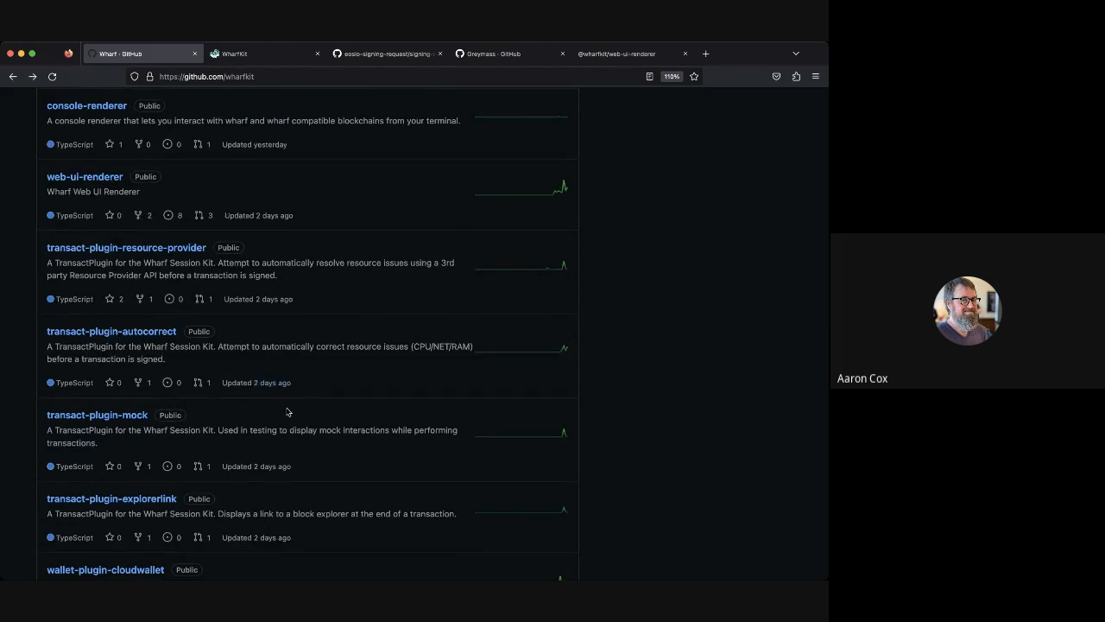
{"action": "mouse_move", "coordinate": [196, 358]}
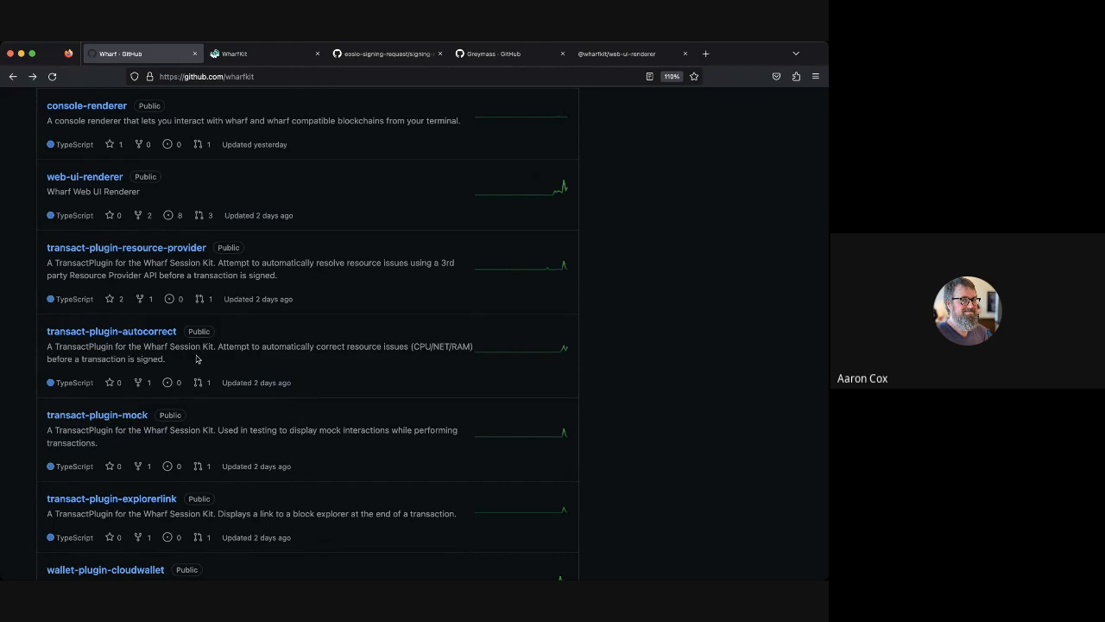
{"action": "mouse_move", "coordinate": [193, 359]}
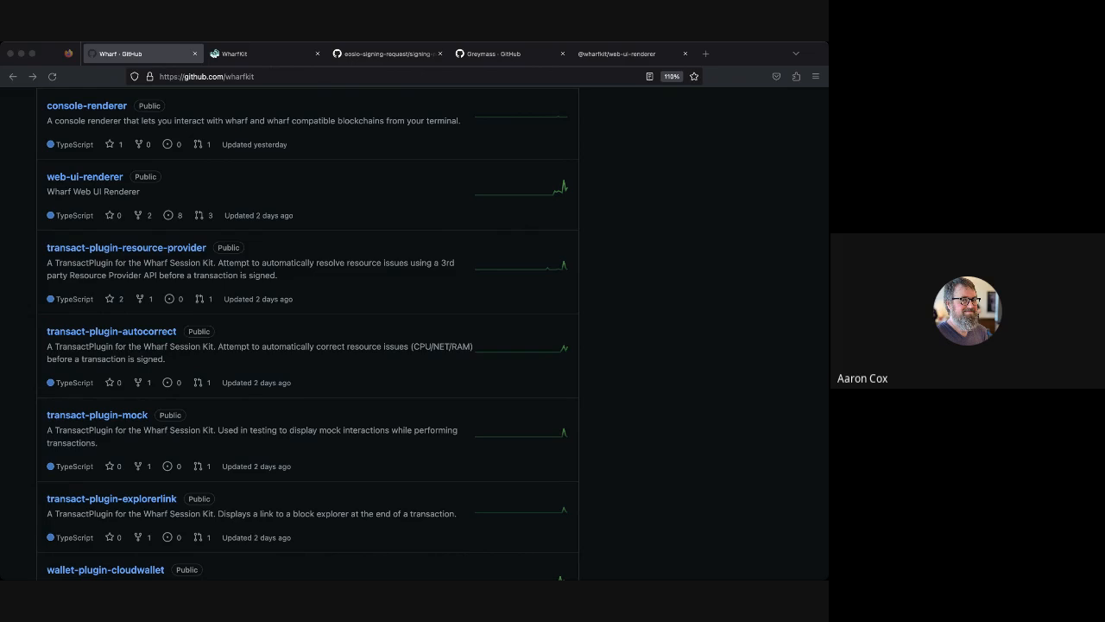
{"action": "mouse_move", "coordinate": [136, 247]}
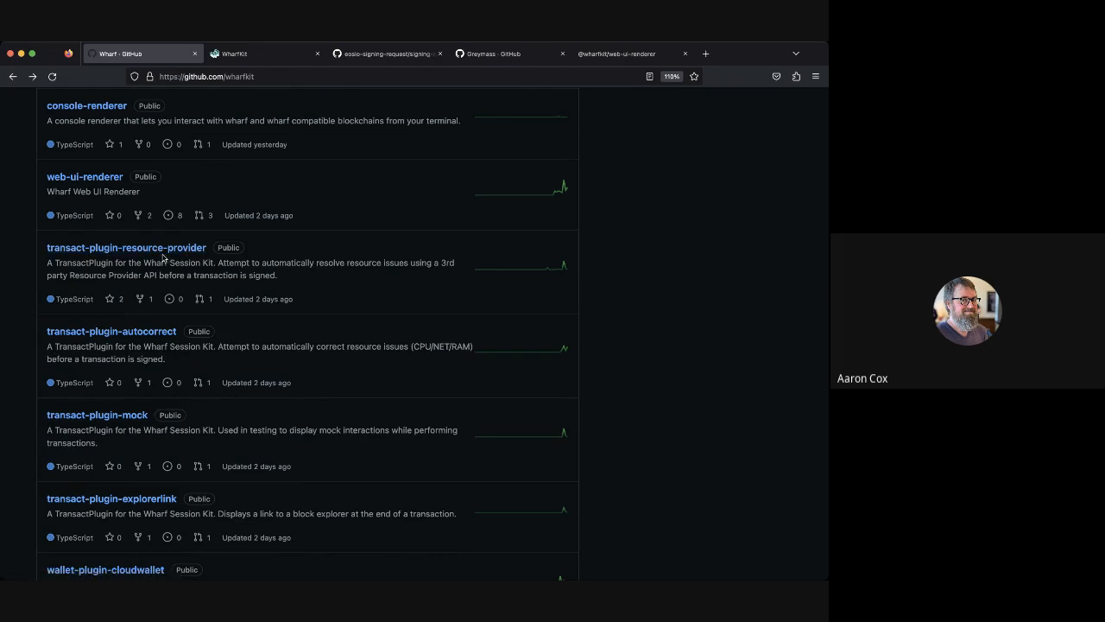
{"action": "mouse_move", "coordinate": [126, 248]}
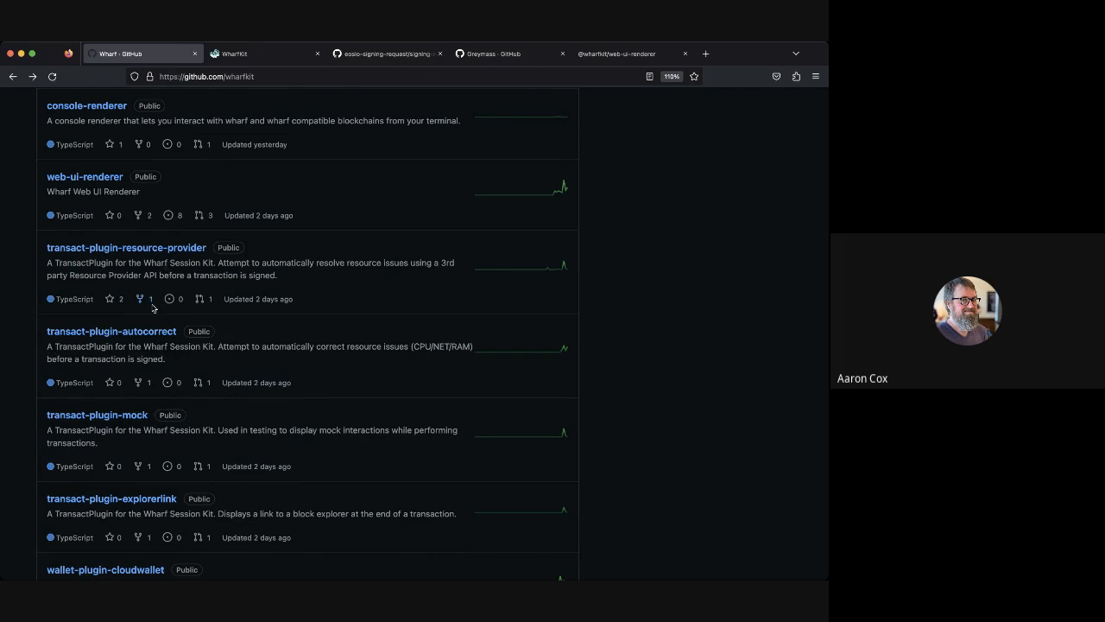
{"action": "mouse_move", "coordinate": [111, 337]}
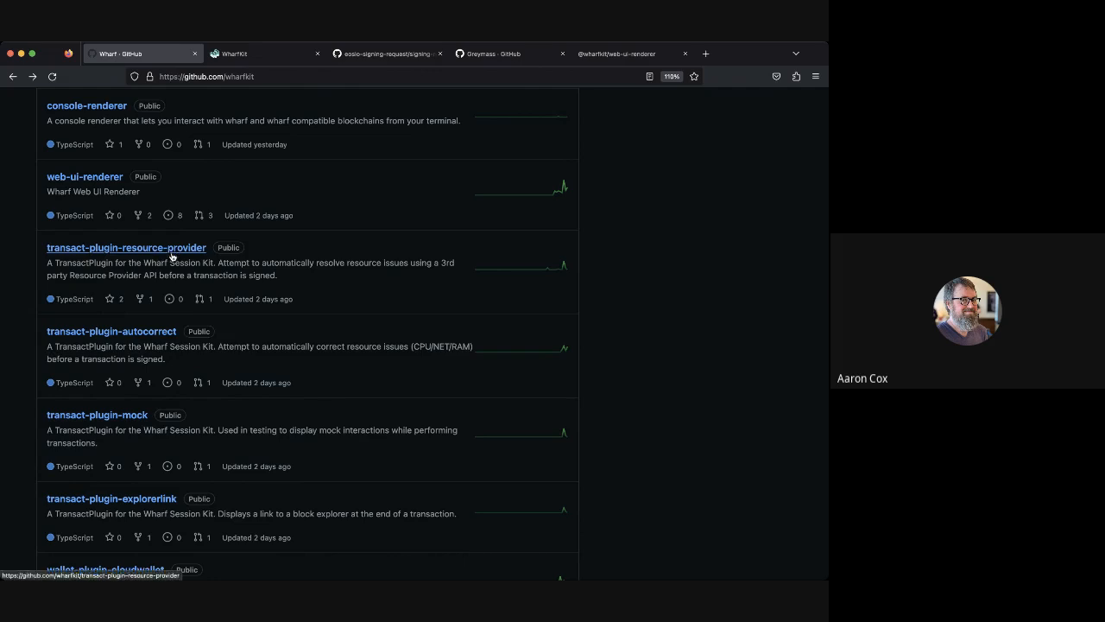
{"action": "mouse_move", "coordinate": [111, 331]}
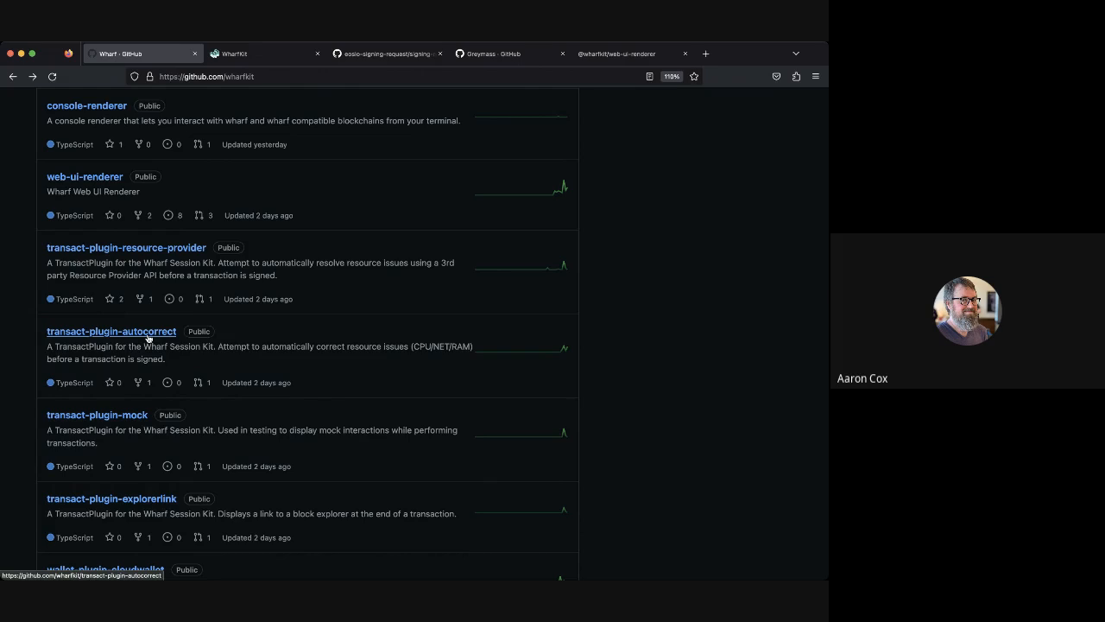
{"action": "mouse_move", "coordinate": [138, 342]}
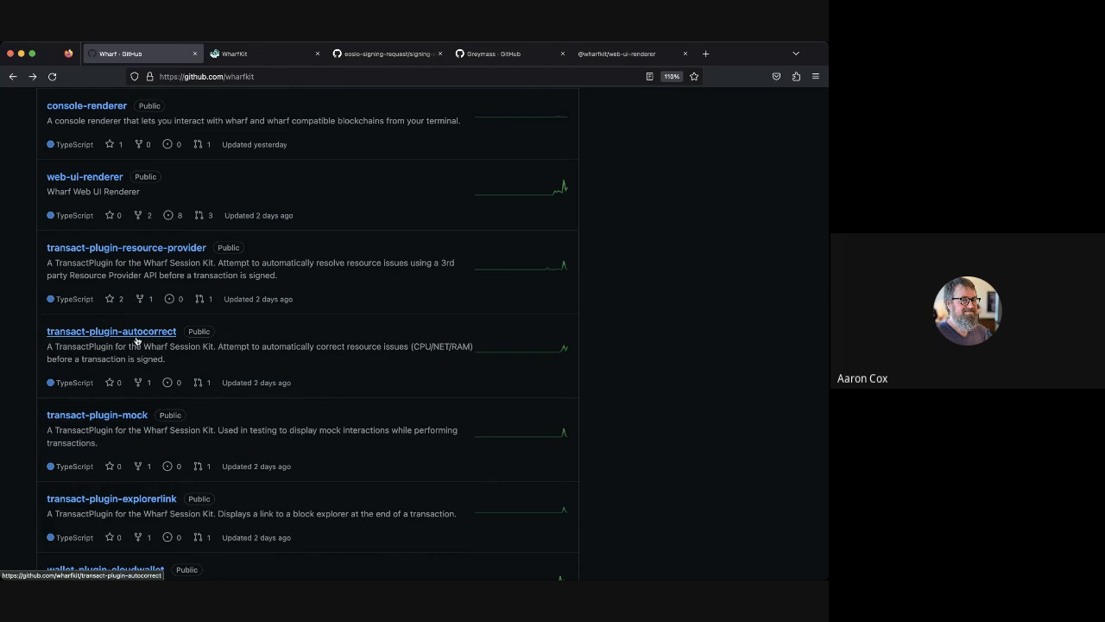
{"action": "mouse_move", "coordinate": [192, 339]}
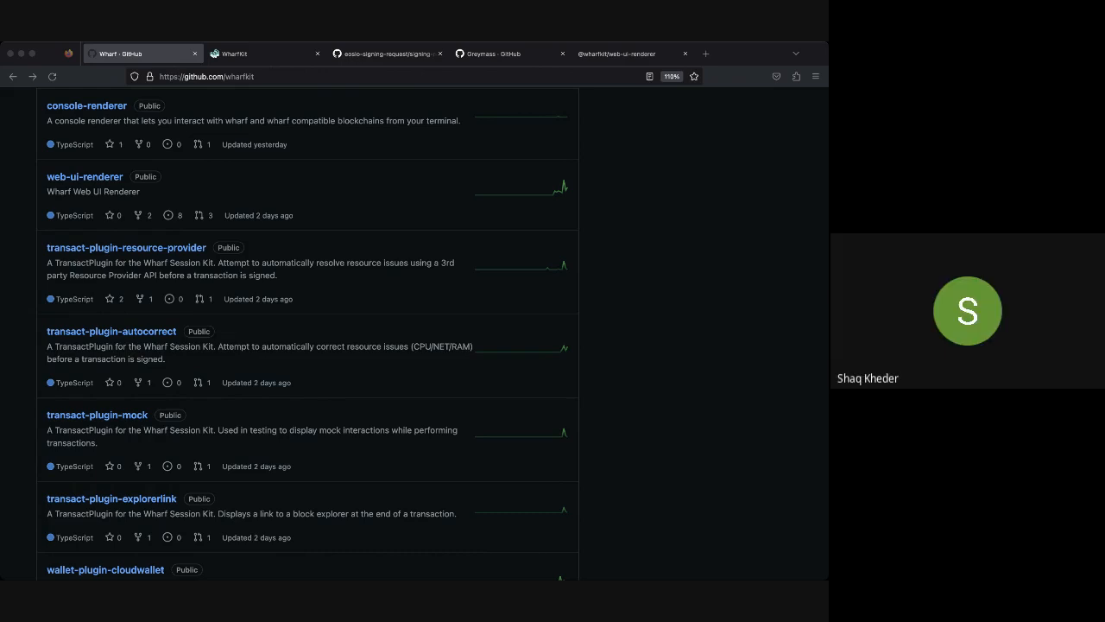
{"action": "mouse_move", "coordinate": [600, 298]}
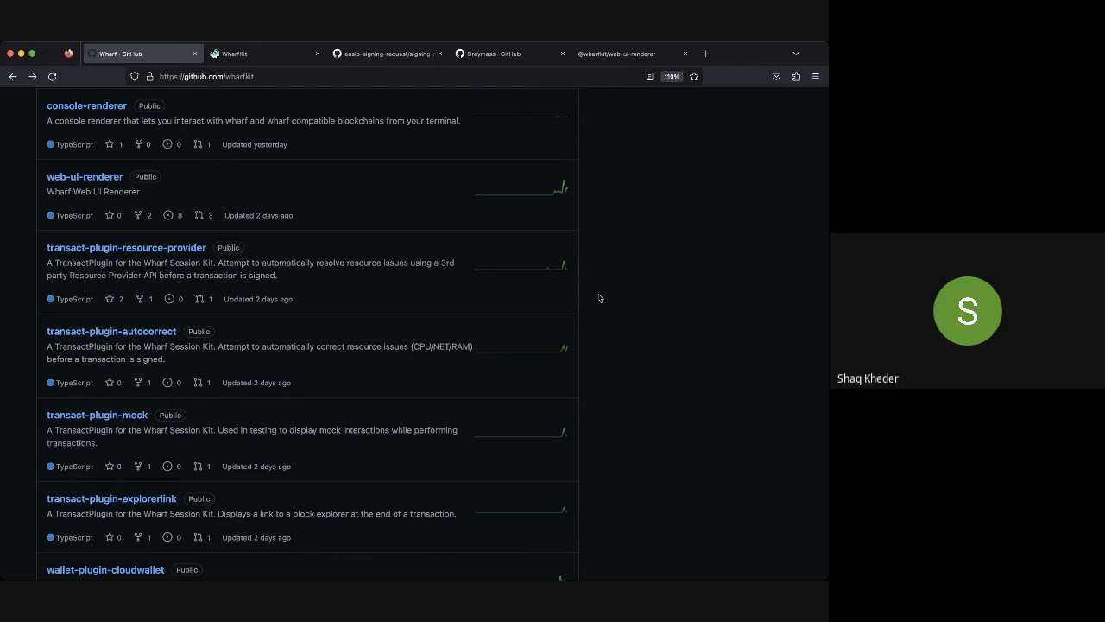
{"action": "mouse_move", "coordinate": [602, 301]}
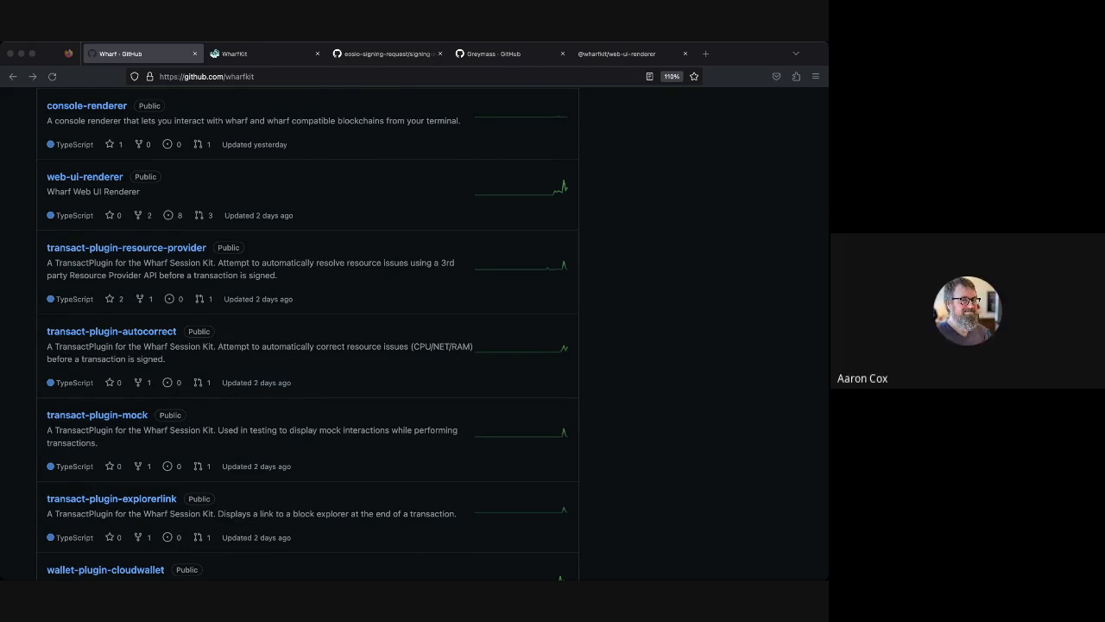
{"action": "mouse_move", "coordinate": [209, 333]}
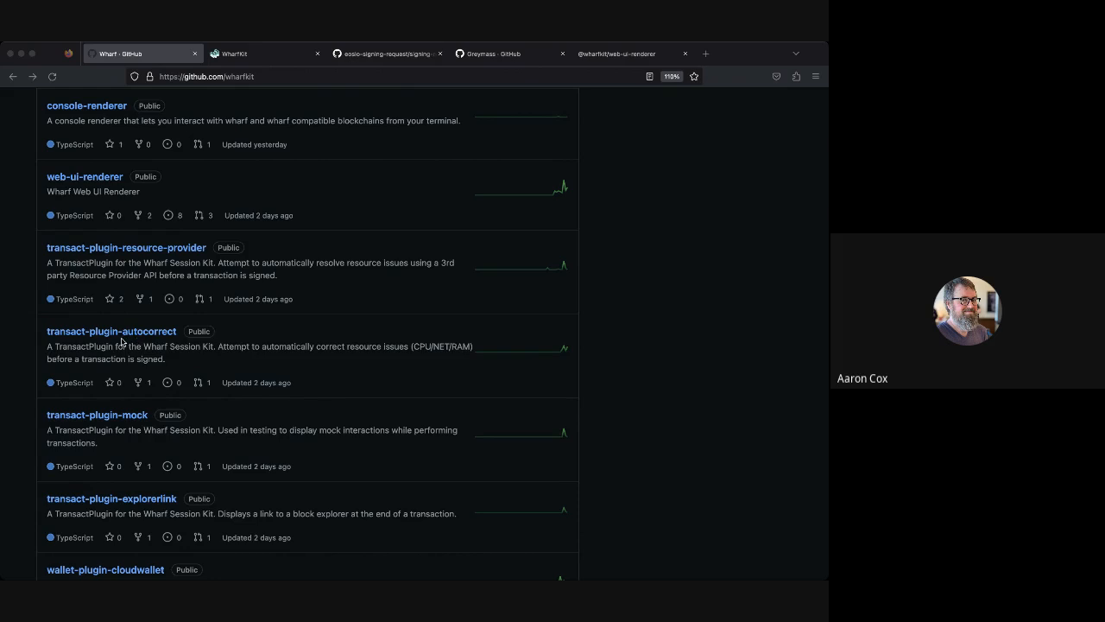
{"action": "mouse_move", "coordinate": [146, 343]}
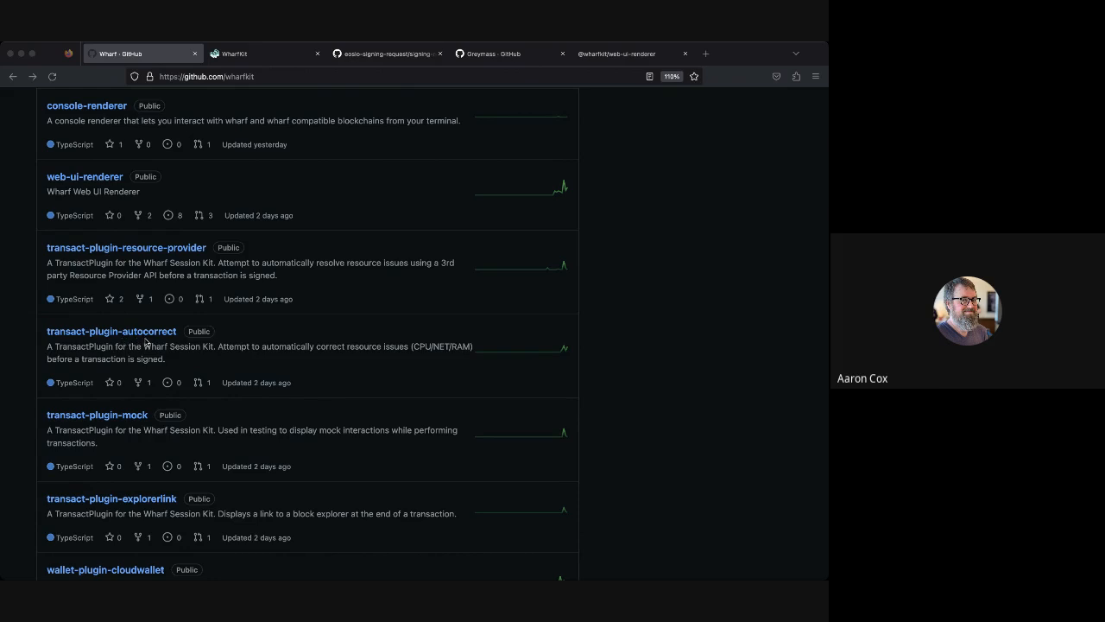
{"action": "mouse_move", "coordinate": [146, 343]}
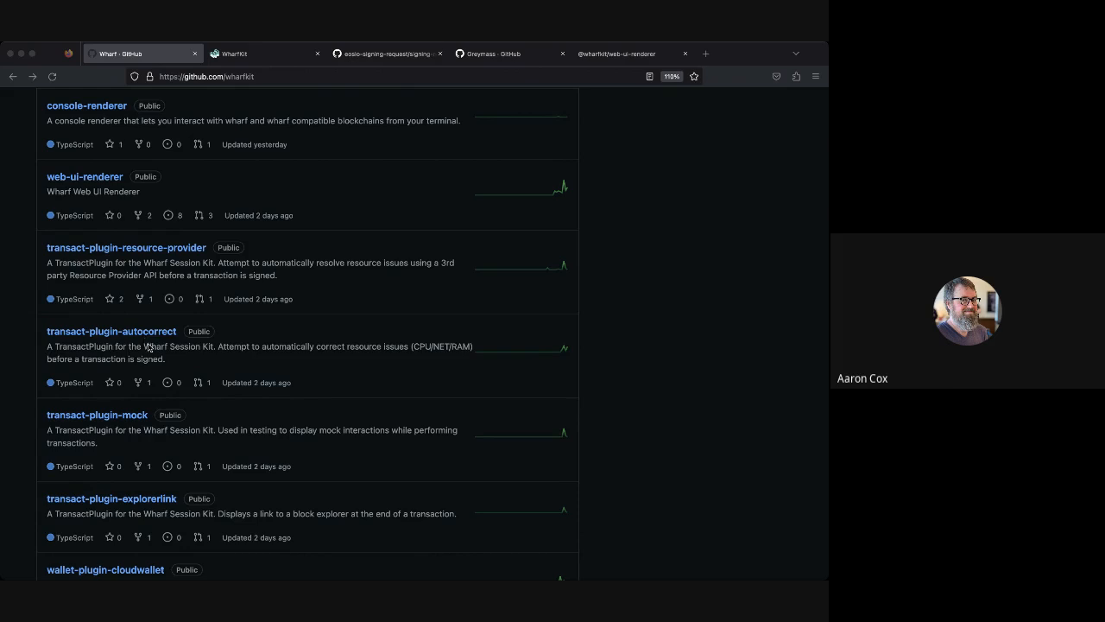
{"action": "mouse_move", "coordinate": [155, 346]}
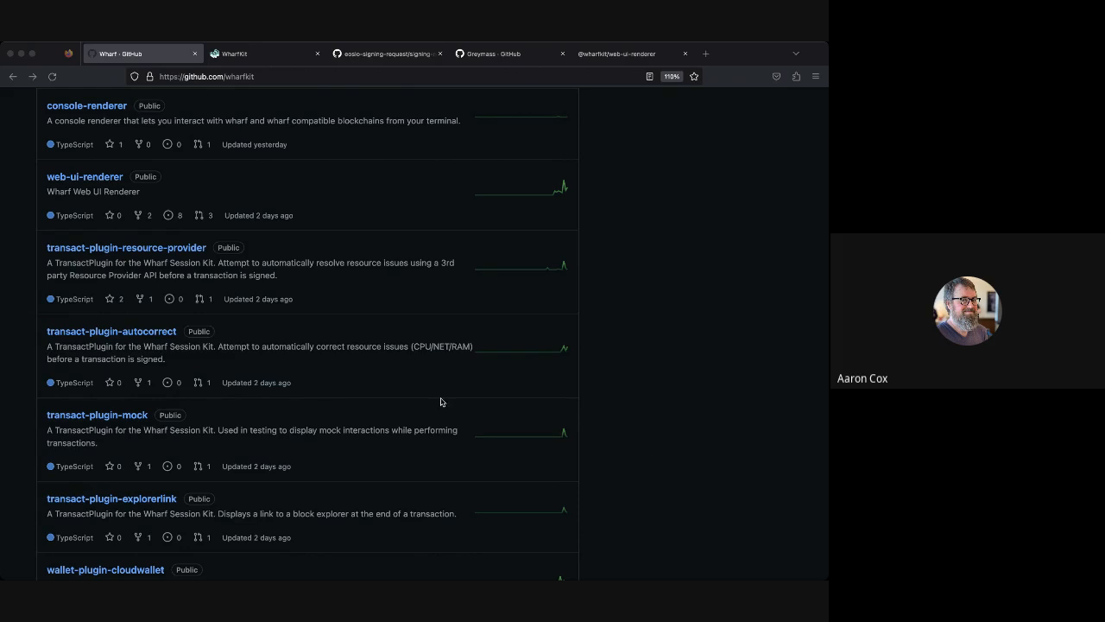
{"action": "mouse_move", "coordinate": [291, 359]}
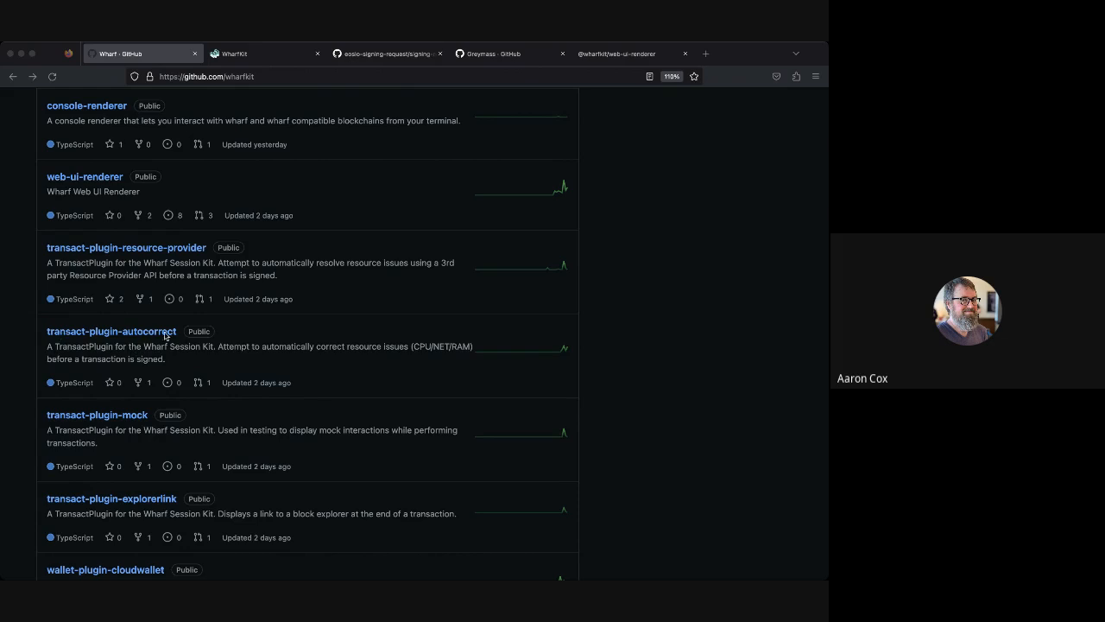
{"action": "mouse_move", "coordinate": [111, 330]}
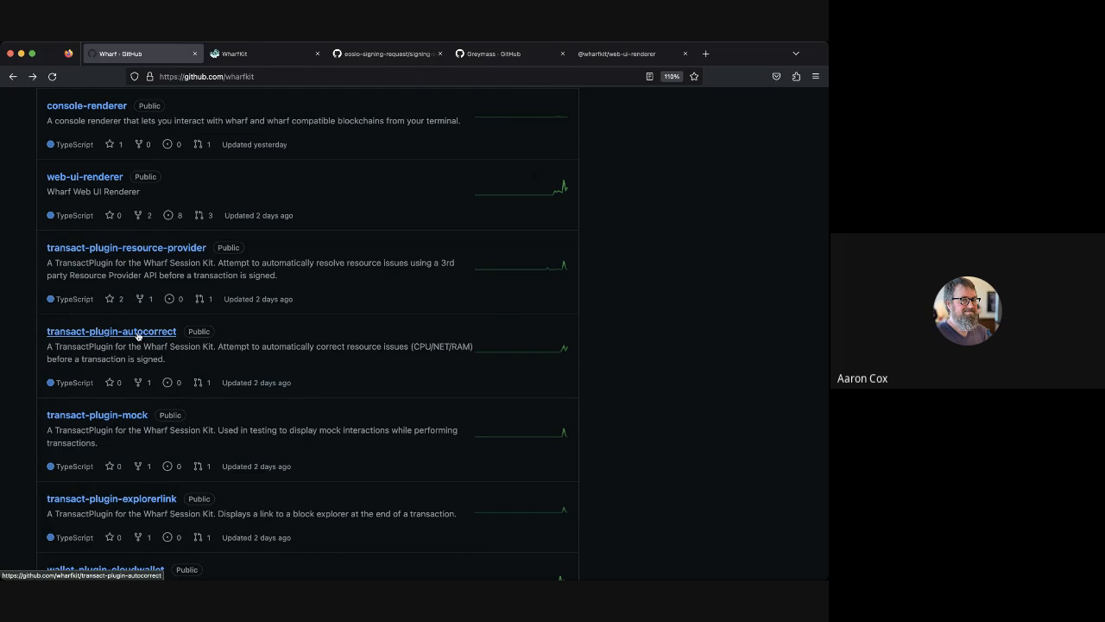
{"action": "mouse_move", "coordinate": [148, 346]}
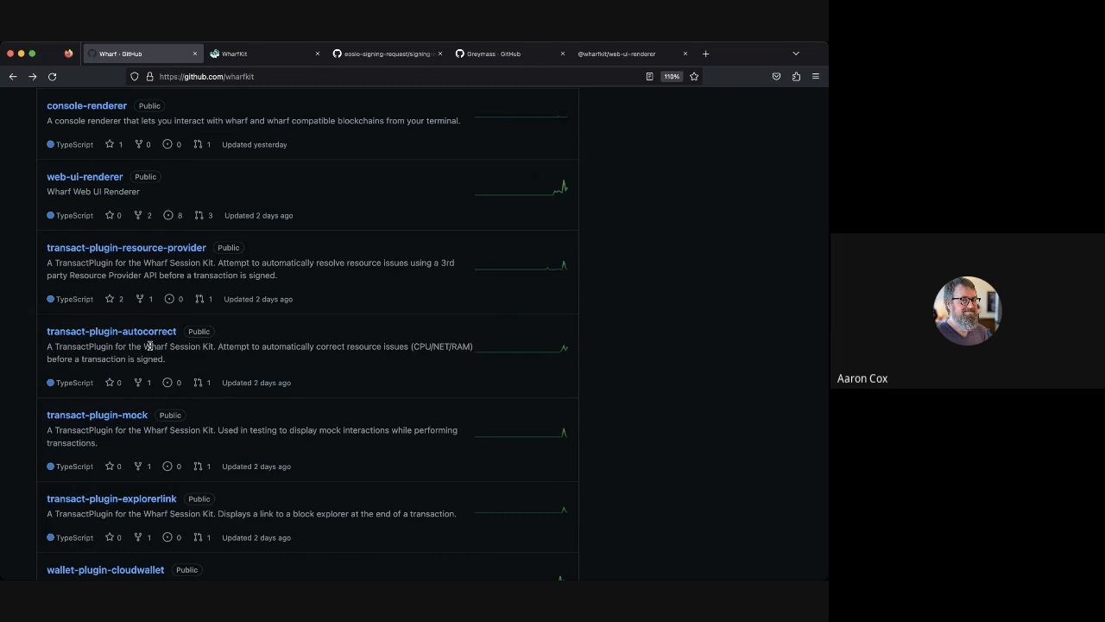
{"action": "mouse_move", "coordinate": [149, 345]}
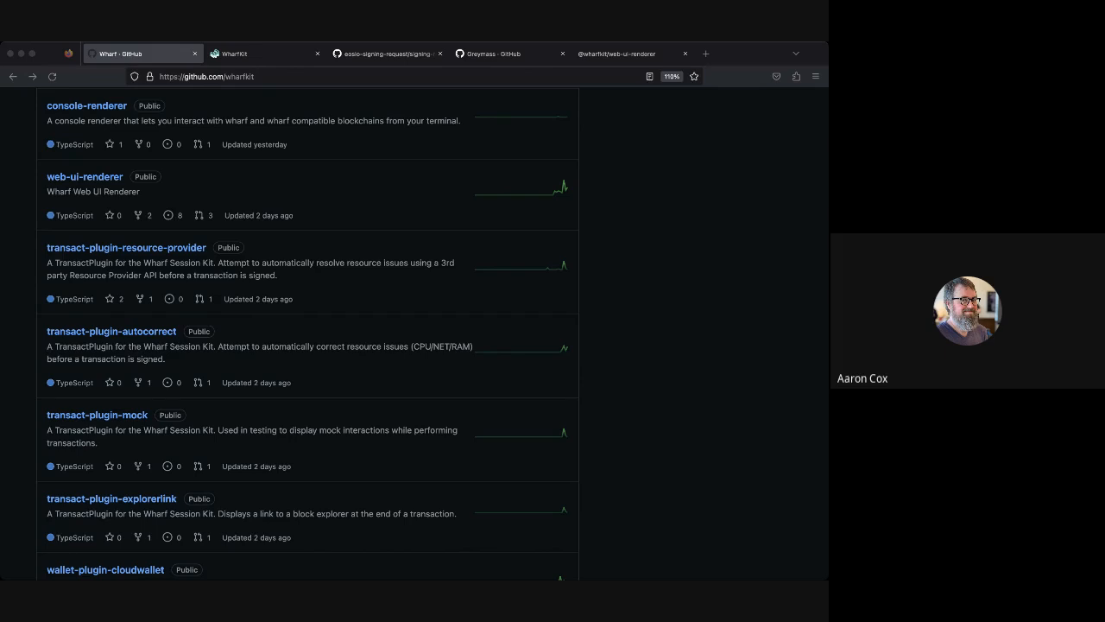
{"action": "mouse_move", "coordinate": [716, 452]}
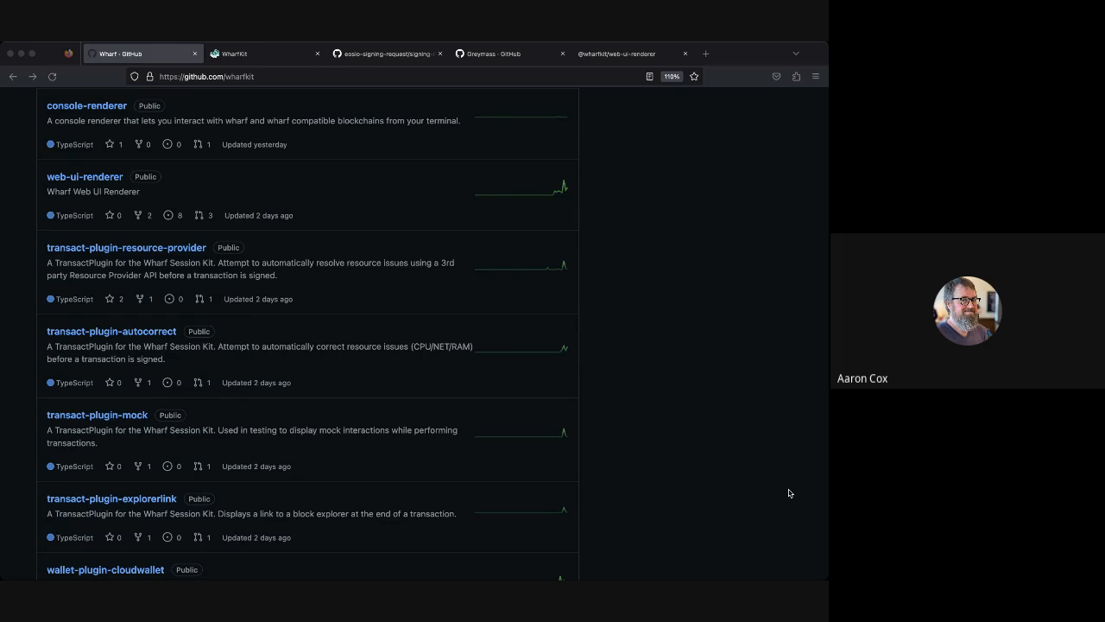
{"action": "mouse_move", "coordinate": [491, 398]}
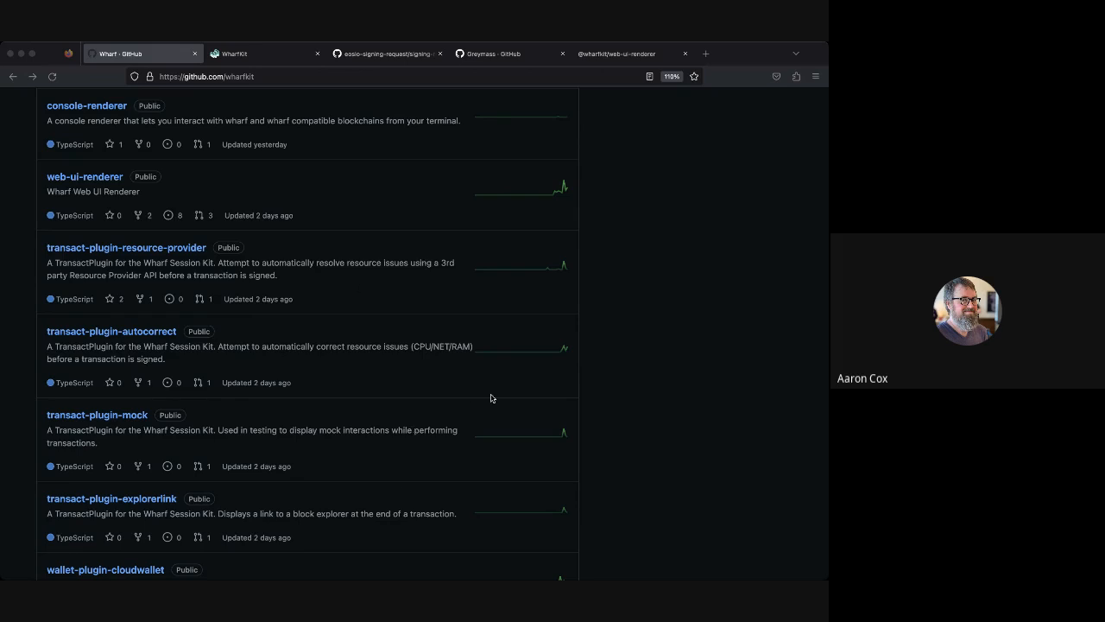
{"action": "mouse_move", "coordinate": [479, 400]}
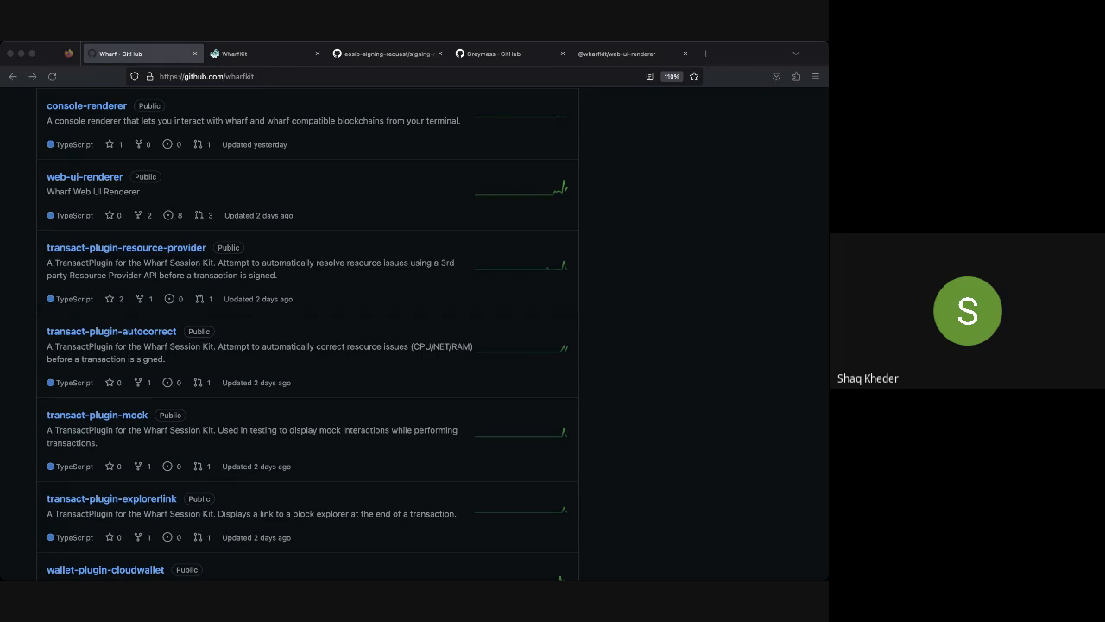
{"action": "mouse_move", "coordinate": [683, 451]}
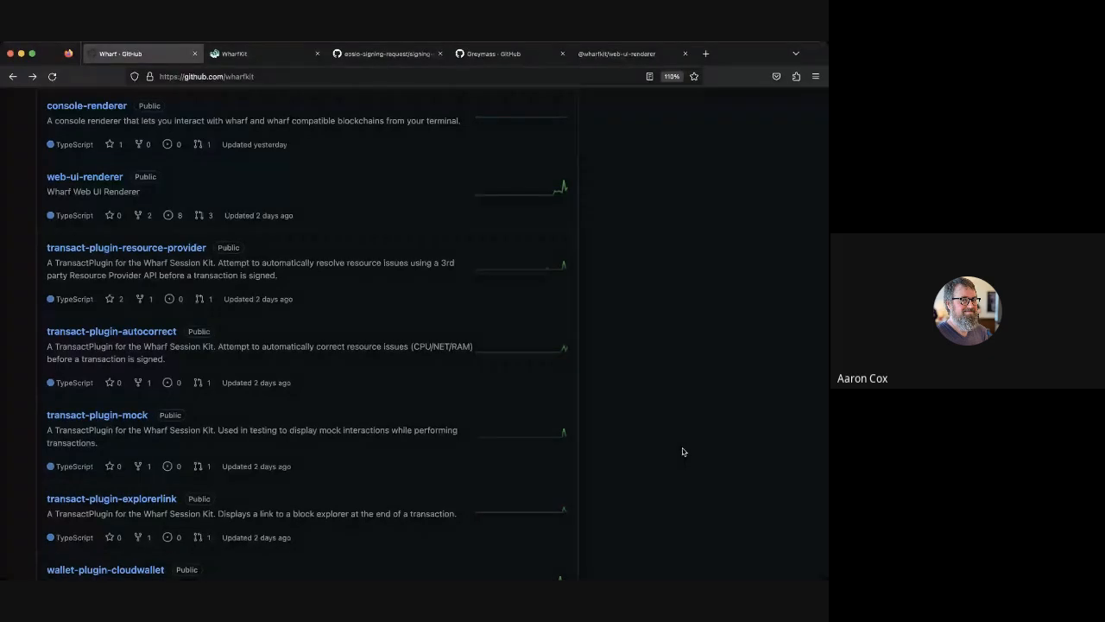
{"action": "mouse_move", "coordinate": [299, 443]}
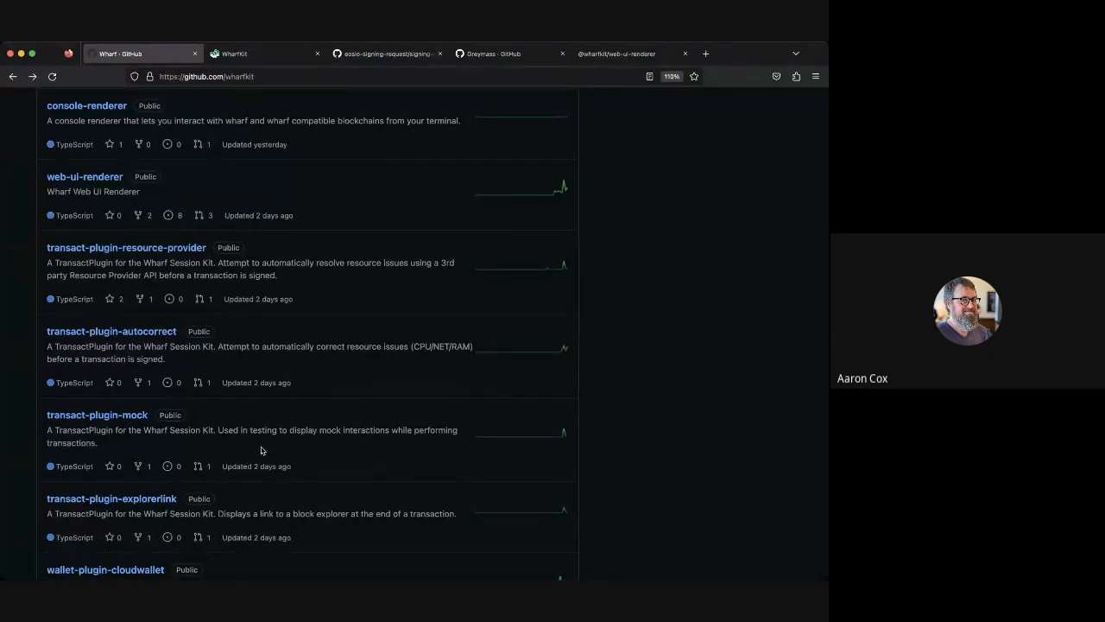
{"action": "scroll", "scroll_direction": "down", "scroll_amount": 3}
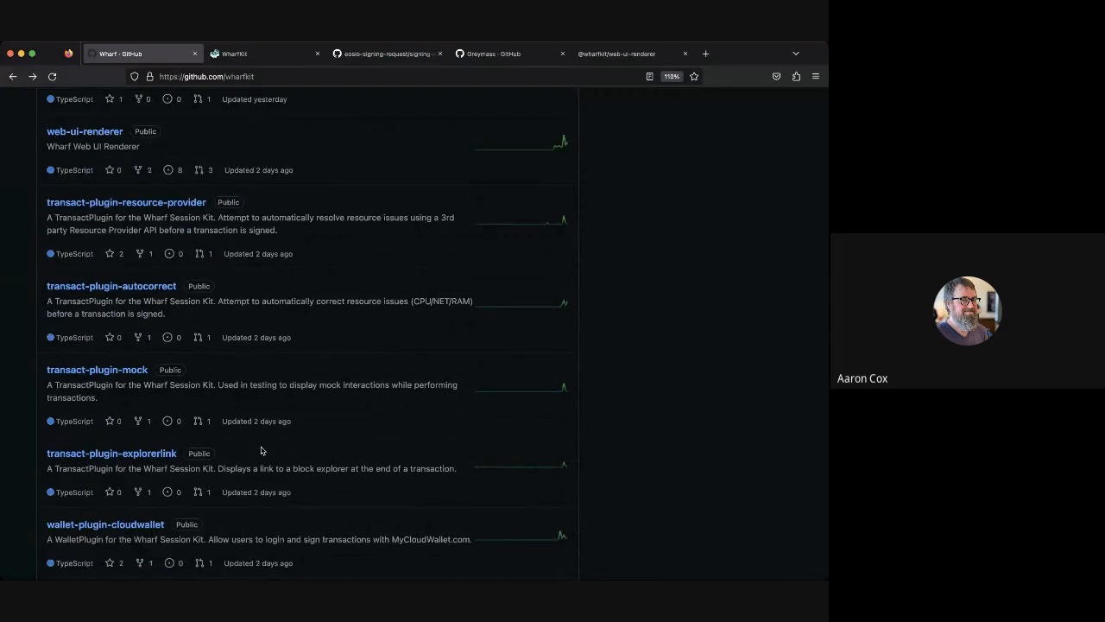
{"action": "mouse_move", "coordinate": [111, 453]}
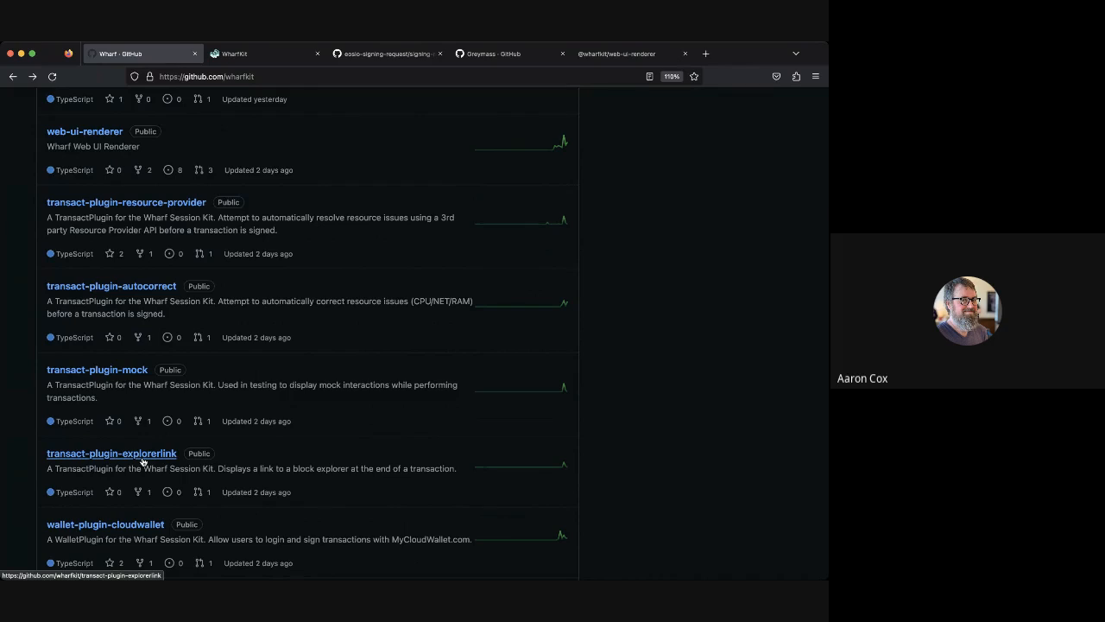
{"action": "mouse_move", "coordinate": [338, 444]}
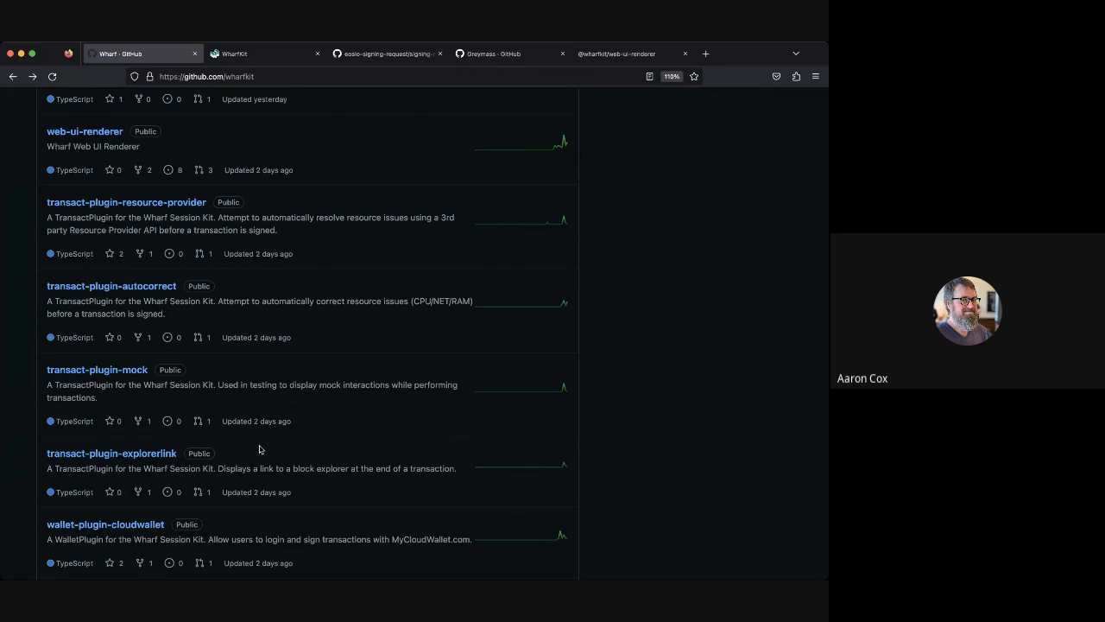
{"action": "mouse_move", "coordinate": [407, 403]}
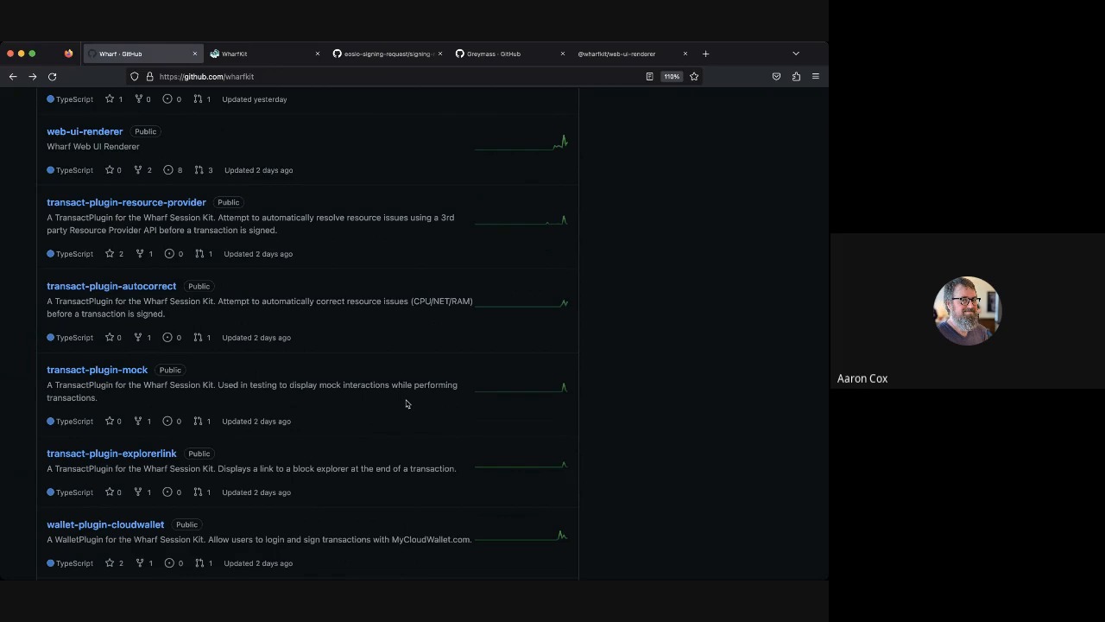
{"action": "scroll", "scroll_direction": "down", "scroll_amount": 3}
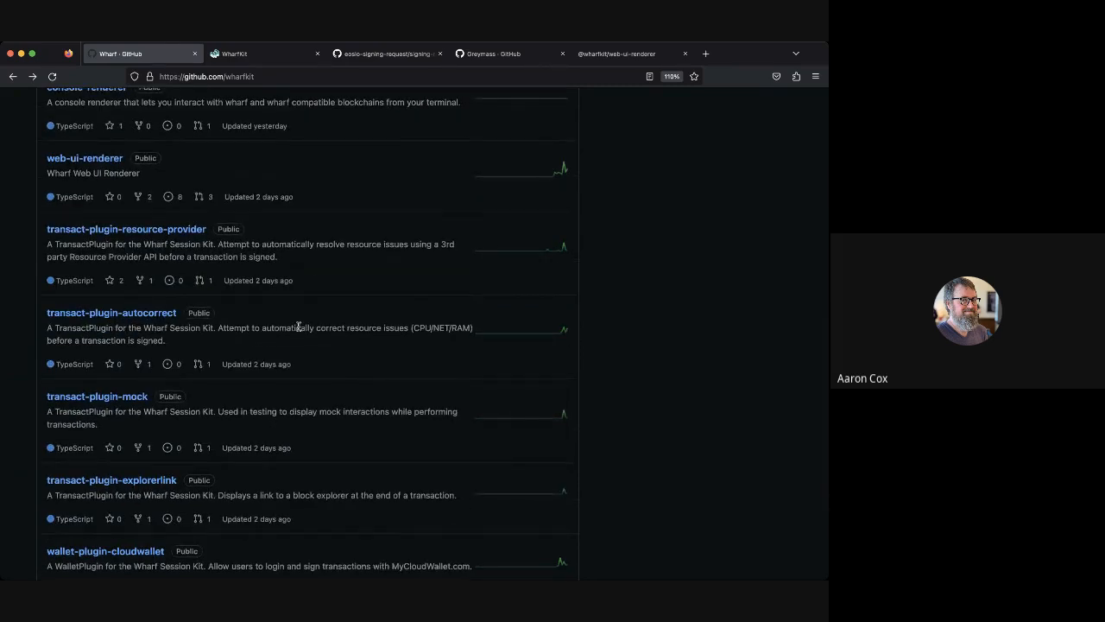
{"action": "mouse_move", "coordinate": [259, 306]}
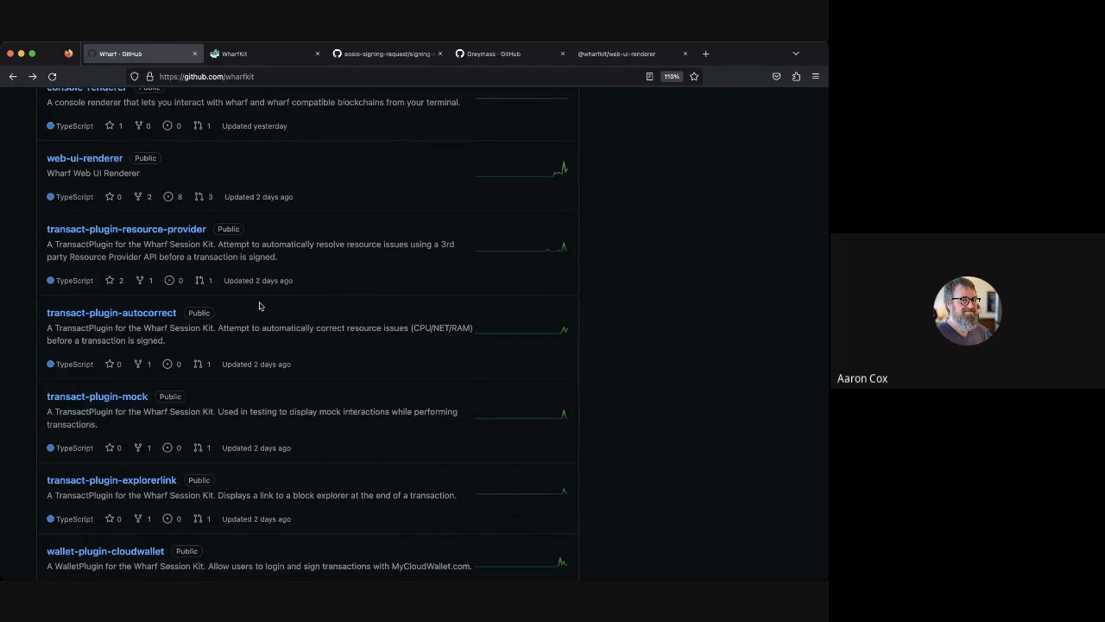
{"action": "scroll", "scroll_direction": "down", "scroll_amount": 3}
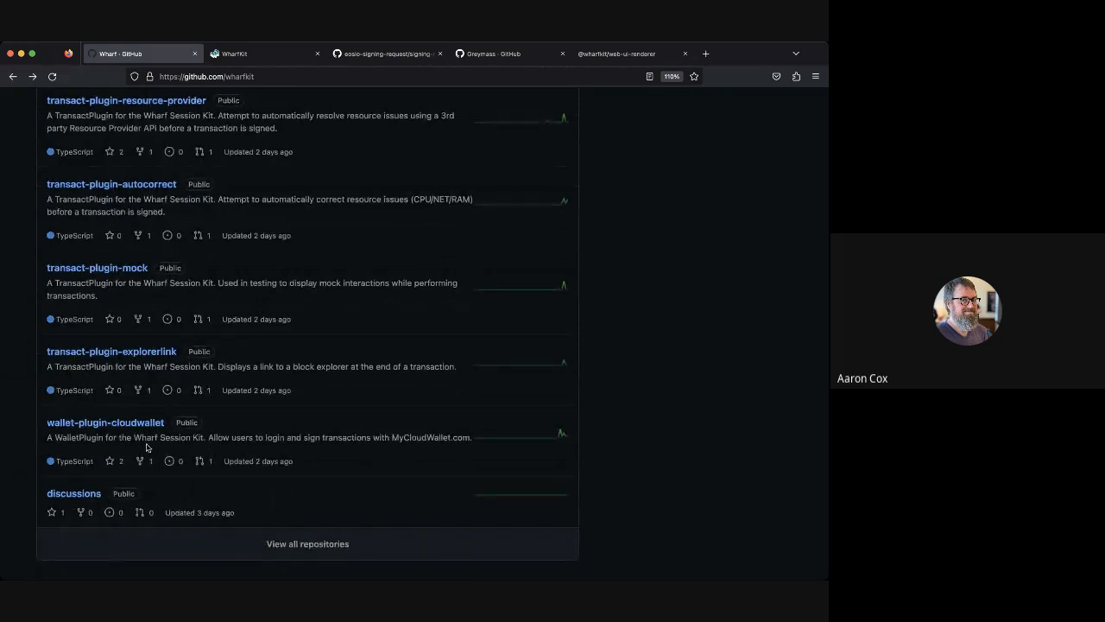
{"action": "scroll", "scroll_direction": "down", "scroll_amount": 3}
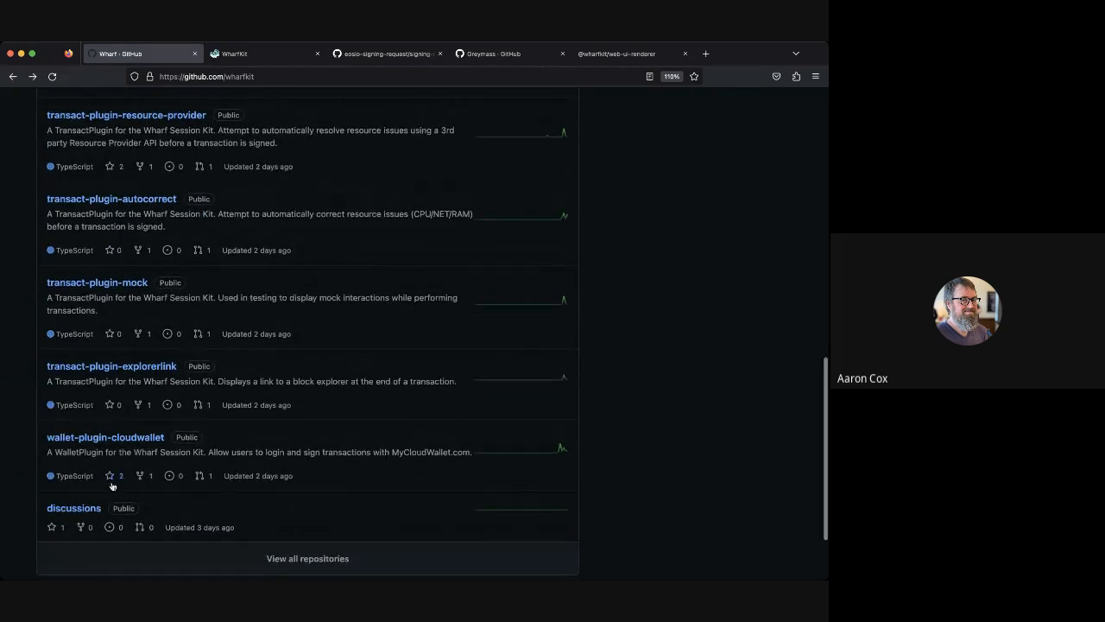
{"action": "scroll", "scroll_direction": "down", "scroll_amount": 3}
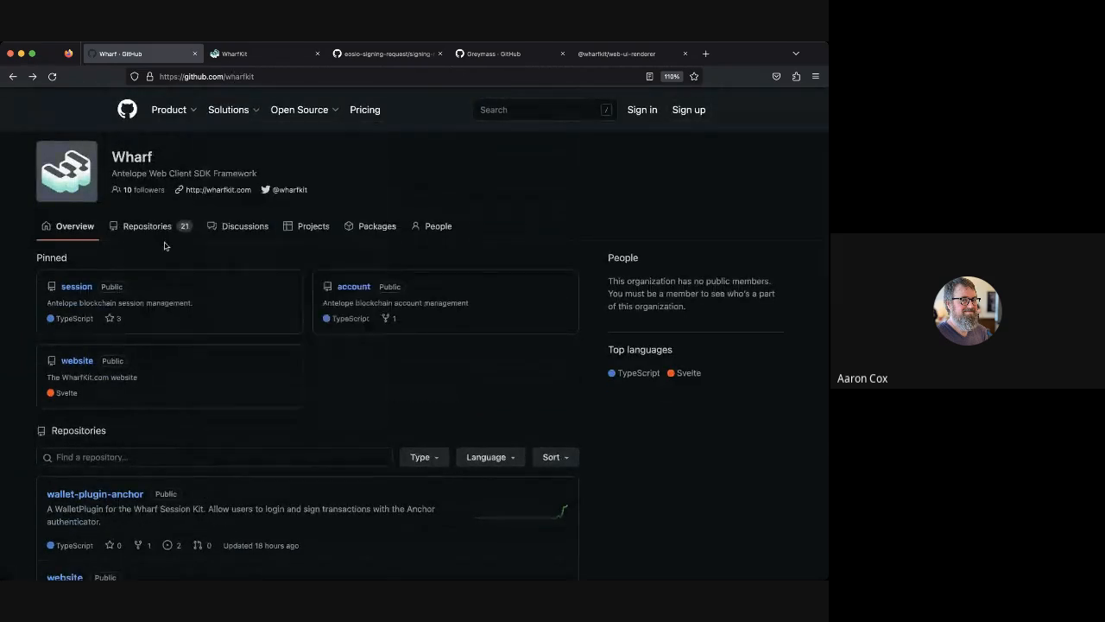
Step: Open the Wharf organization's Discussions board and browse the welcome announcement
{"action": "left_click", "coordinate": [244, 225]}
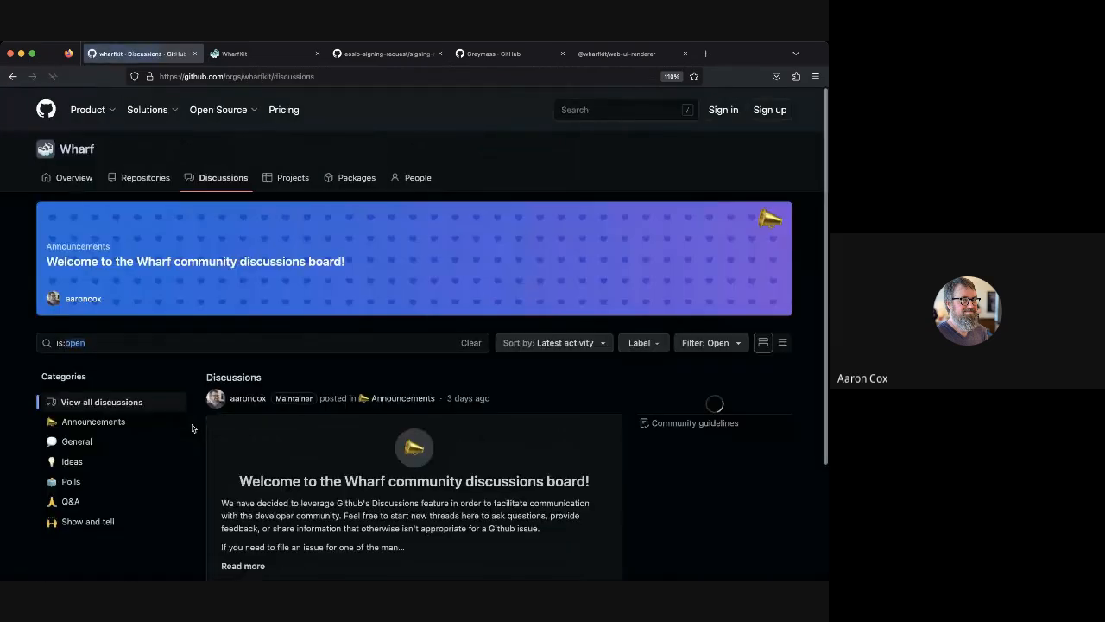
{"action": "scroll", "scroll_direction": "down", "scroll_amount": 3}
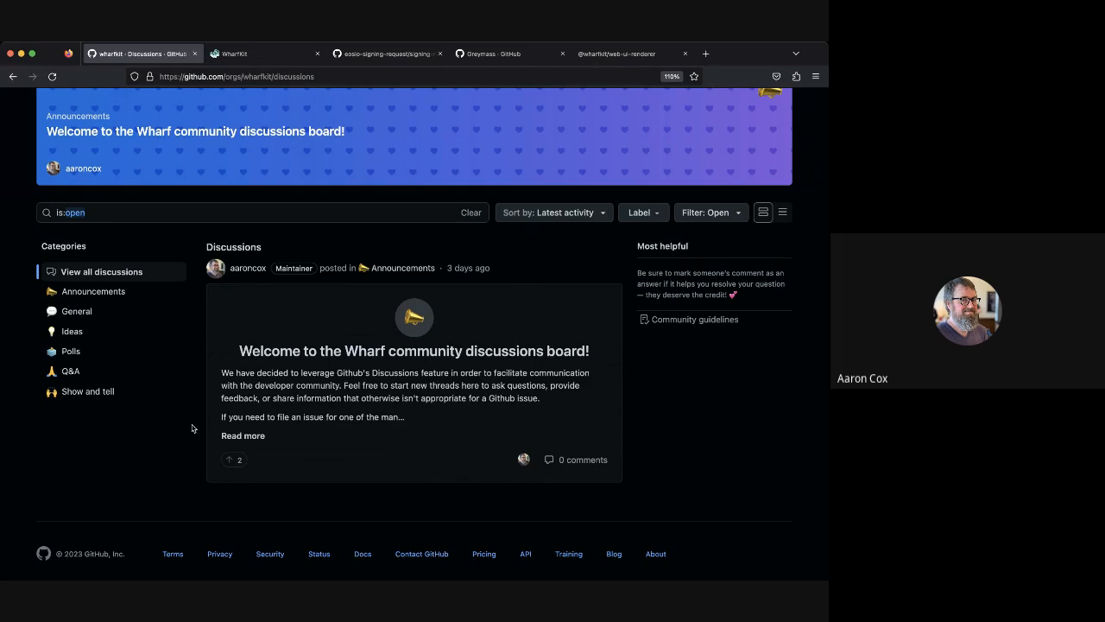
{"action": "scroll", "scroll_direction": "up", "scroll_amount": 3}
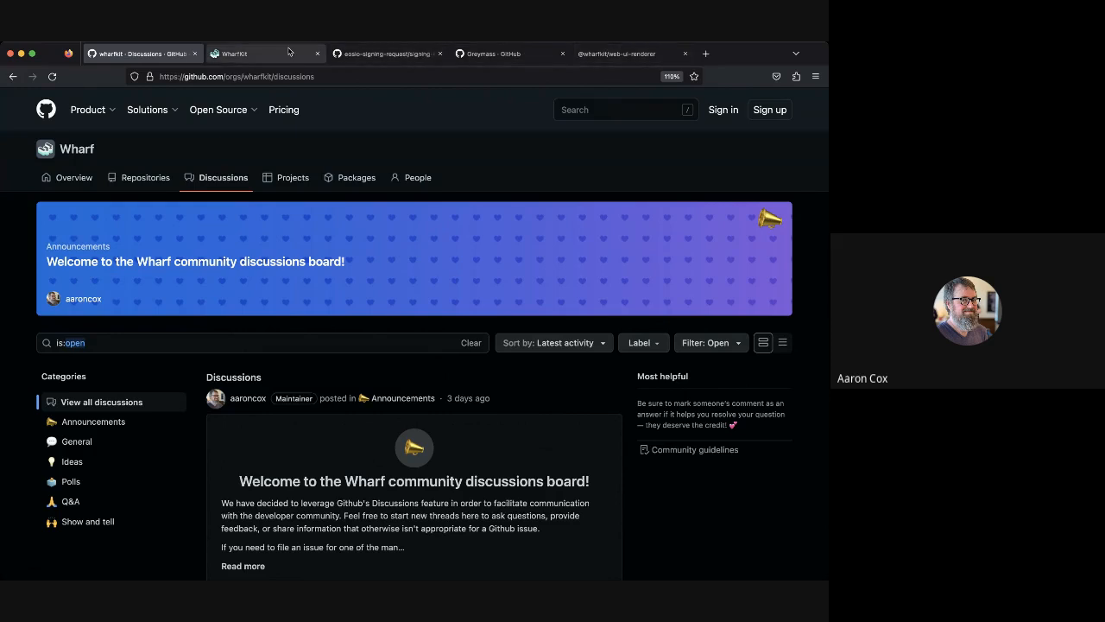
Step: Switch to wharfkit.com and open the Session Kit web app blog post
{"action": "left_click", "coordinate": [265, 54]}
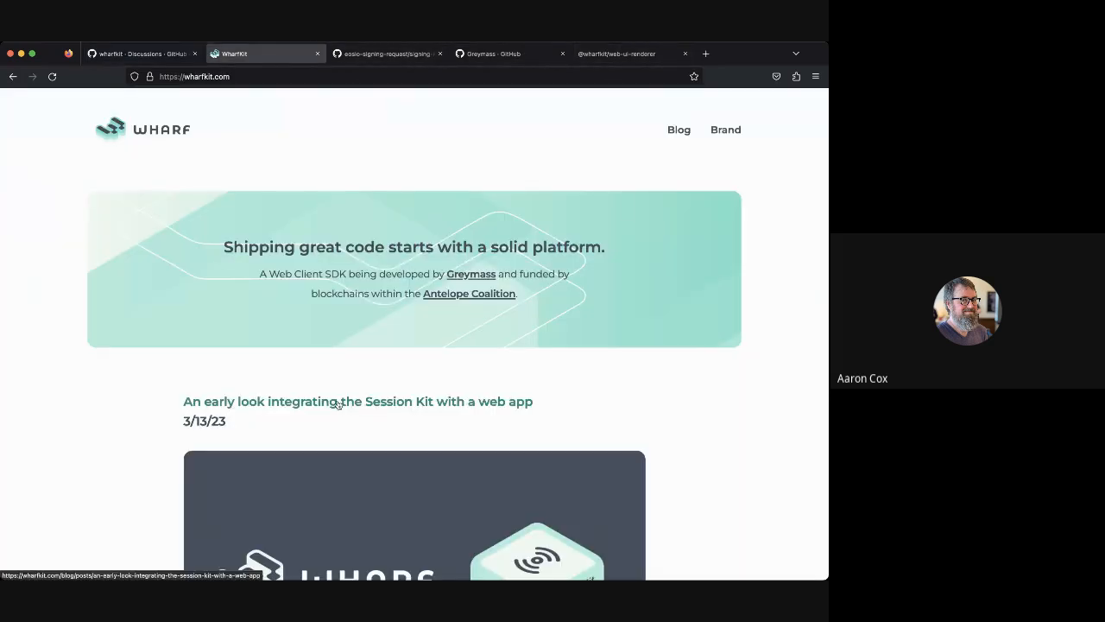
{"action": "left_click", "coordinate": [356, 401]}
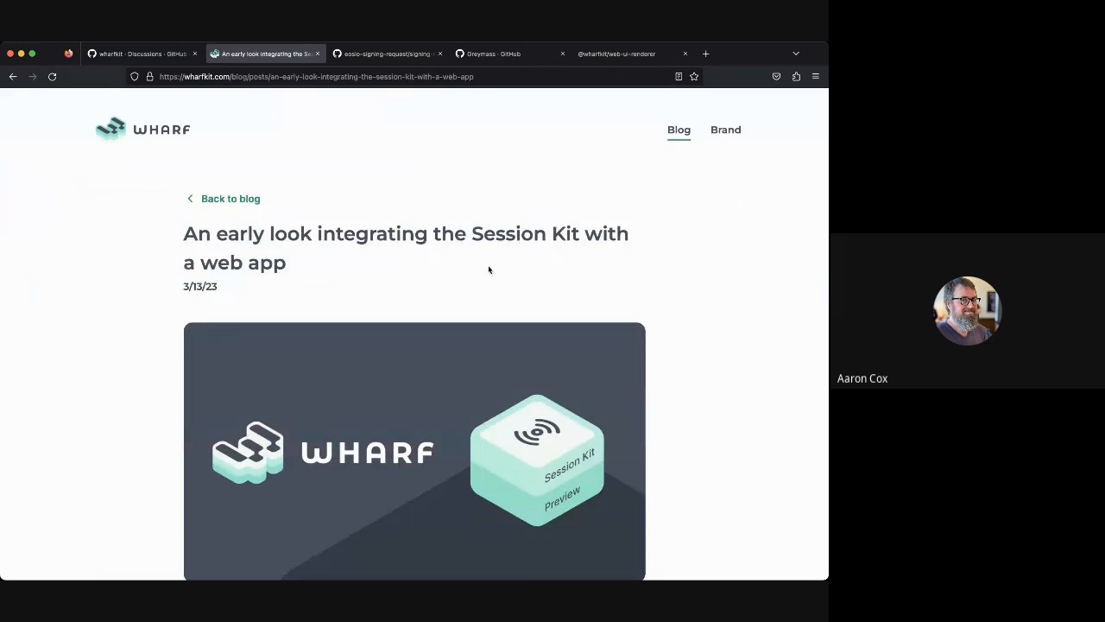
{"action": "scroll", "scroll_direction": "down", "scroll_amount": 3}
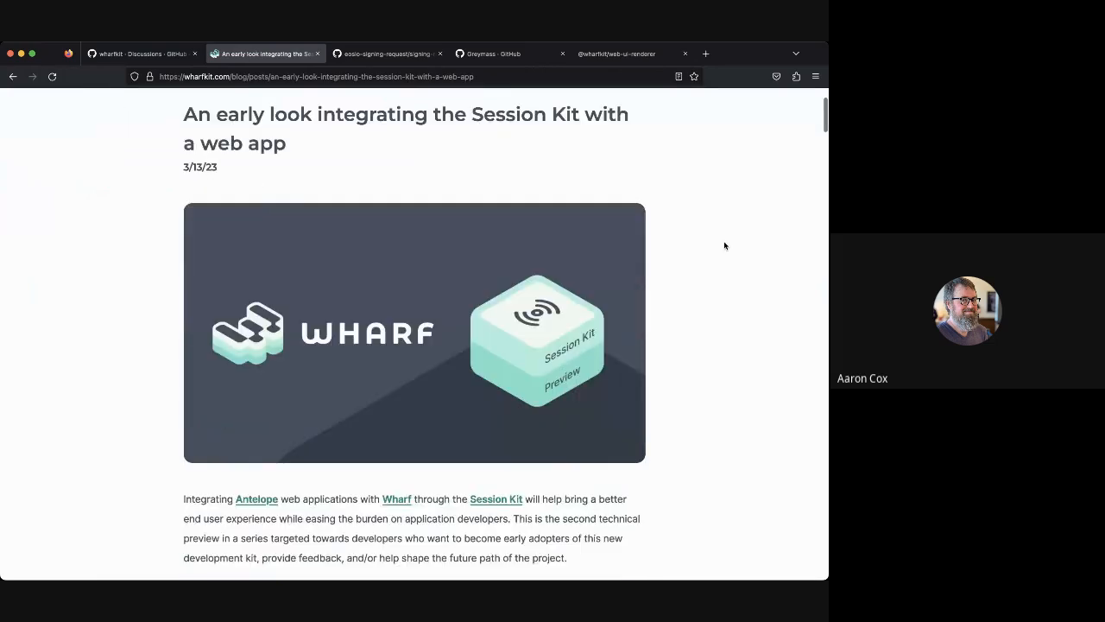
{"action": "scroll", "scroll_direction": "down", "scroll_amount": 3}
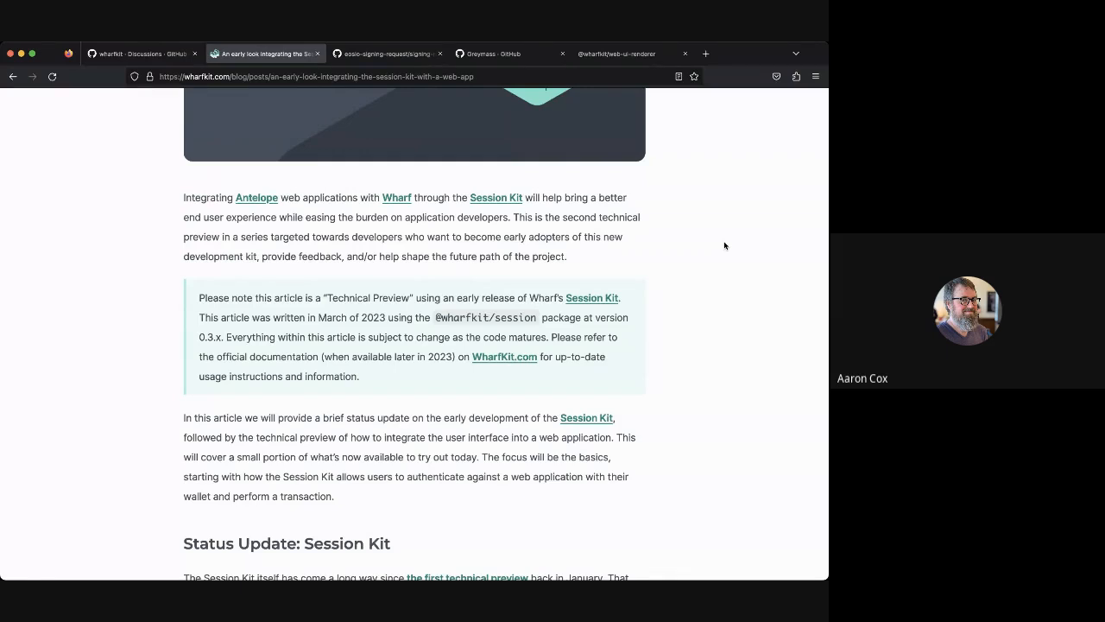
{"action": "scroll", "scroll_direction": "down", "scroll_amount": 3}
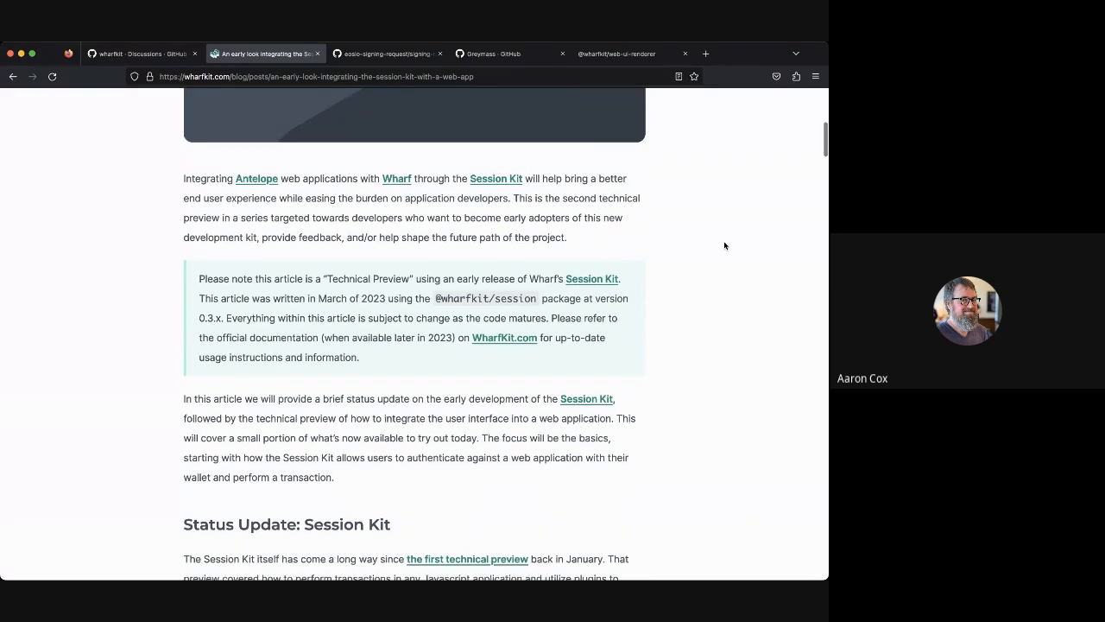
{"action": "scroll", "scroll_direction": "down", "scroll_amount": 3}
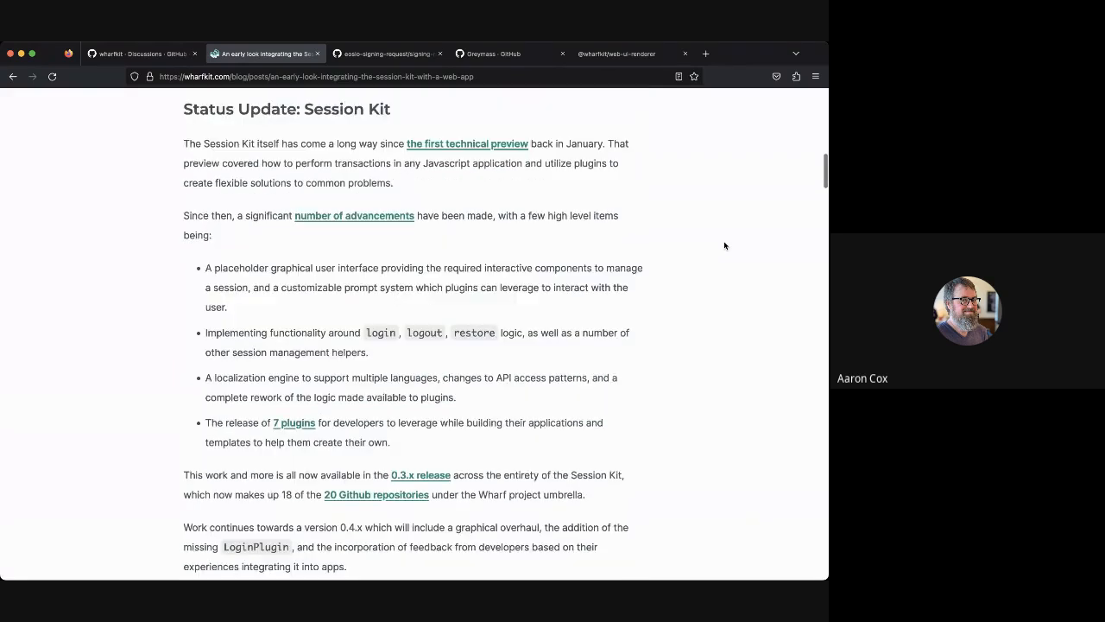
{"action": "scroll", "scroll_direction": "down", "scroll_amount": 3}
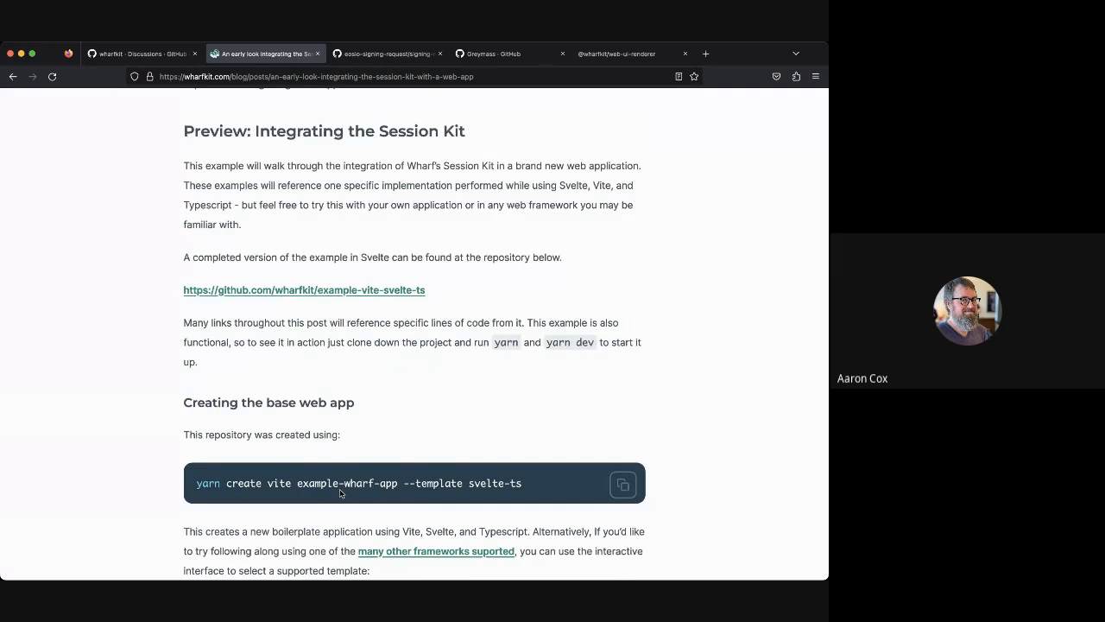
{"action": "scroll", "scroll_direction": "down", "scroll_amount": 3}
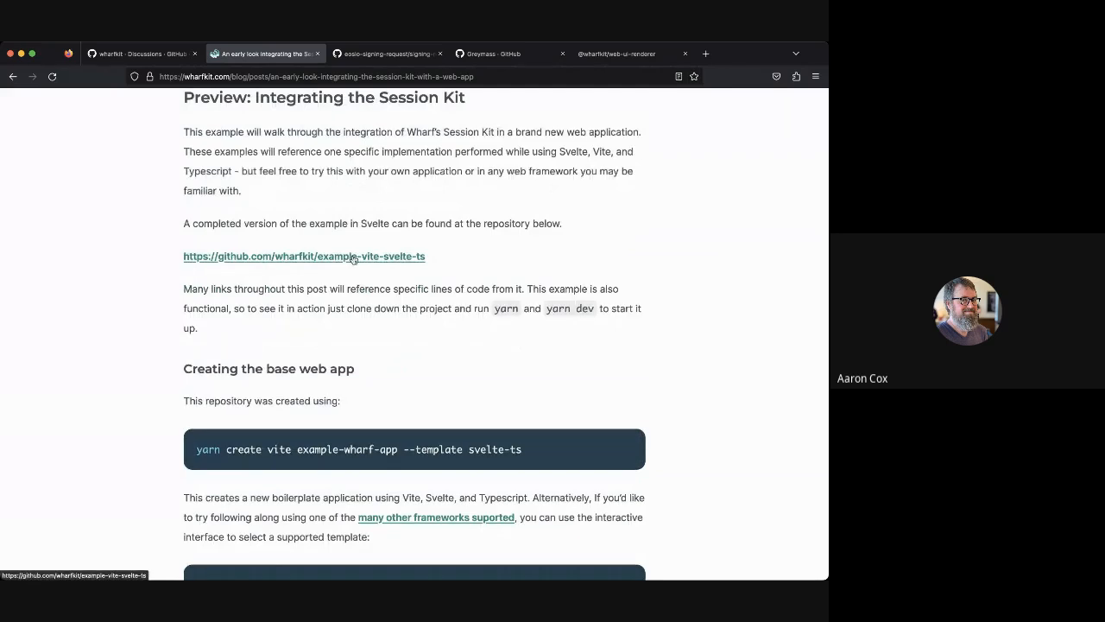
{"action": "scroll", "scroll_direction": "down", "scroll_amount": 3}
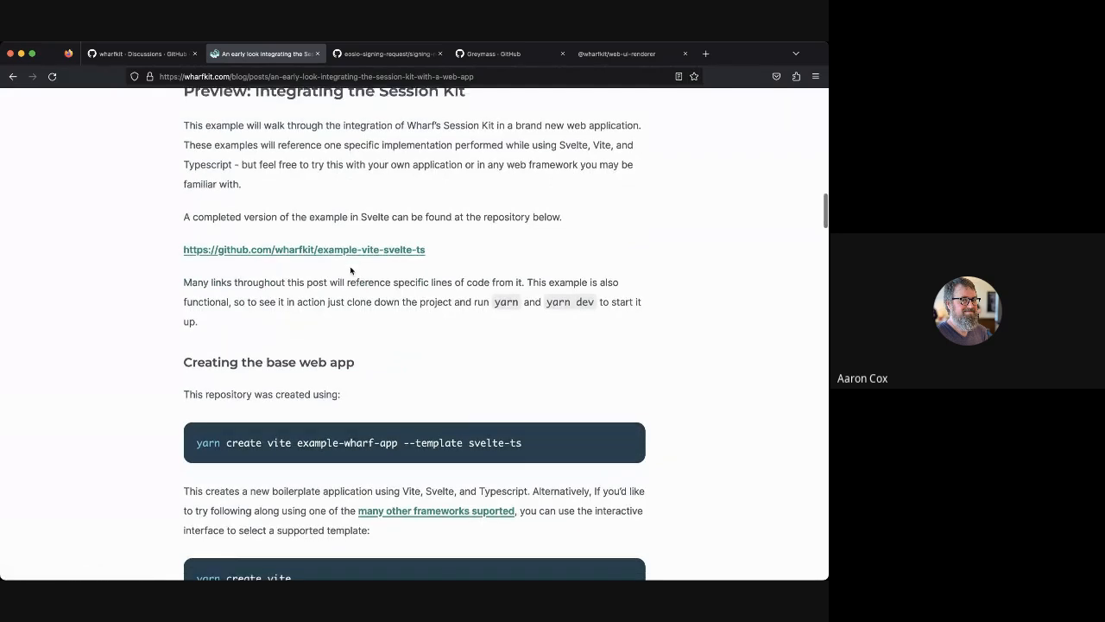
{"action": "scroll", "scroll_direction": "down", "scroll_amount": 3}
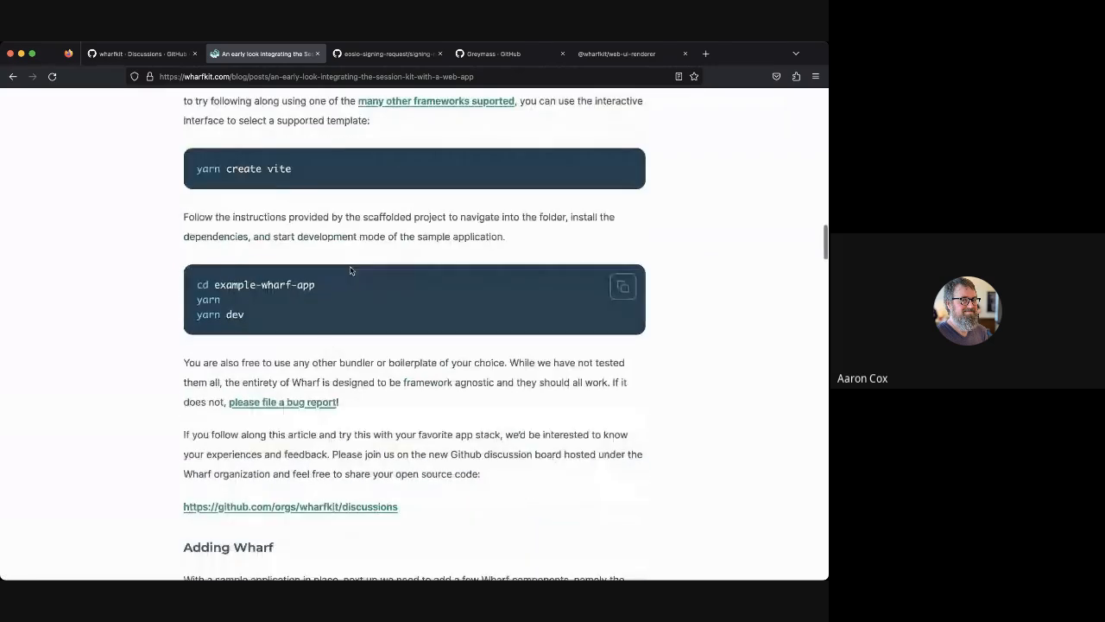
{"action": "scroll", "scroll_direction": "down", "scroll_amount": 3}
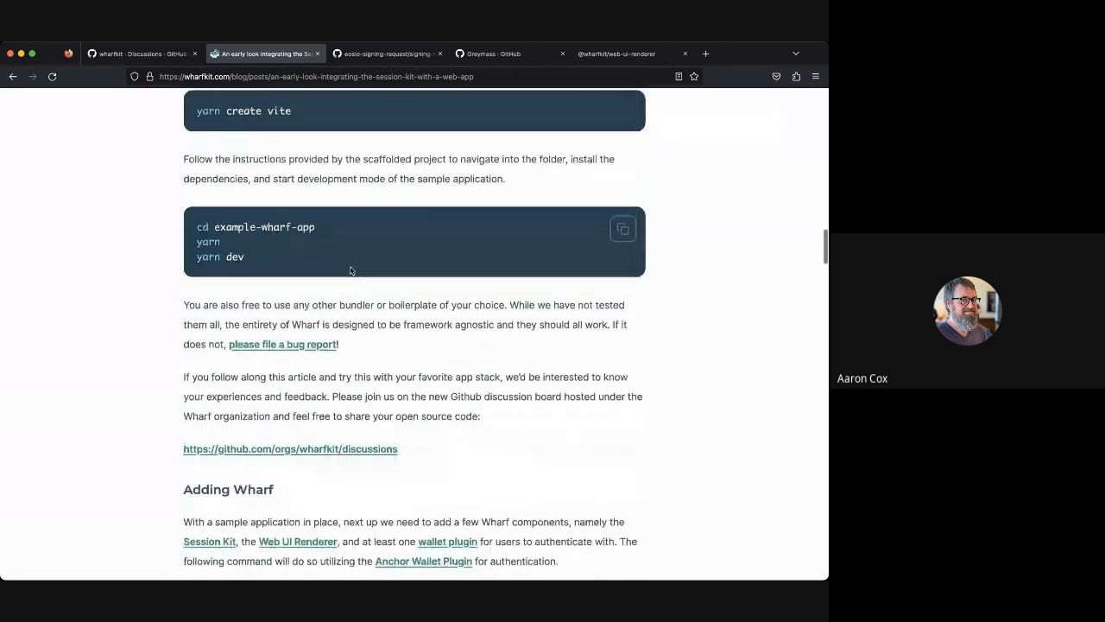
{"action": "scroll", "scroll_direction": "down", "scroll_amount": 3}
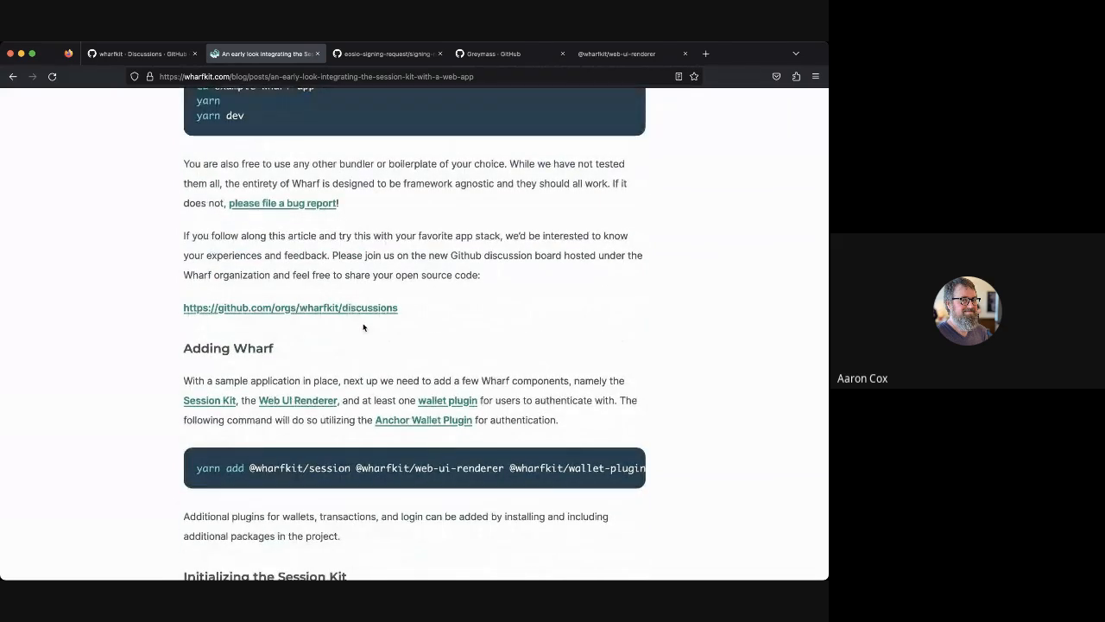
{"action": "scroll", "scroll_direction": "down", "scroll_amount": 3}
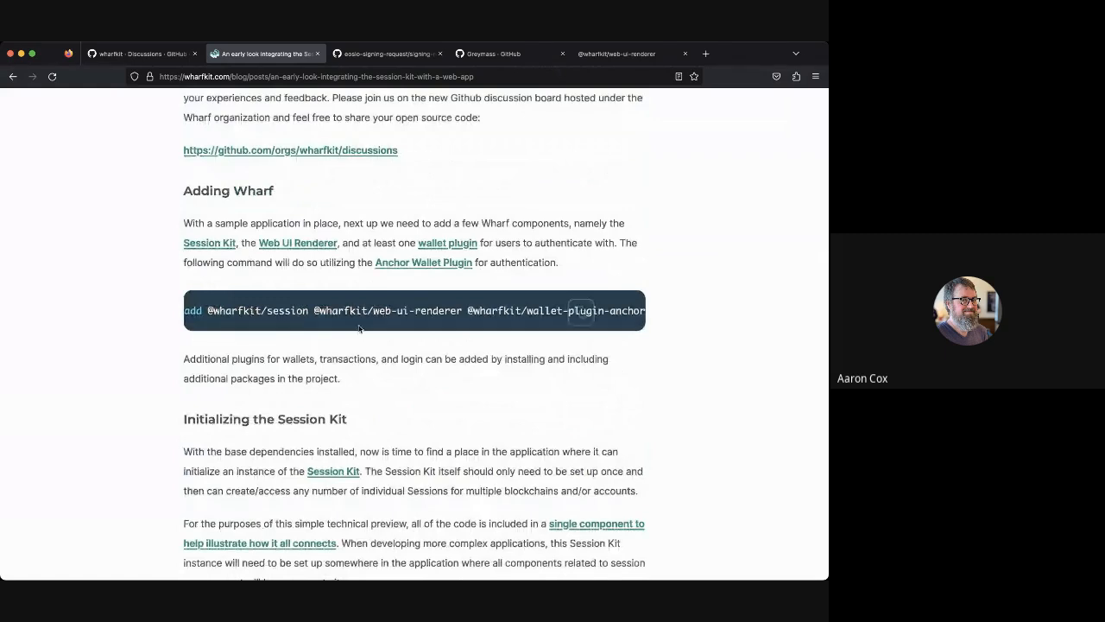
{"action": "double_click", "coordinate": [446, 310]}
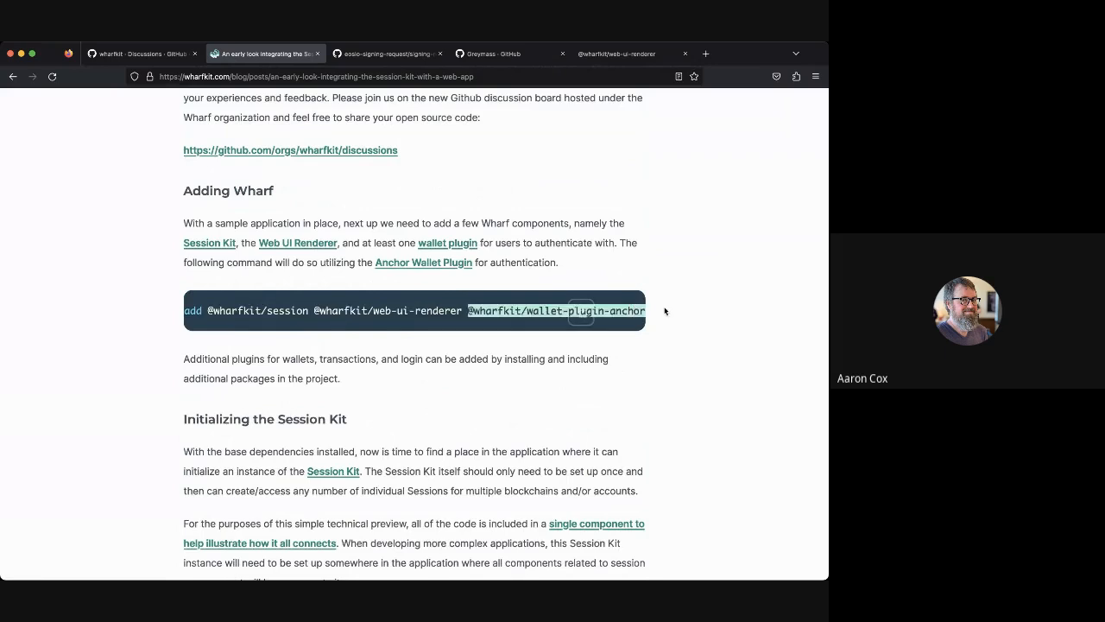
{"action": "mouse_move", "coordinate": [667, 344]}
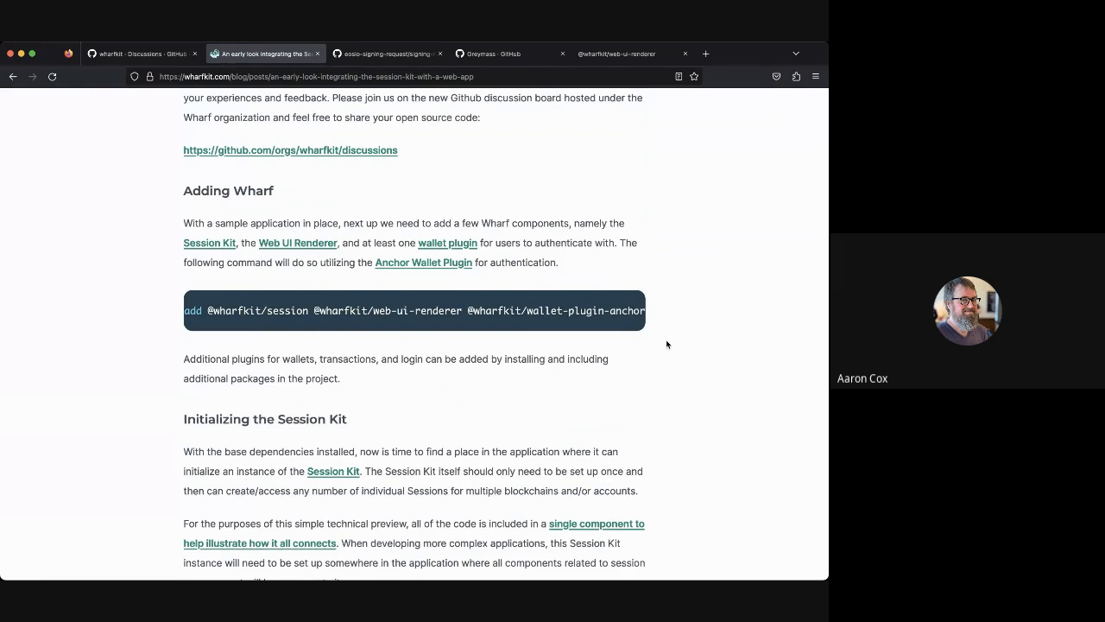
Step: Scroll to The Web UI Renderer and highlight ui.appendDialogElement() in the note
{"action": "scroll", "scroll_direction": "down", "scroll_amount": 3}
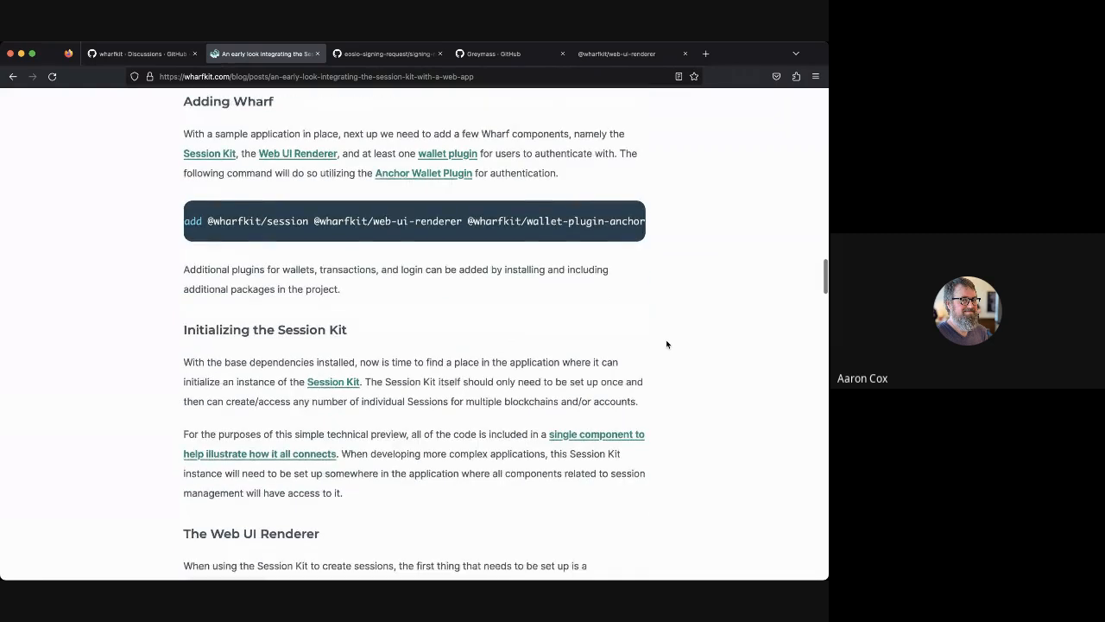
{"action": "scroll", "scroll_direction": "down", "scroll_amount": 3}
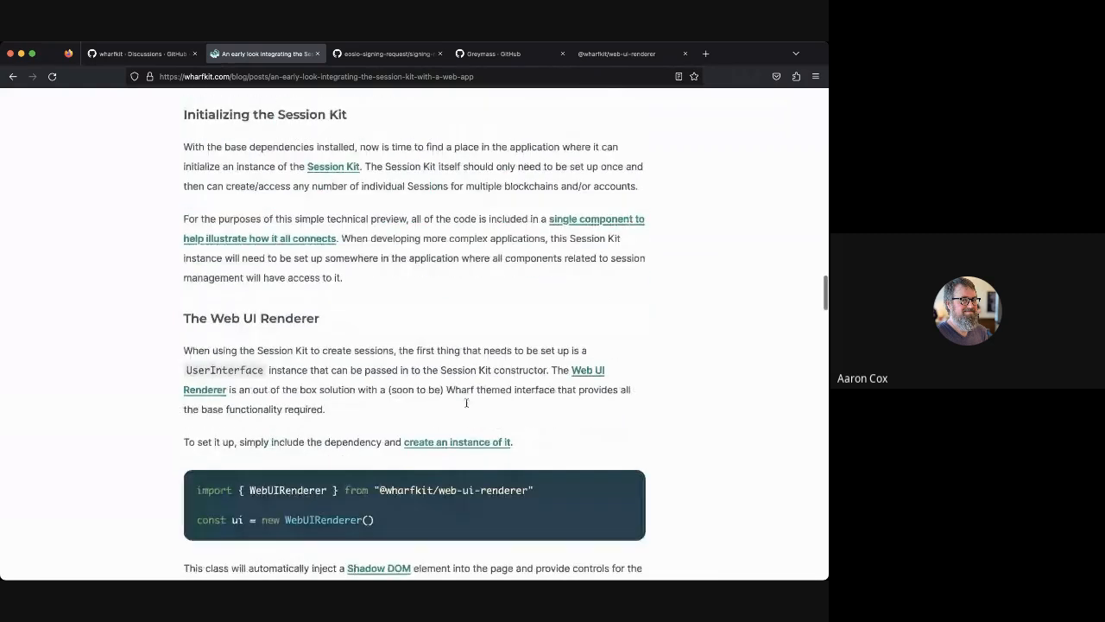
{"action": "scroll", "scroll_direction": "down", "scroll_amount": 3}
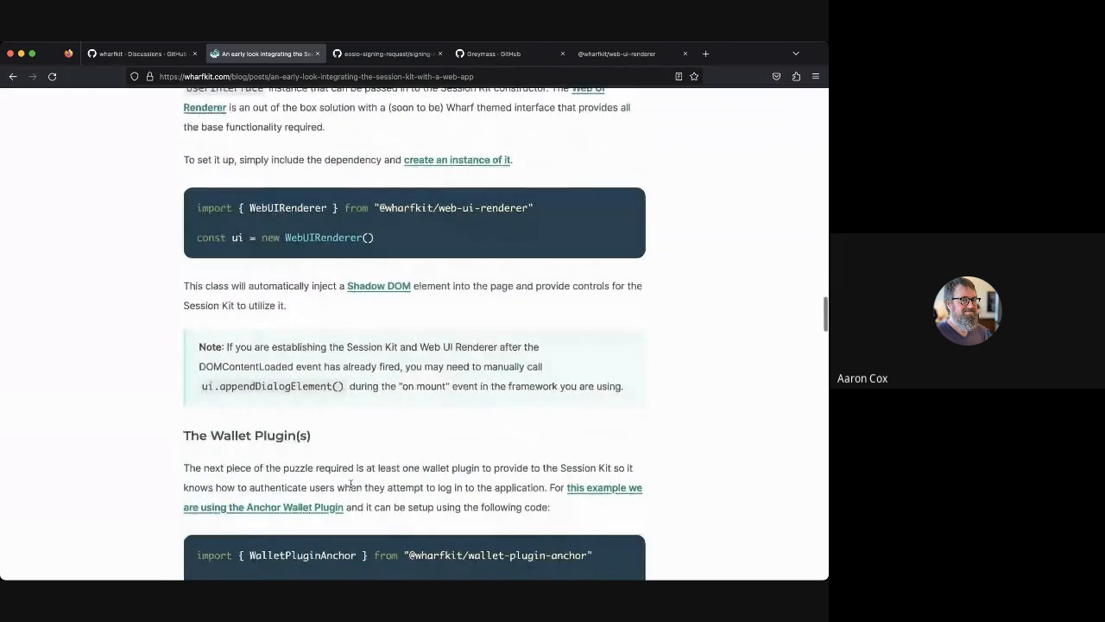
{"action": "scroll", "scroll_direction": "down", "scroll_amount": 3}
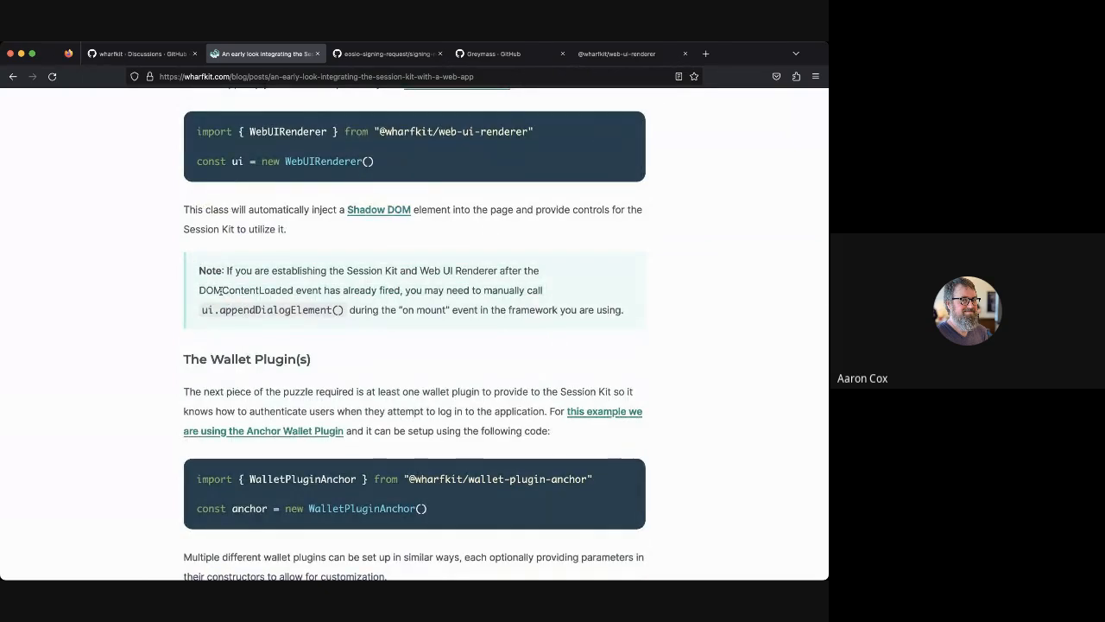
{"action": "double_click", "coordinate": [246, 290]}
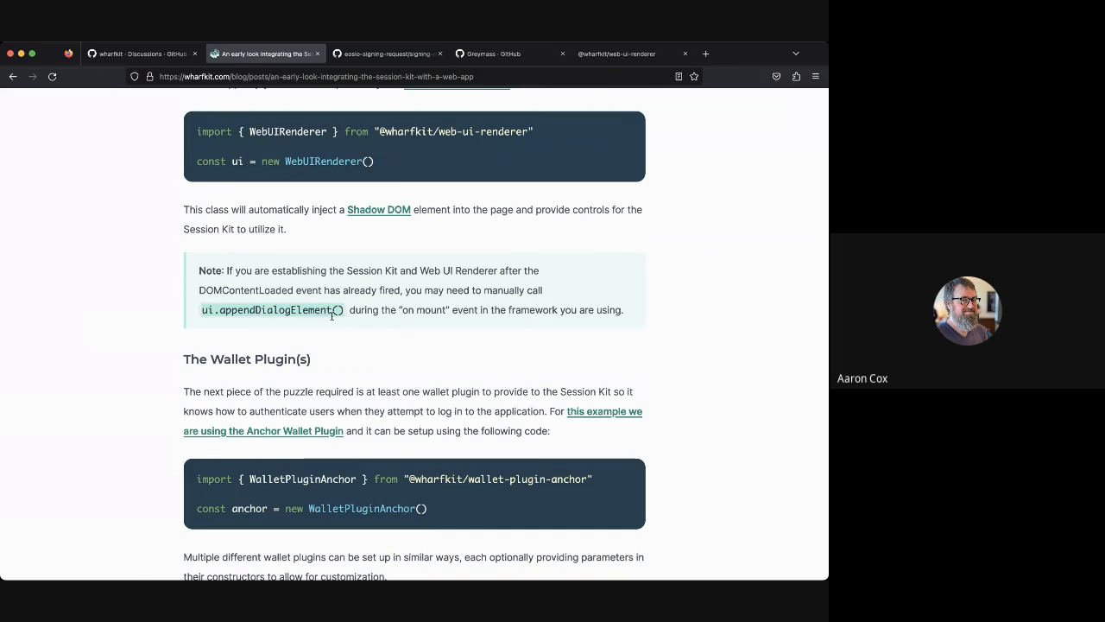
Step: Scroll past the transact and Logging out examples to Persisting a Session
{"action": "scroll", "scroll_direction": "down", "scroll_amount": 3}
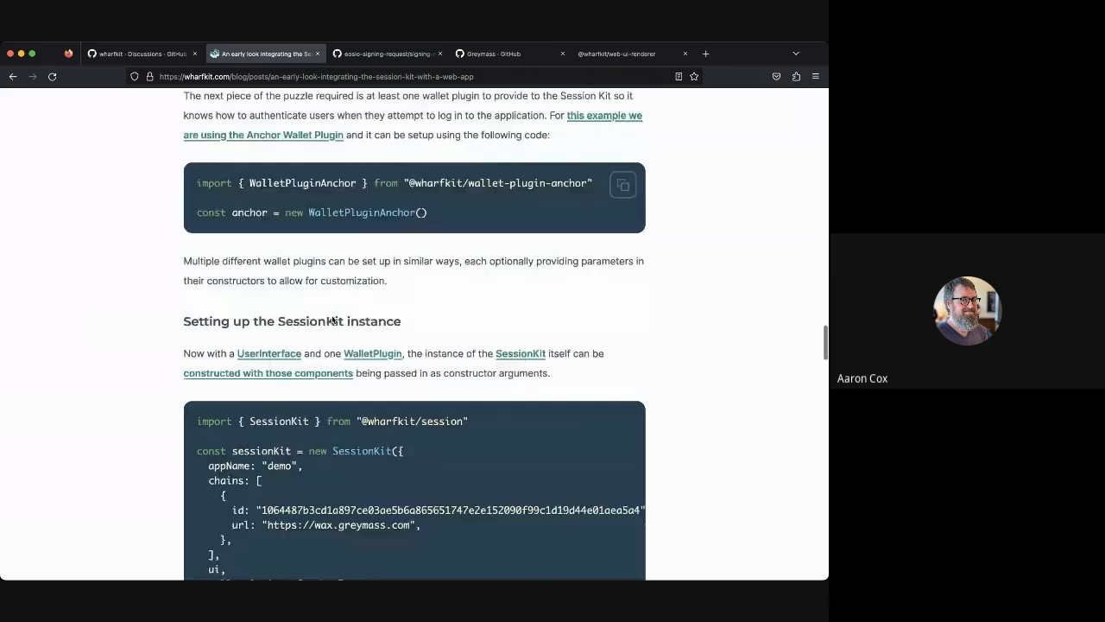
{"action": "scroll", "scroll_direction": "down", "scroll_amount": 3}
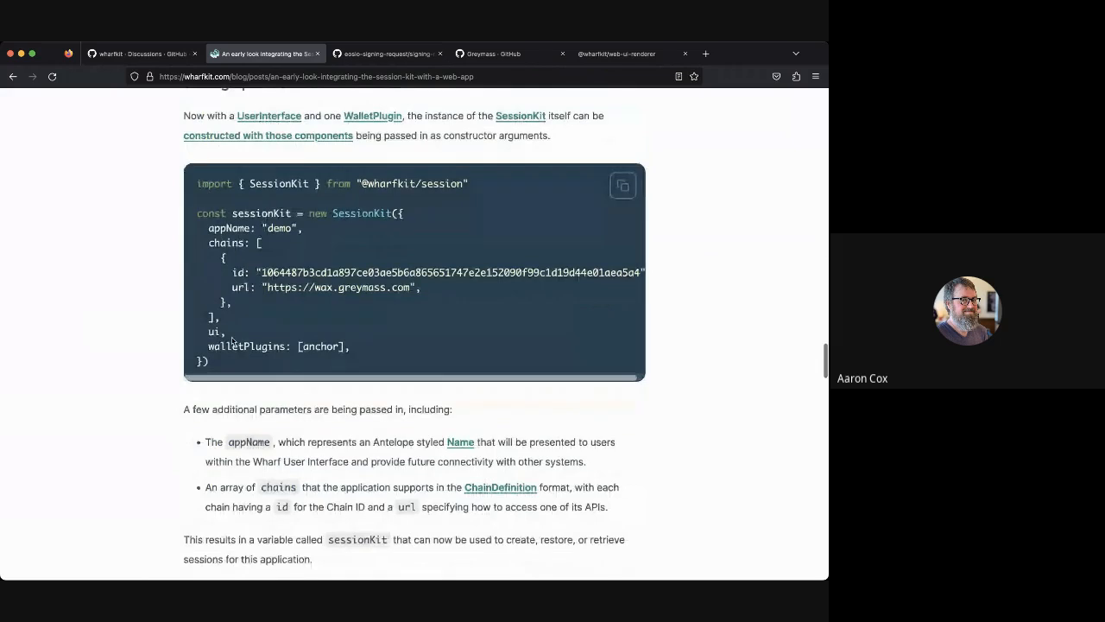
{"action": "scroll", "scroll_direction": "down", "scroll_amount": 3}
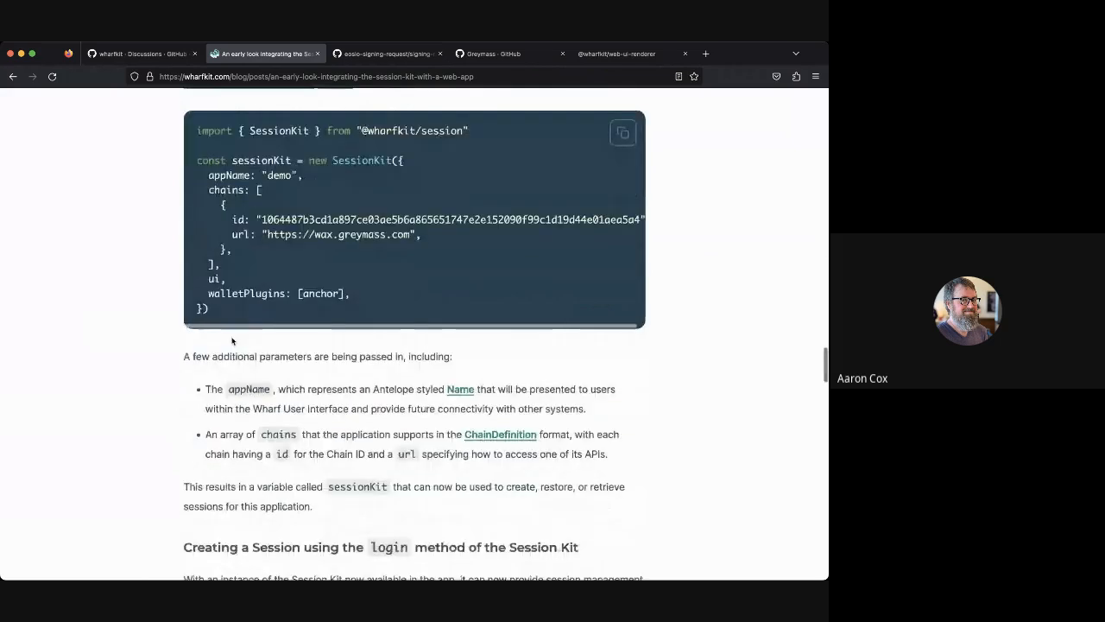
{"action": "scroll", "scroll_direction": "down", "scroll_amount": 3}
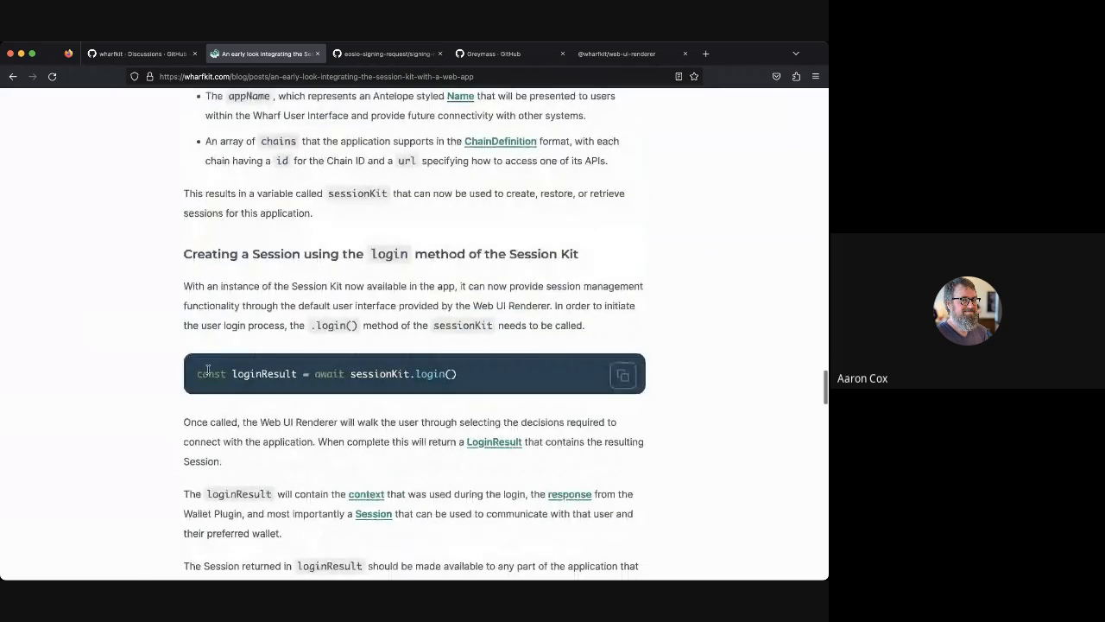
{"action": "scroll", "scroll_direction": "down", "scroll_amount": 3}
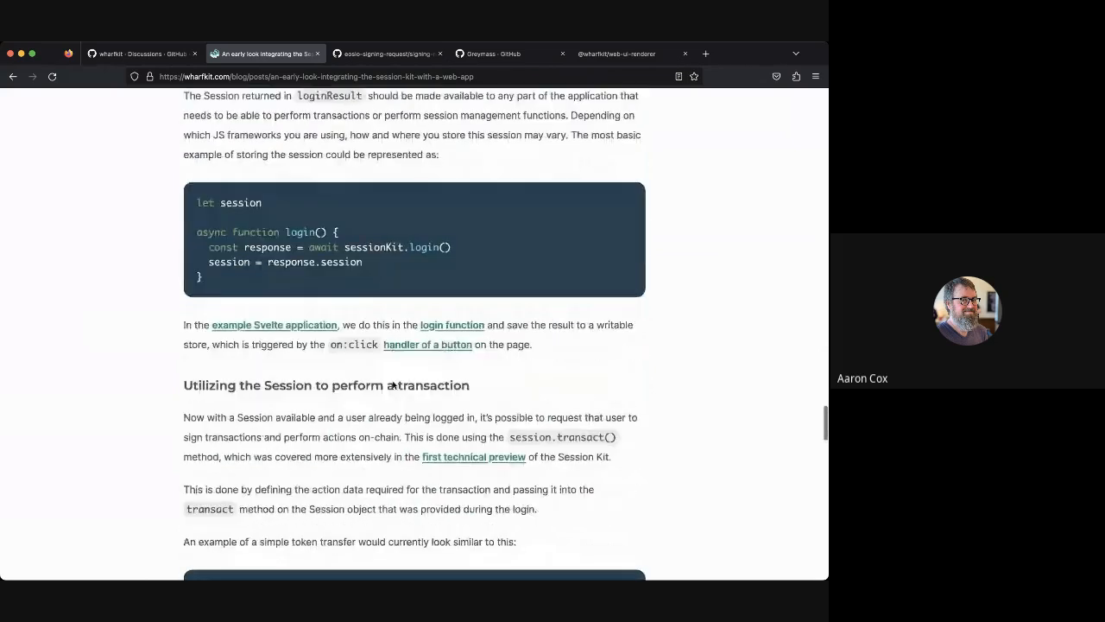
{"action": "scroll", "scroll_direction": "down", "scroll_amount": 3}
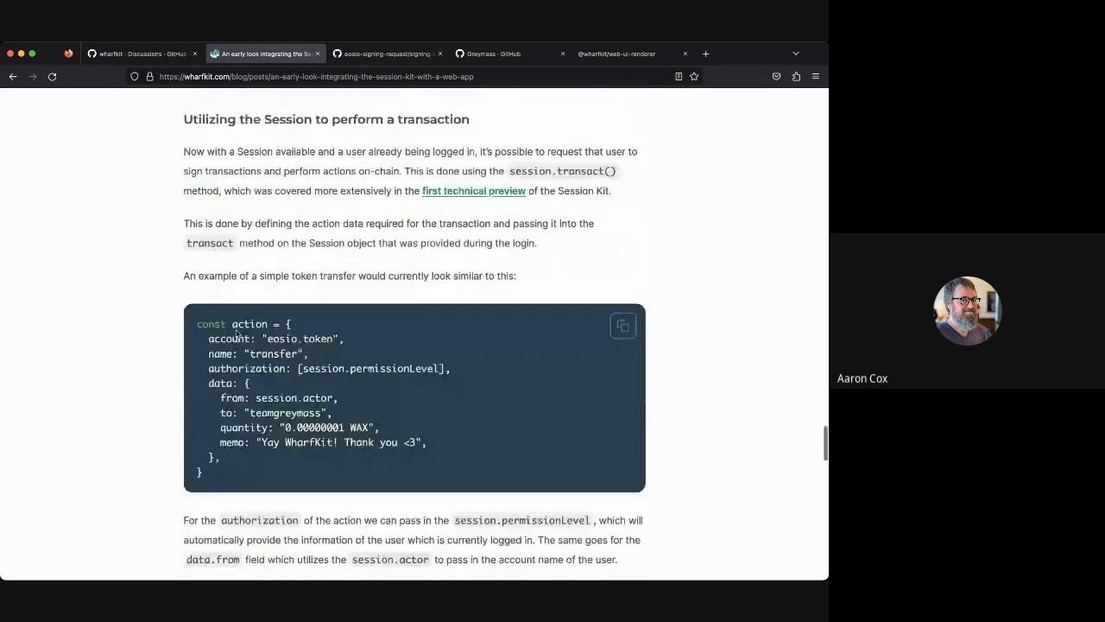
{"action": "scroll", "scroll_direction": "down", "scroll_amount": 3}
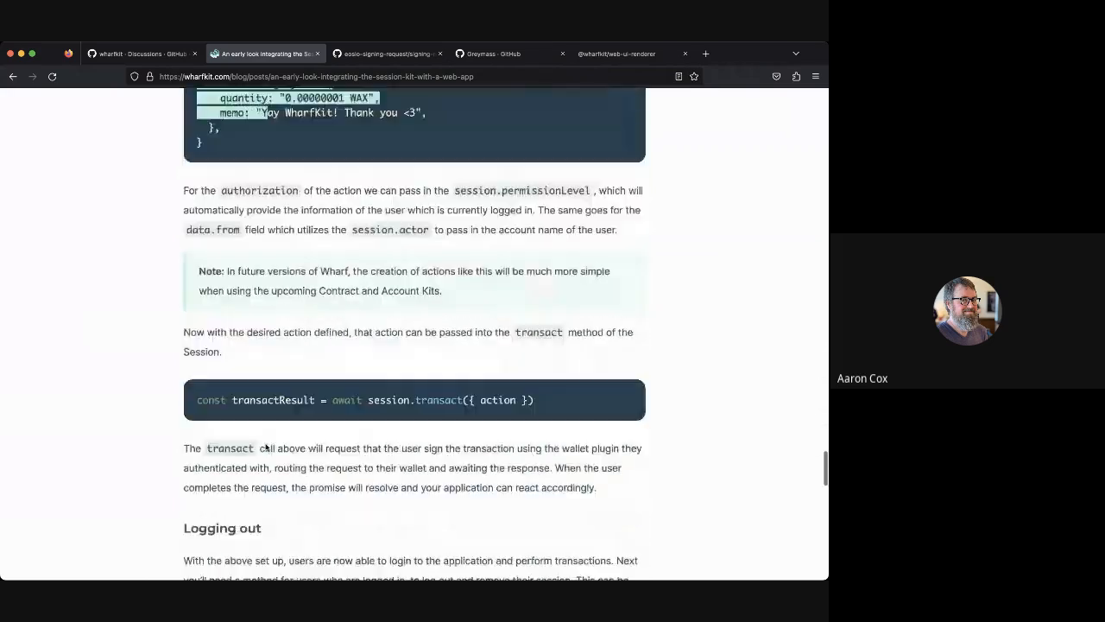
{"action": "scroll", "scroll_direction": "down", "scroll_amount": 3}
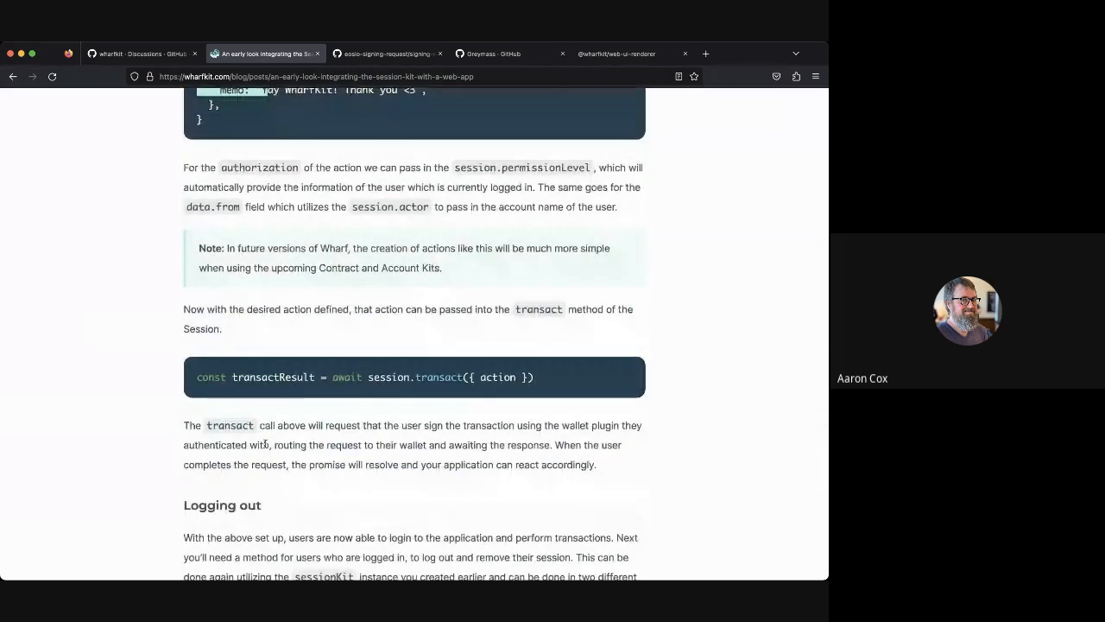
{"action": "scroll", "scroll_direction": "down", "scroll_amount": 3}
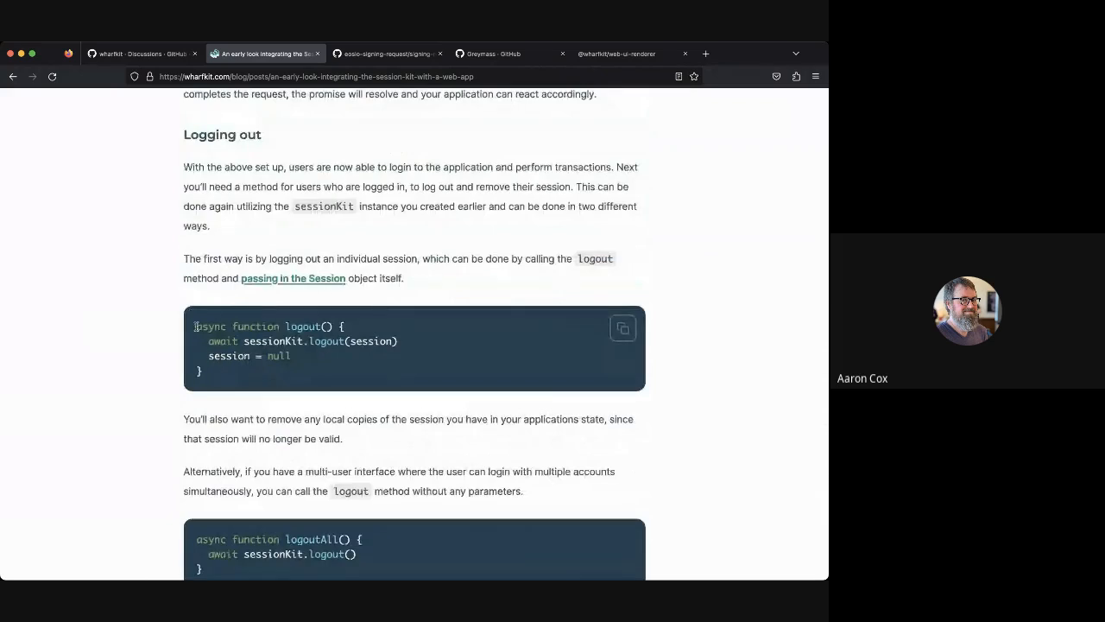
{"action": "scroll", "scroll_direction": "down", "scroll_amount": 3}
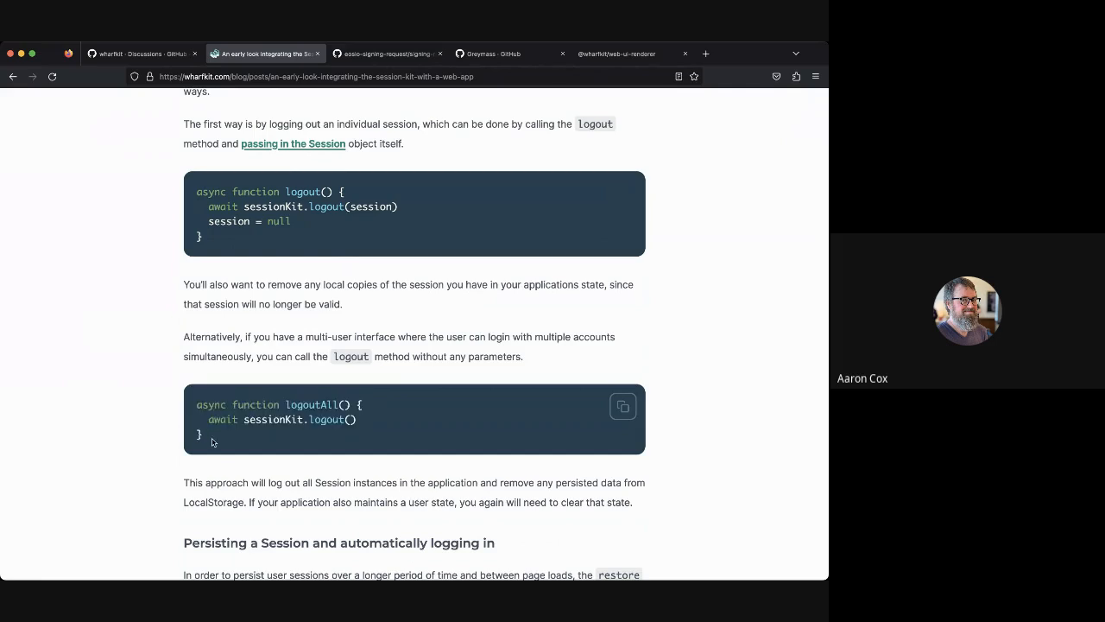
{"action": "mouse_move", "coordinate": [294, 498]}
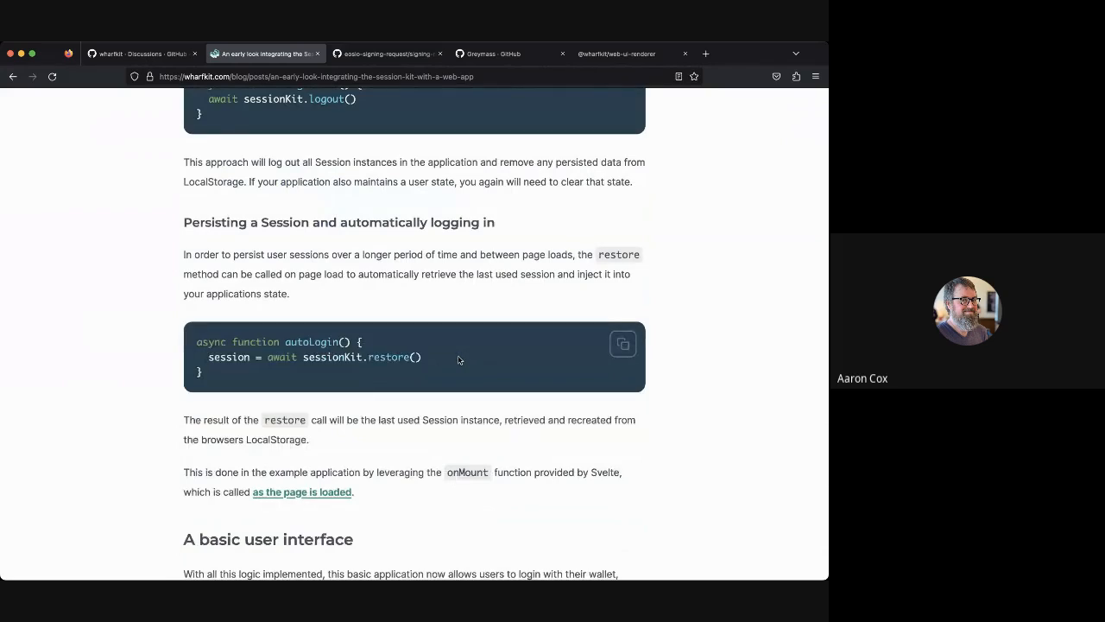
Step: Scroll past A basic user interface, then return to the post's title
{"action": "scroll", "scroll_direction": "down", "scroll_amount": 3}
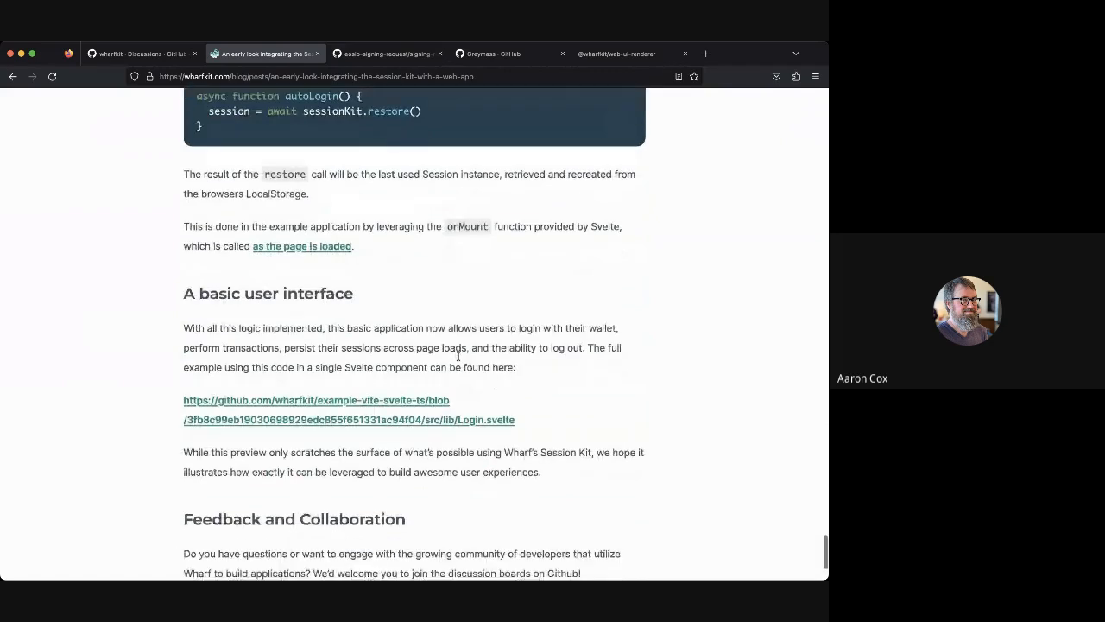
{"action": "scroll", "scroll_direction": "down", "scroll_amount": 3}
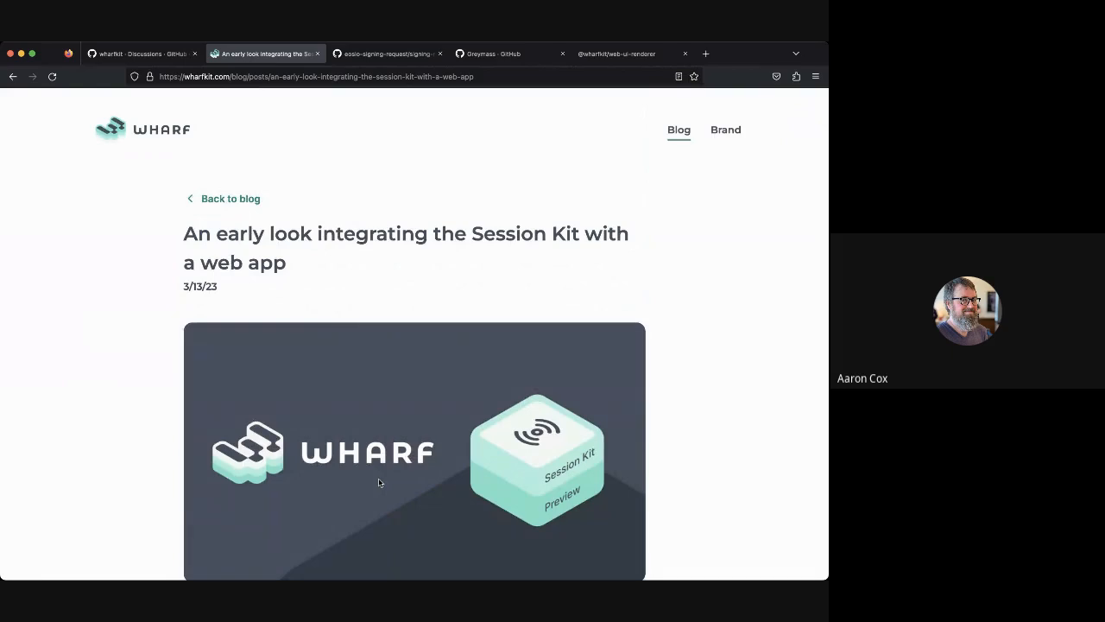
Step: Scroll from the intro to the Session Kit advancements list toward 0.4.x
{"action": "scroll", "scroll_direction": "down", "scroll_amount": 3}
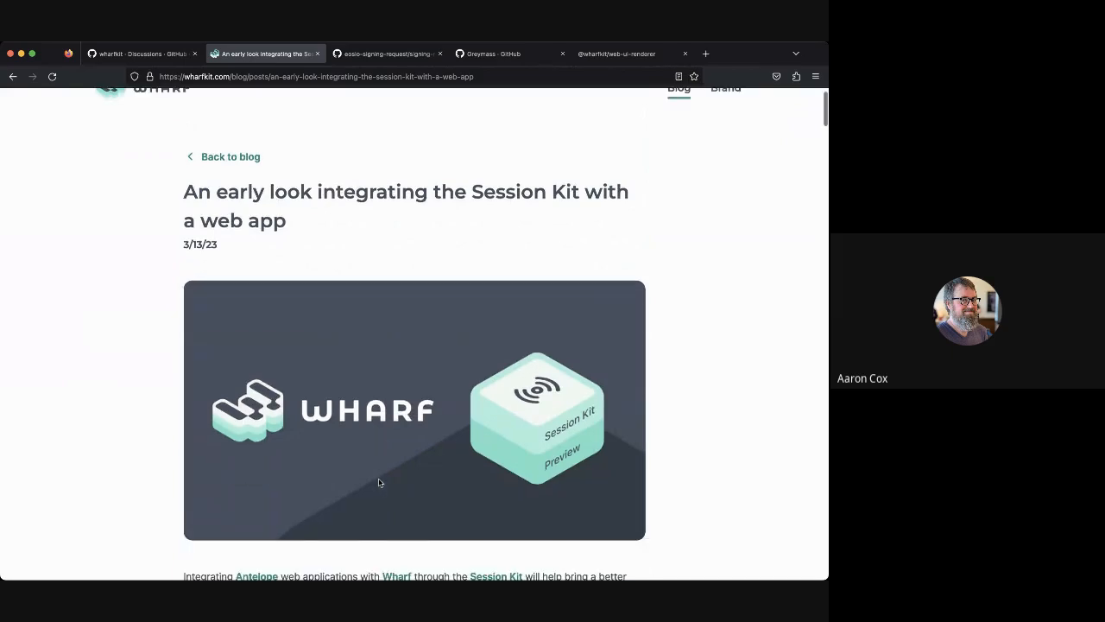
{"action": "scroll", "scroll_direction": "down", "scroll_amount": 3}
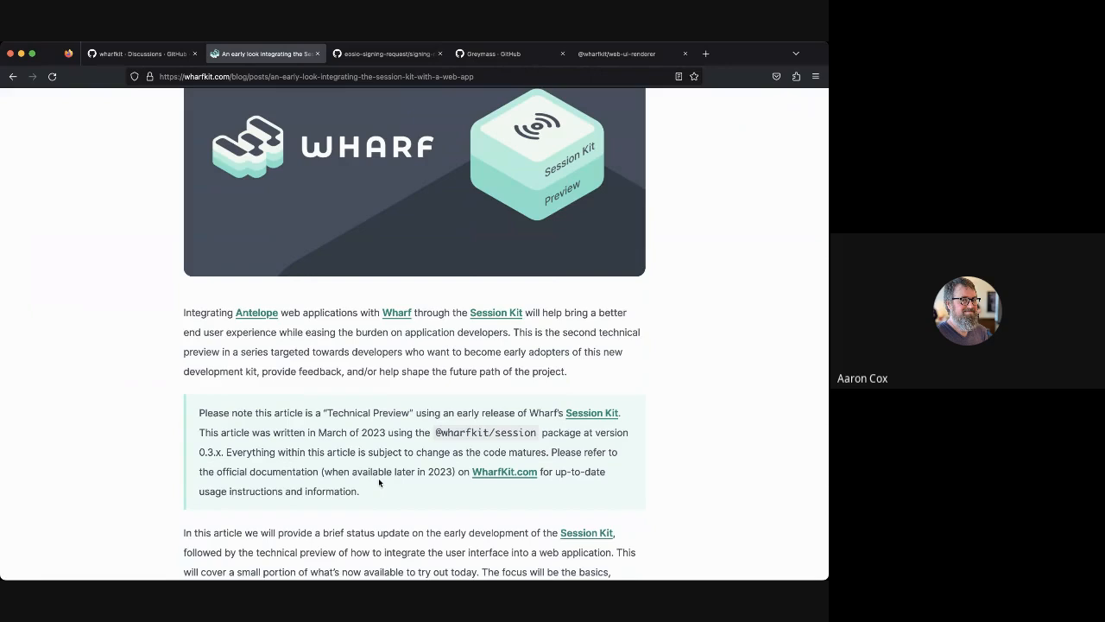
{"action": "scroll", "scroll_direction": "down", "scroll_amount": 3}
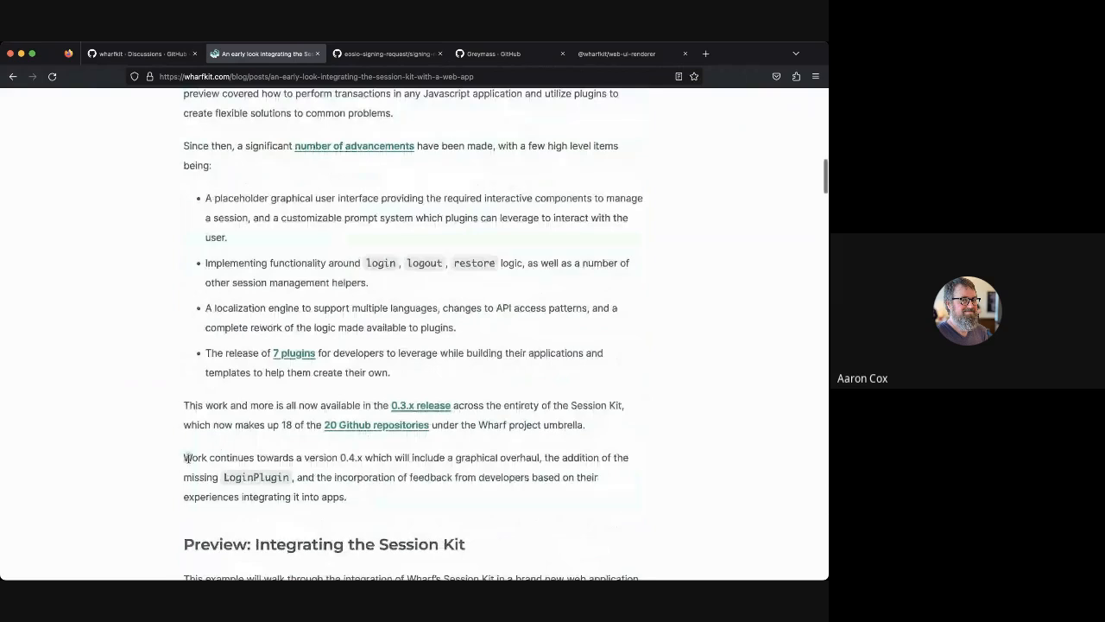
{"action": "mouse_move", "coordinate": [389, 510]}
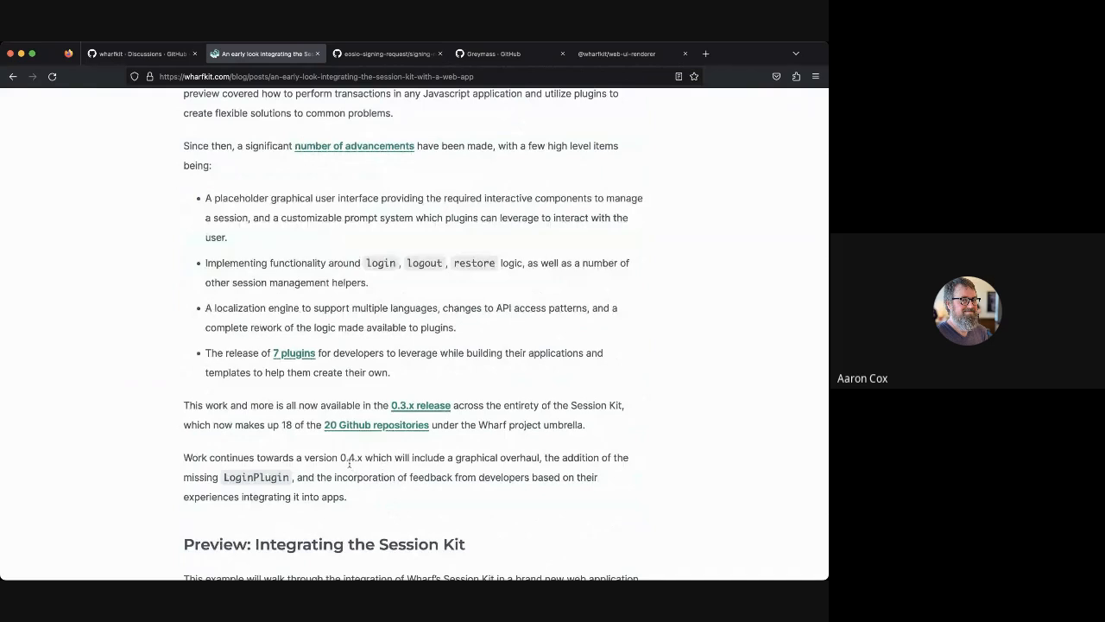
{"action": "mouse_move", "coordinate": [389, 513]}
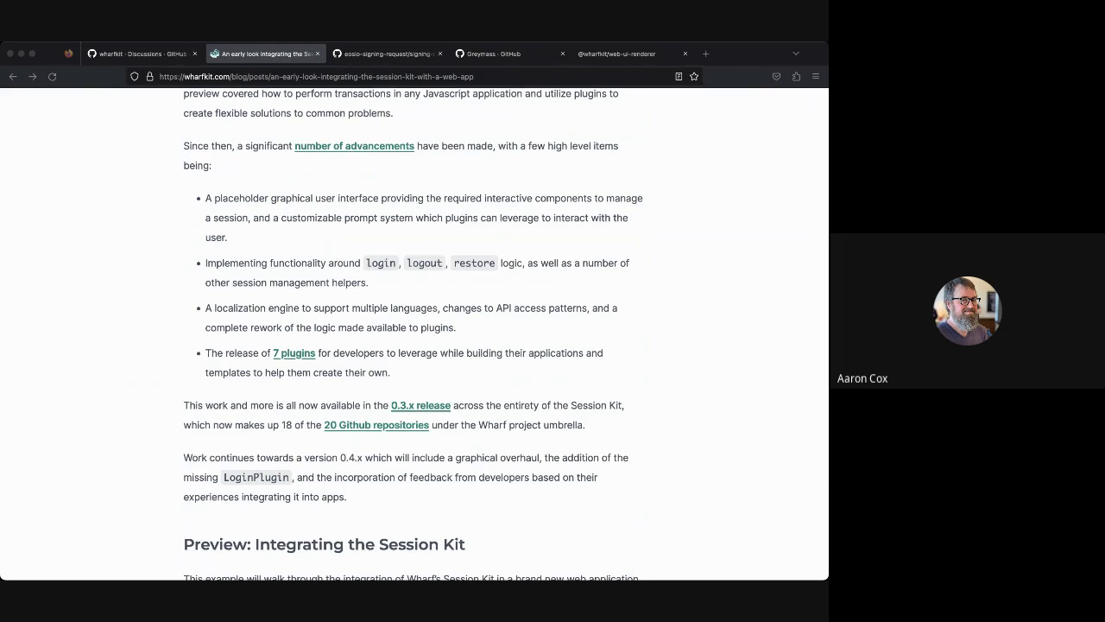
{"action": "mouse_move", "coordinate": [653, 473]}
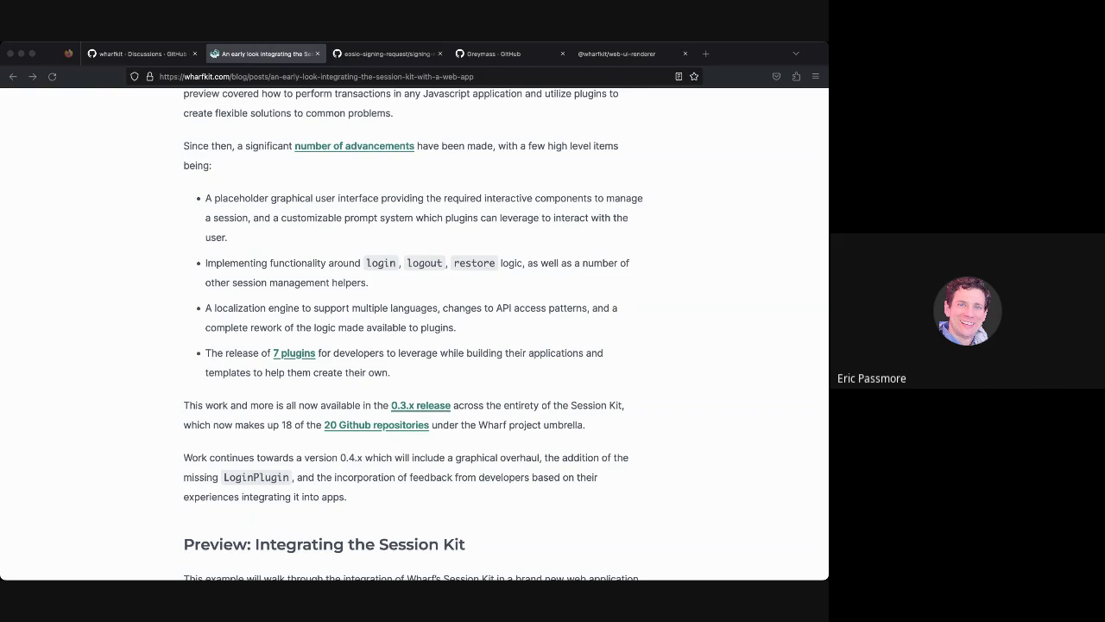
{"action": "mouse_move", "coordinate": [562, 392]}
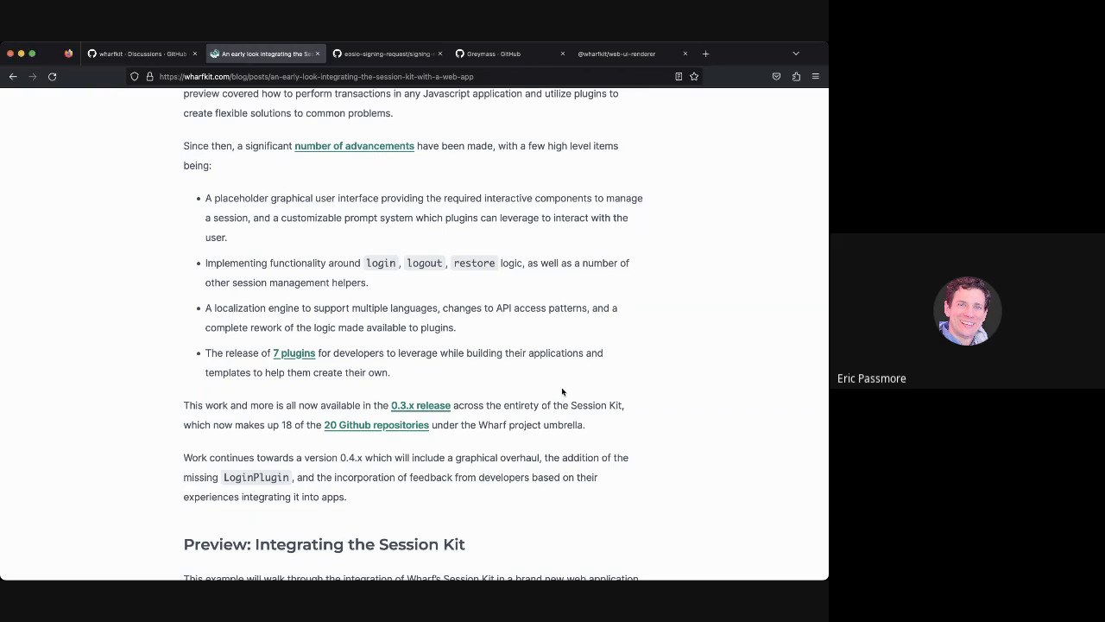